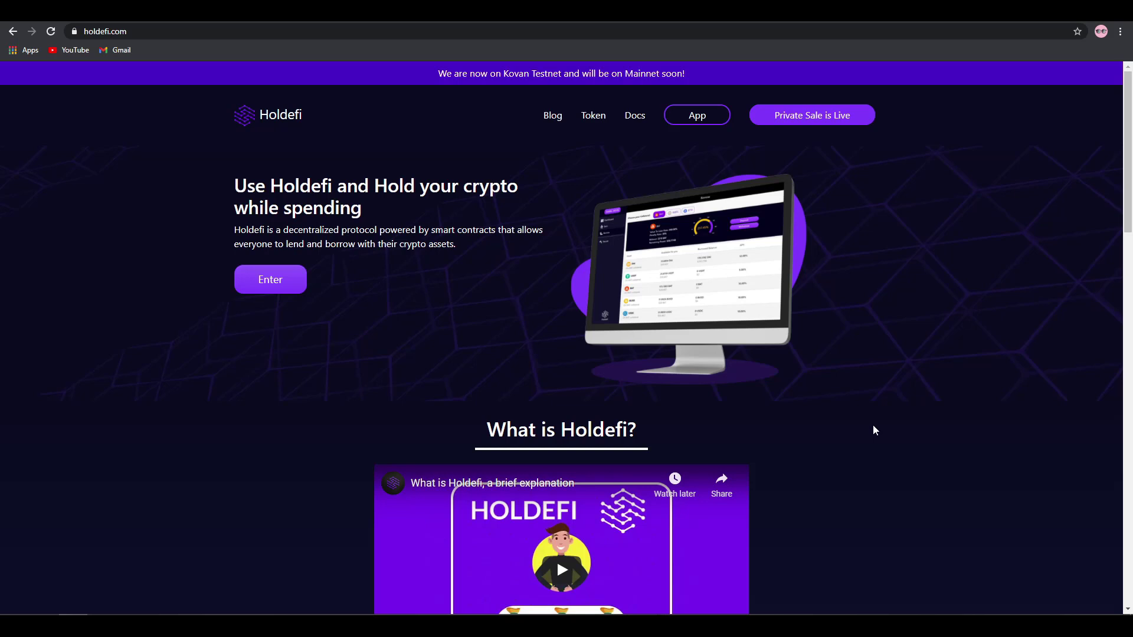
mouse_move(434, 371)
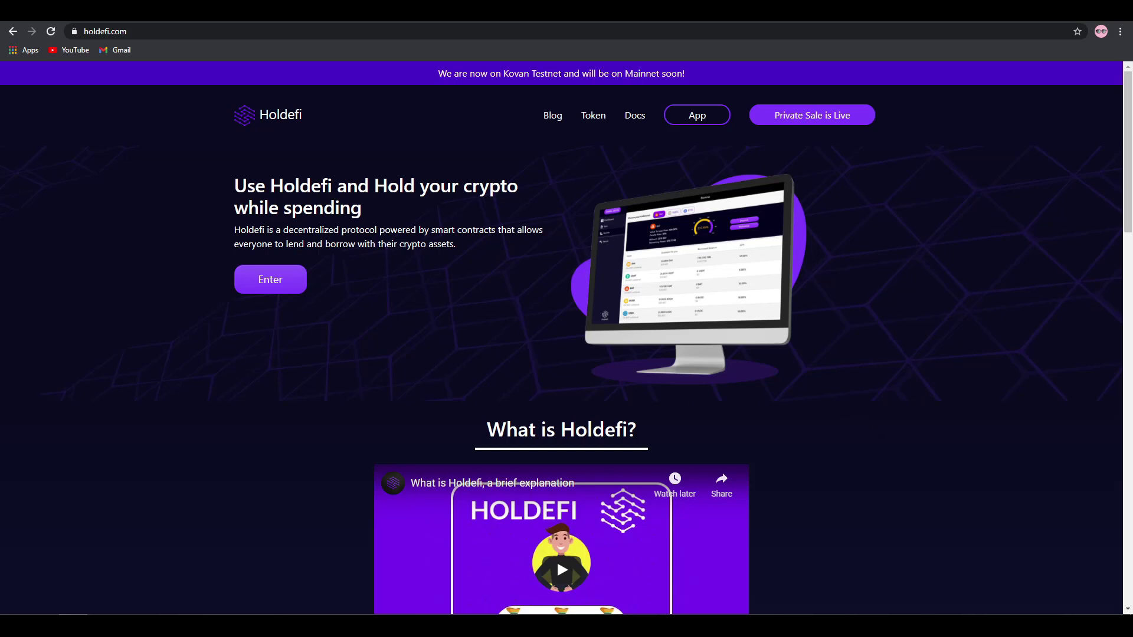
mouse_move(318, 129)
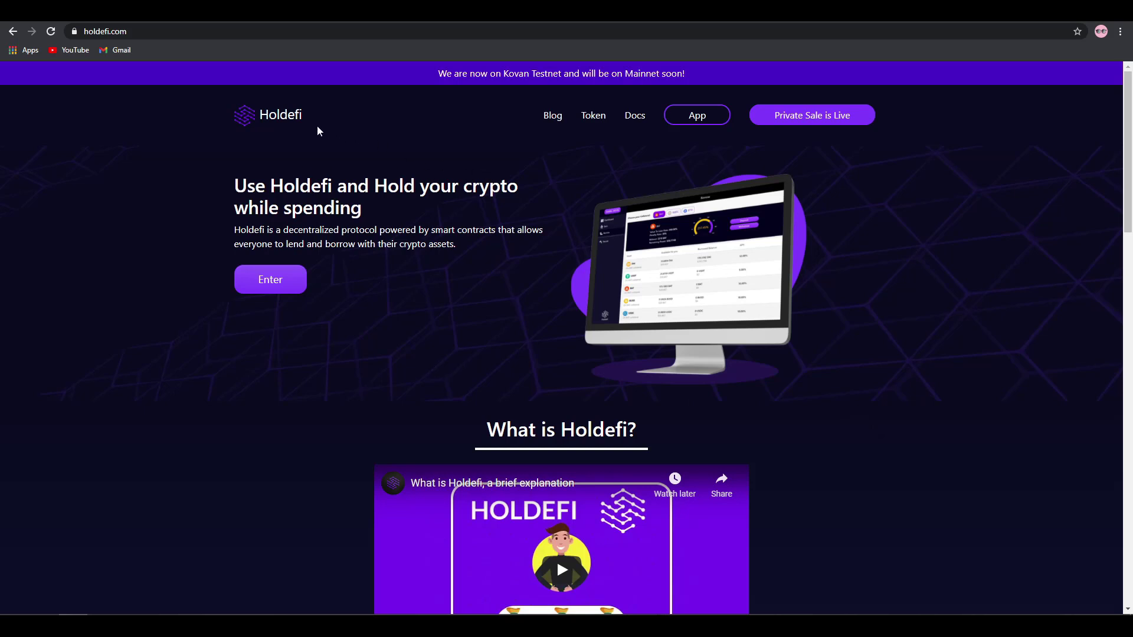
mouse_move(354, 343)
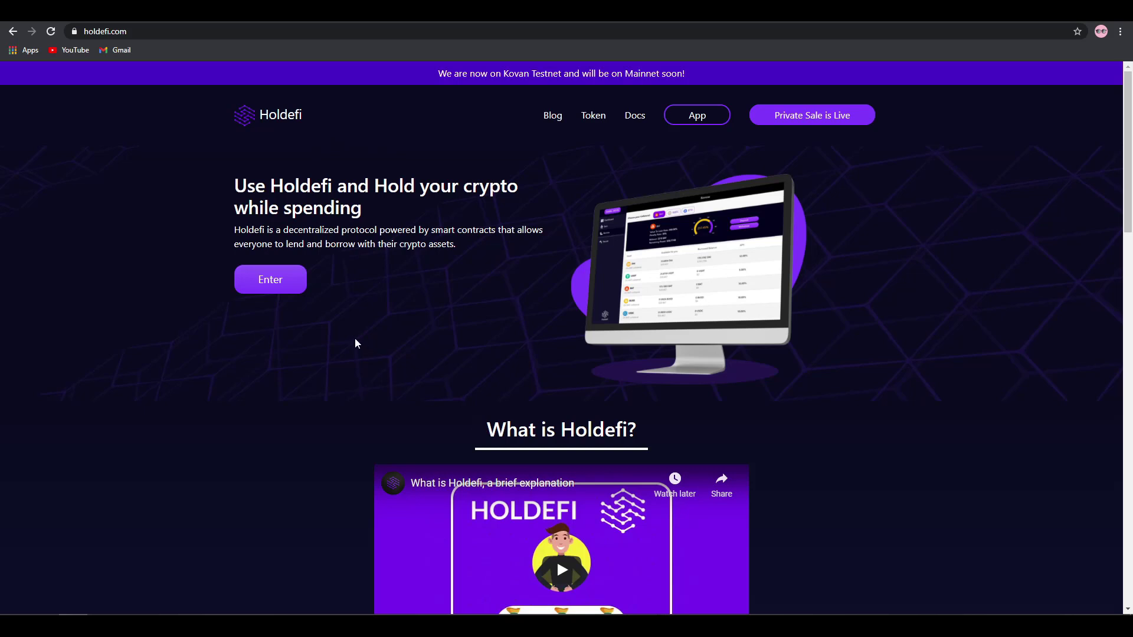
Step: Open the Holdefi app and browse Earn, Dashboard, then the Borrow markets with ETH collateral
click(270, 280)
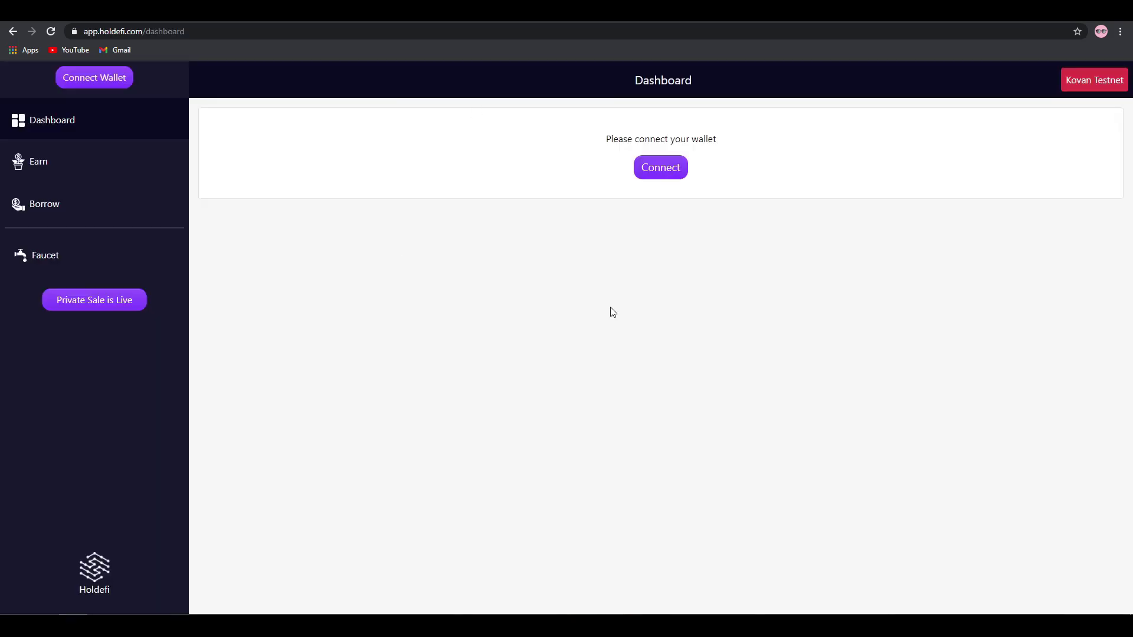
click(38, 161)
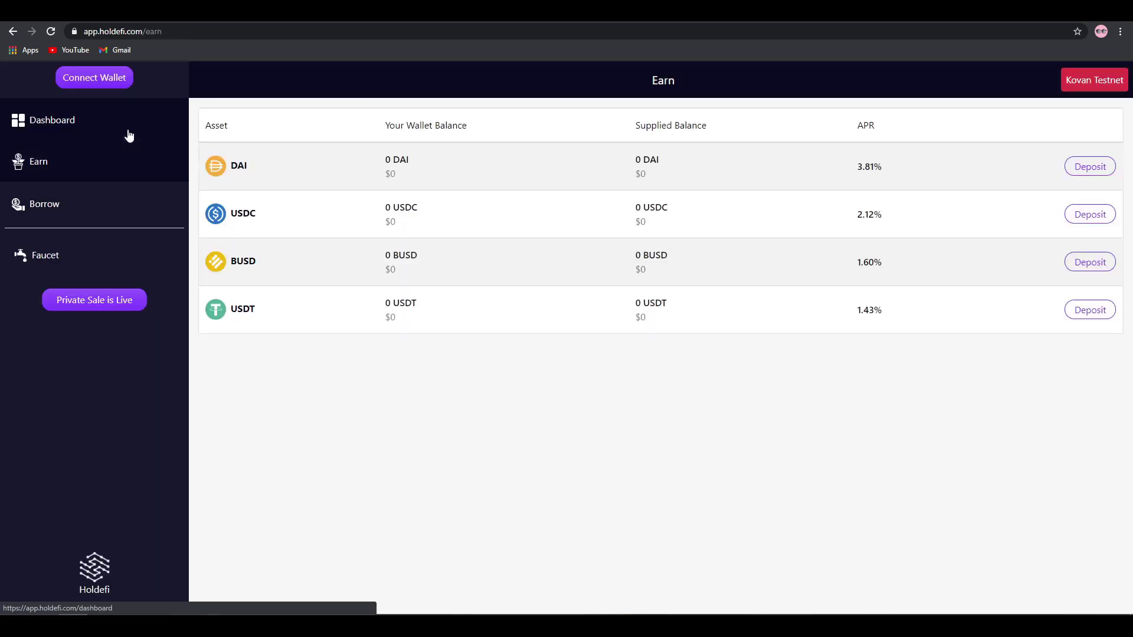
mouse_move(87, 125)
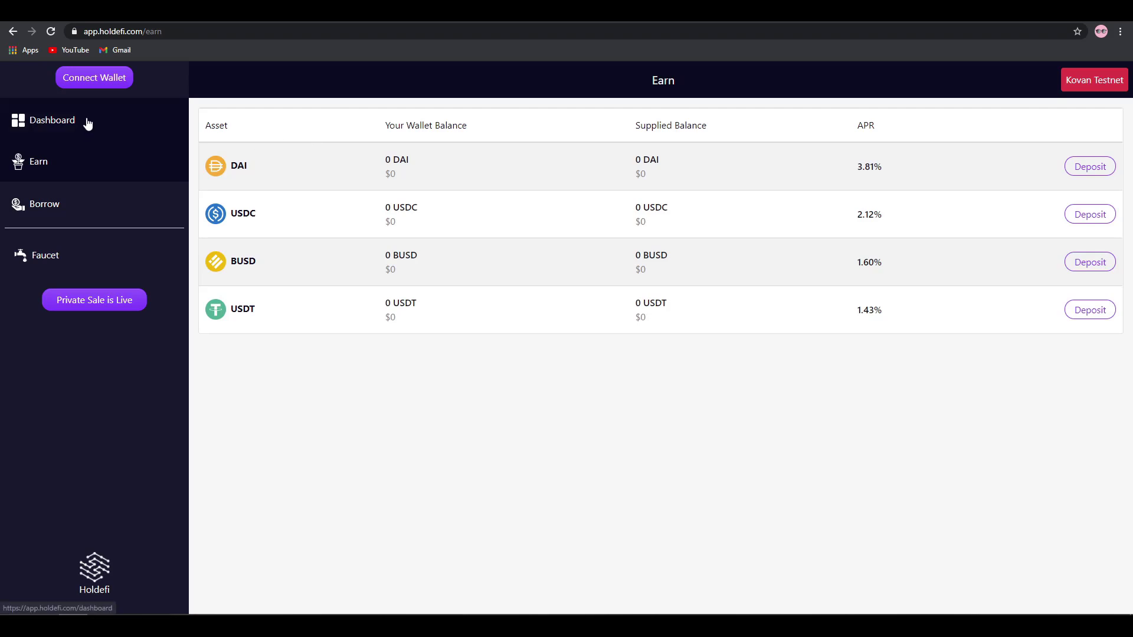
click(52, 120)
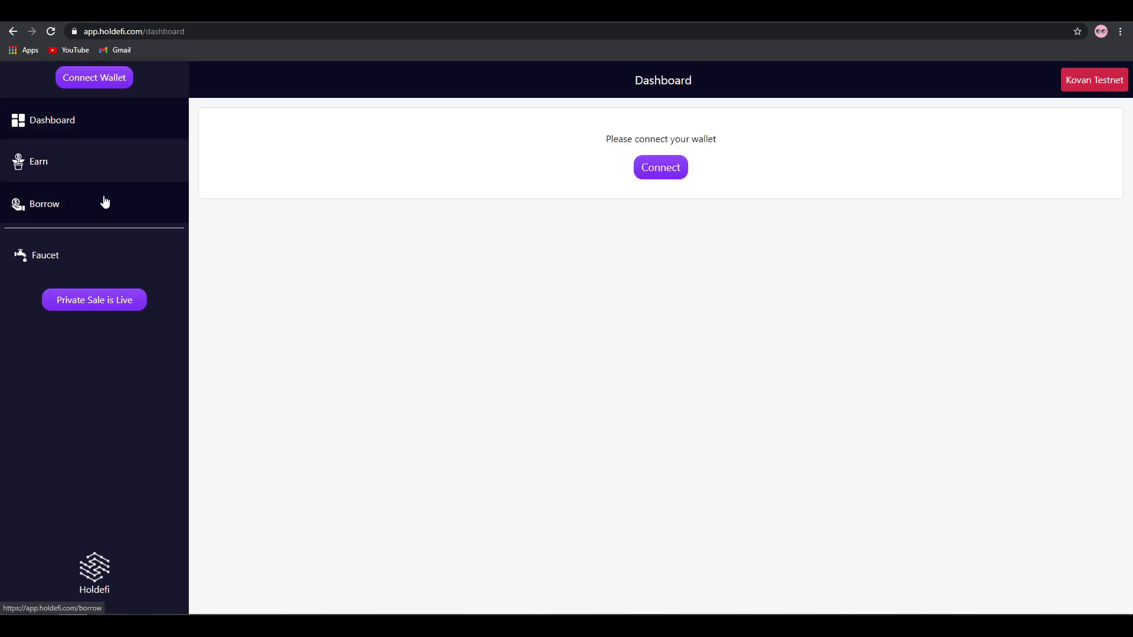
mouse_move(161, 229)
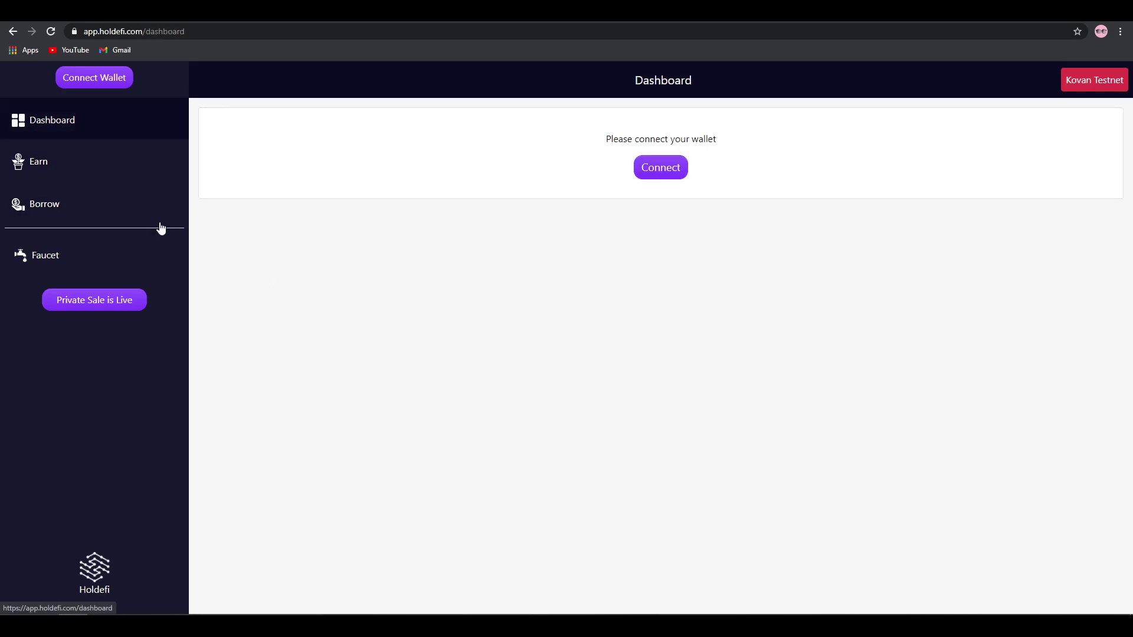
click(43, 204)
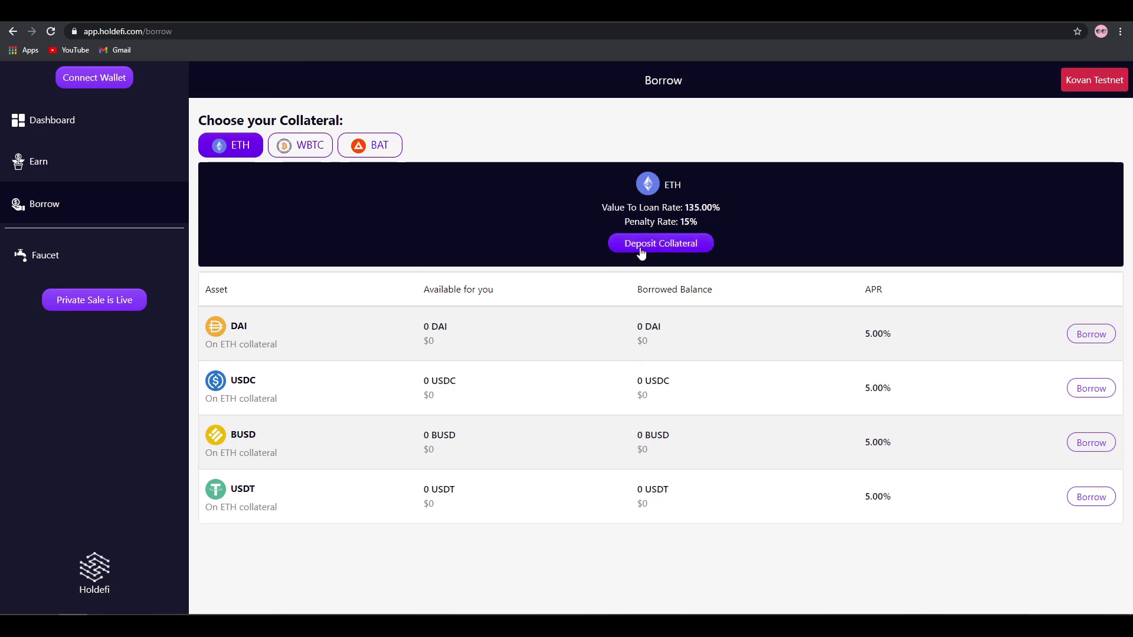
mouse_move(180, 65)
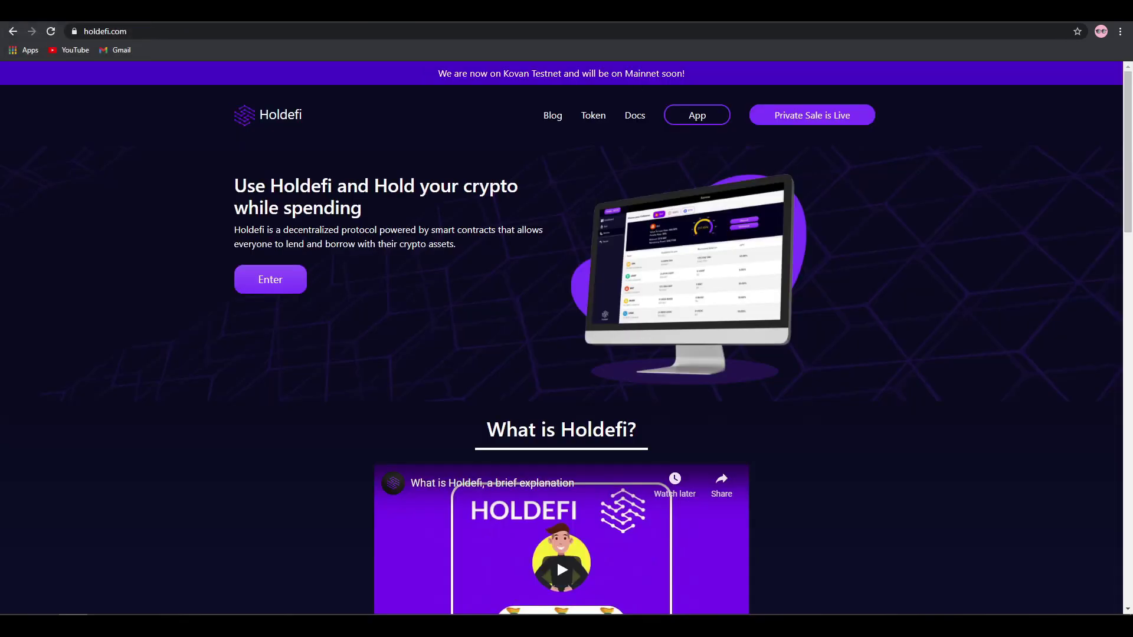
mouse_move(775, 140)
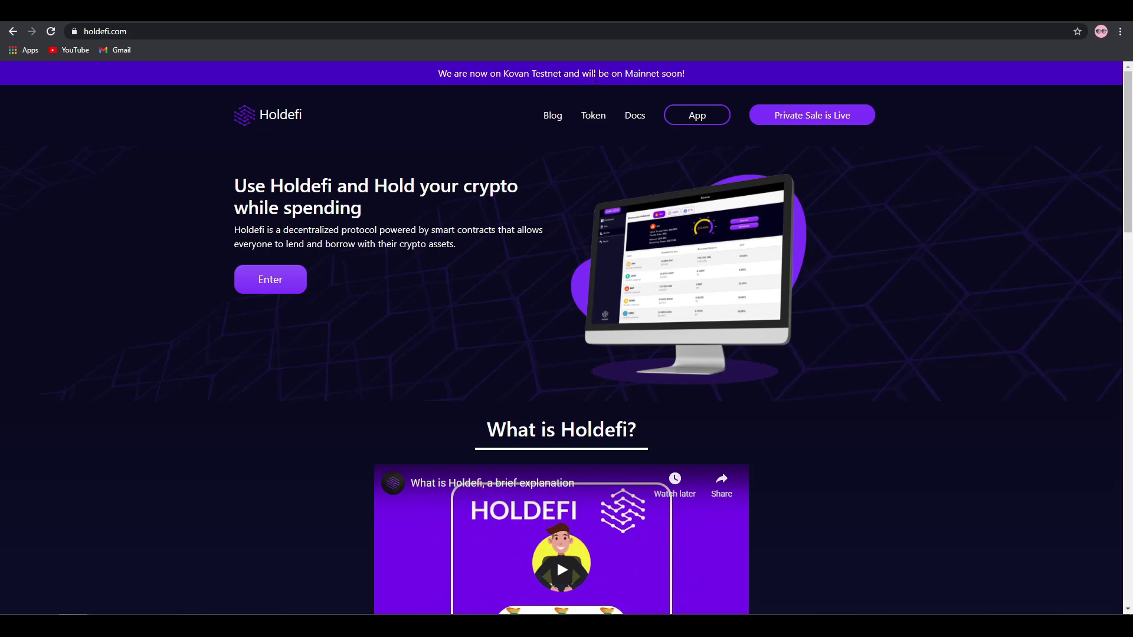
mouse_move(592, 116)
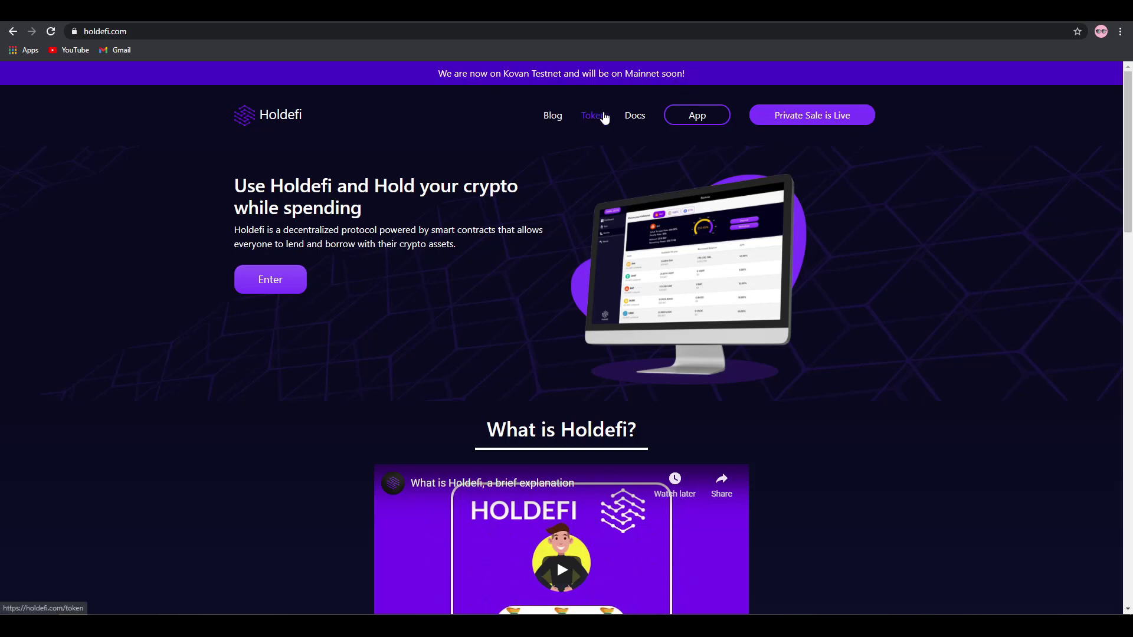
mouse_move(718, 132)
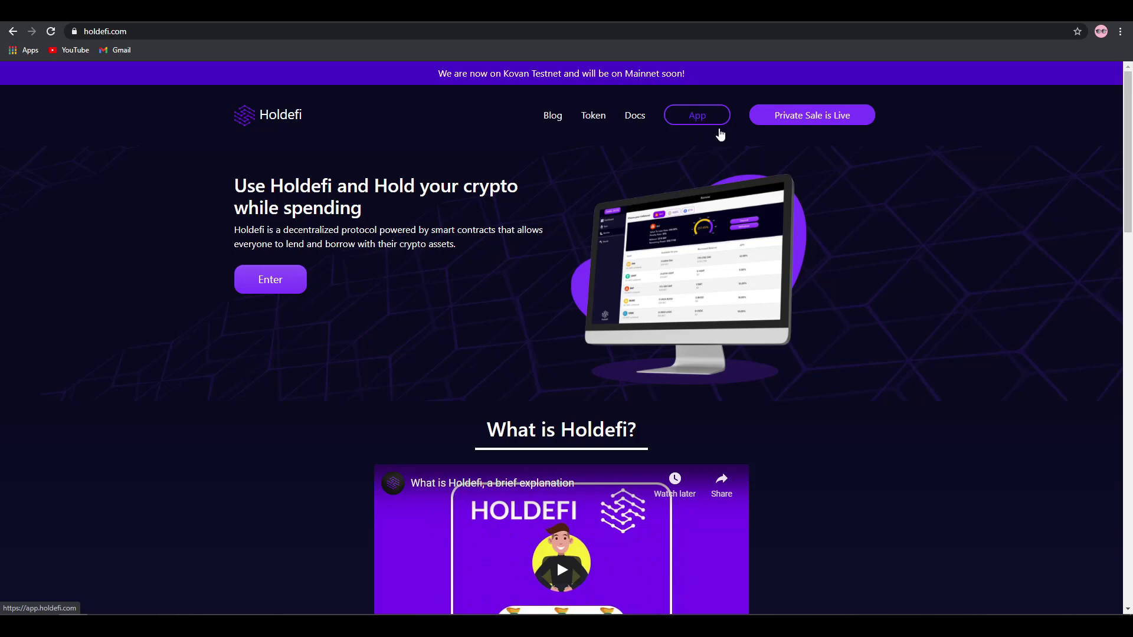
mouse_move(631, 160)
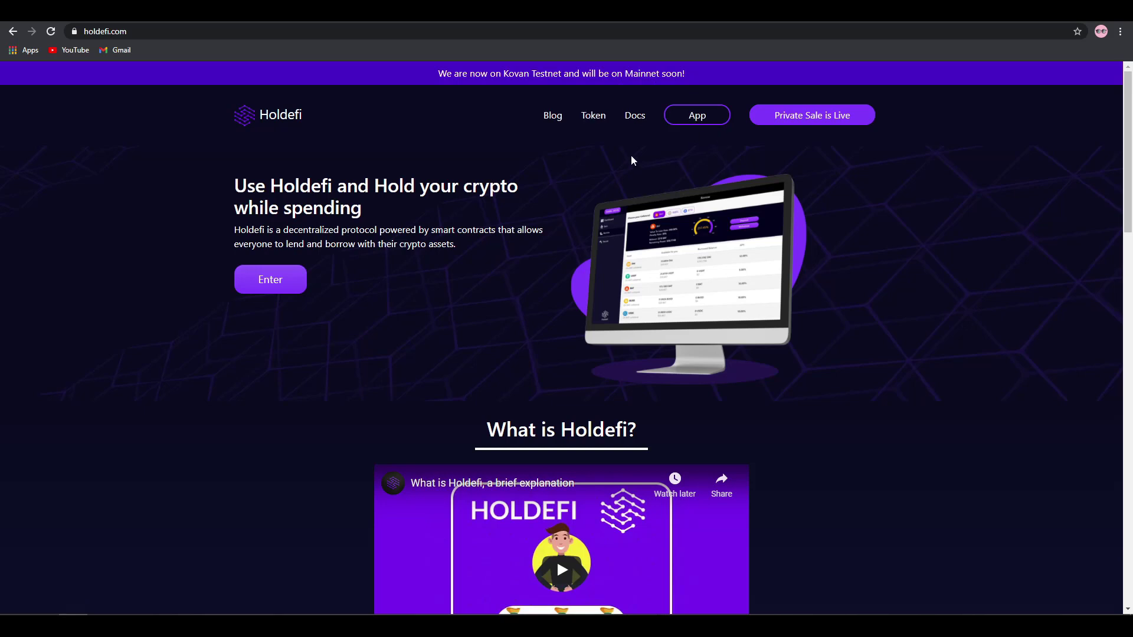
mouse_move(650, 149)
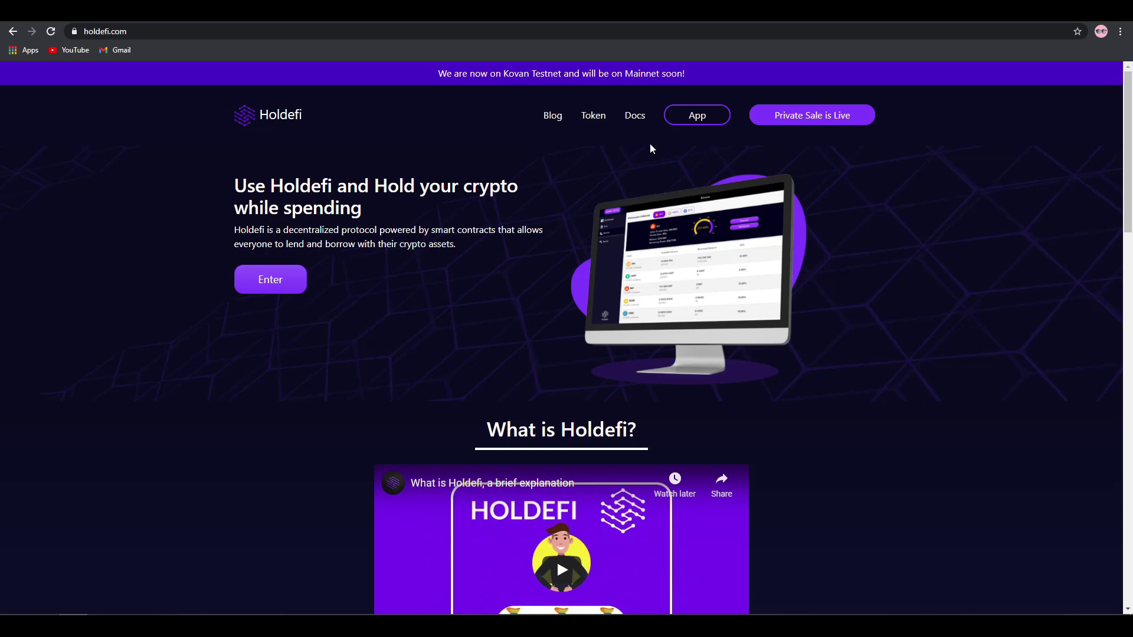
Step: Open the 'Private Sale is Live' investor sign-up form
click(810, 115)
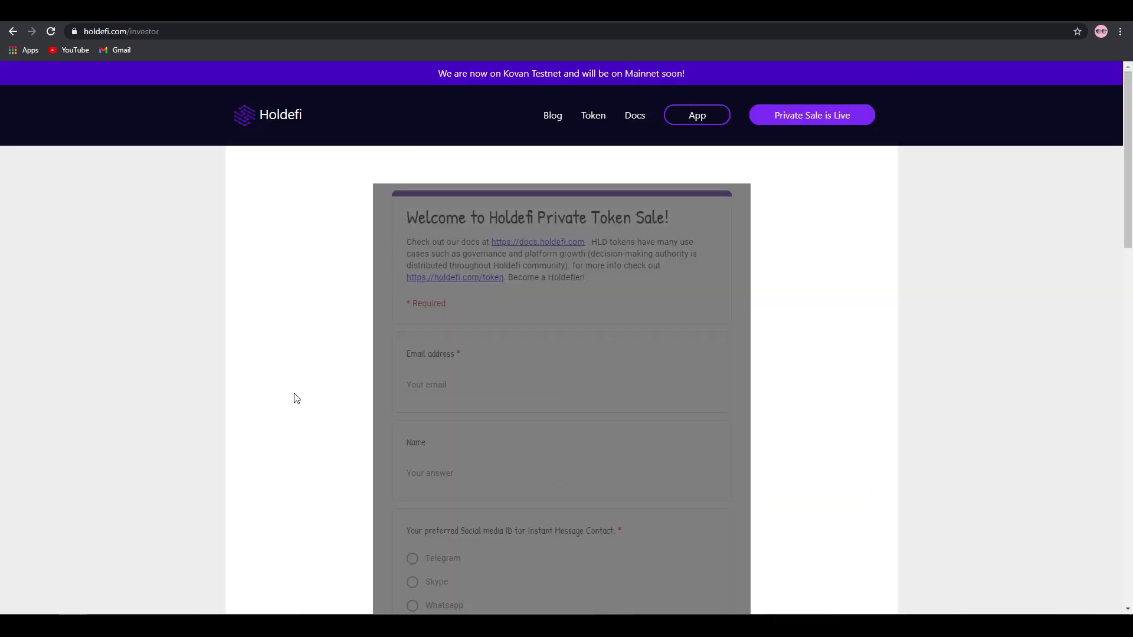
mouse_move(802, 386)
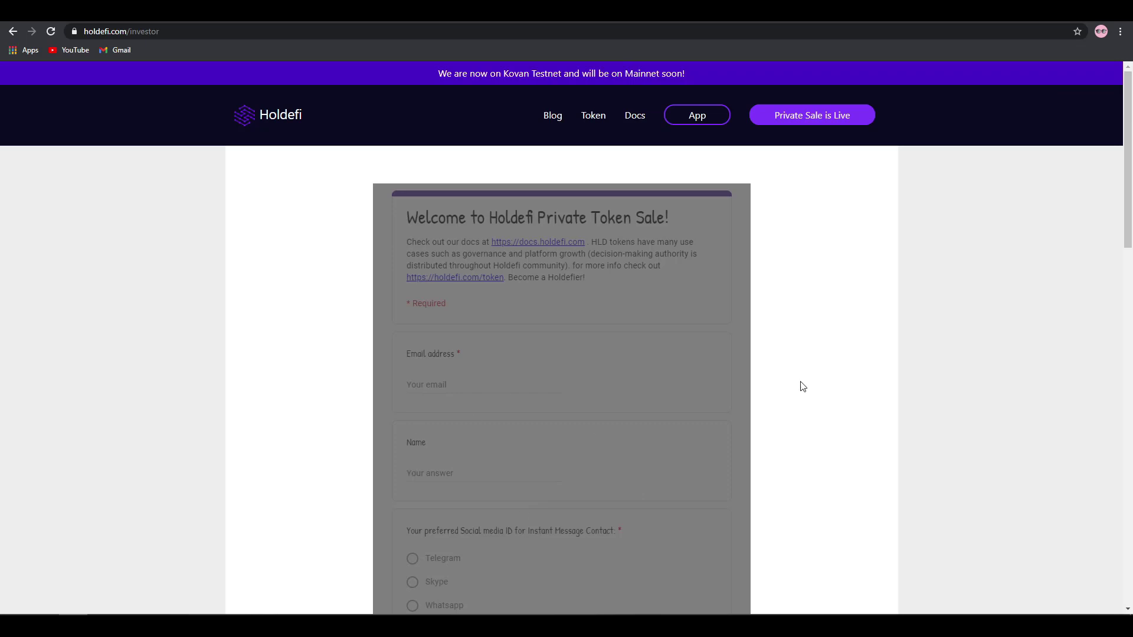
mouse_move(574, 573)
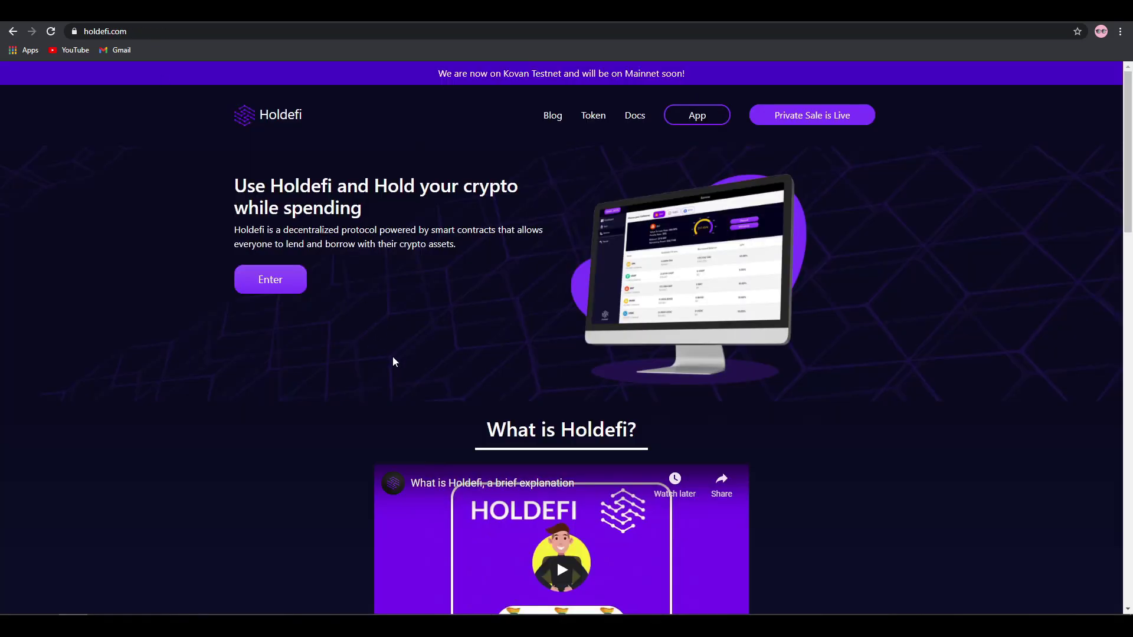
mouse_move(463, 265)
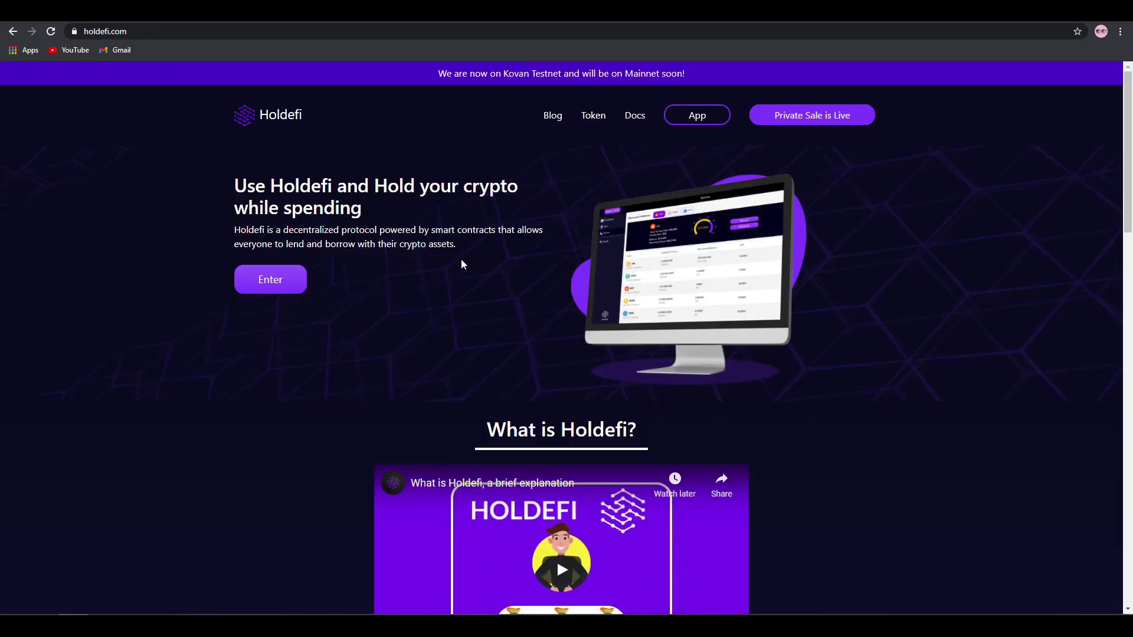
mouse_move(439, 298)
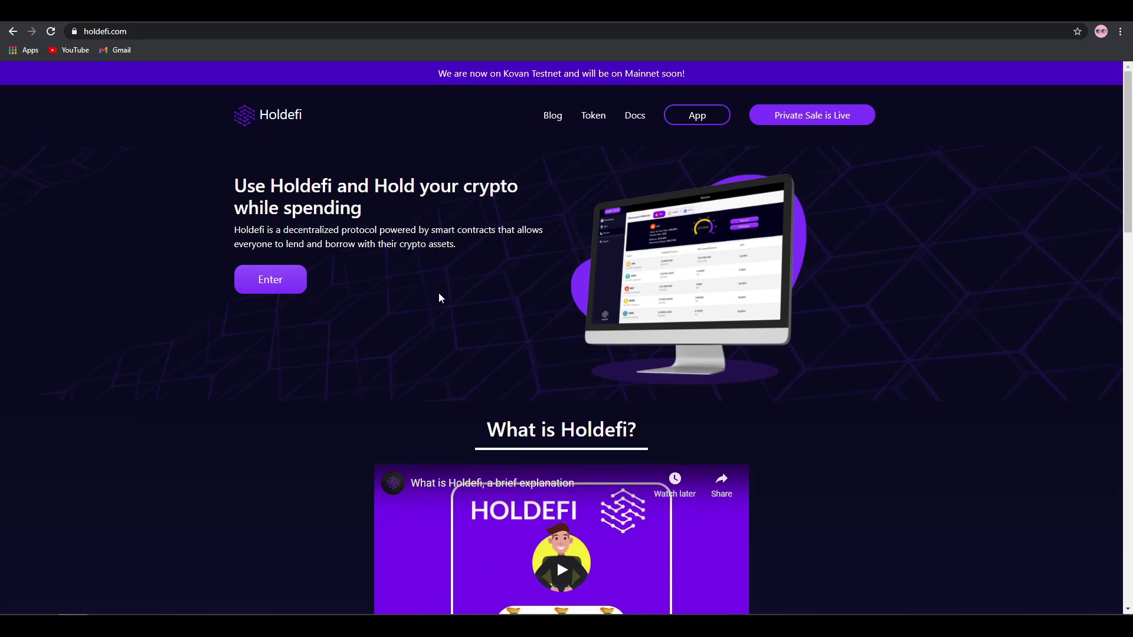
mouse_move(501, 358)
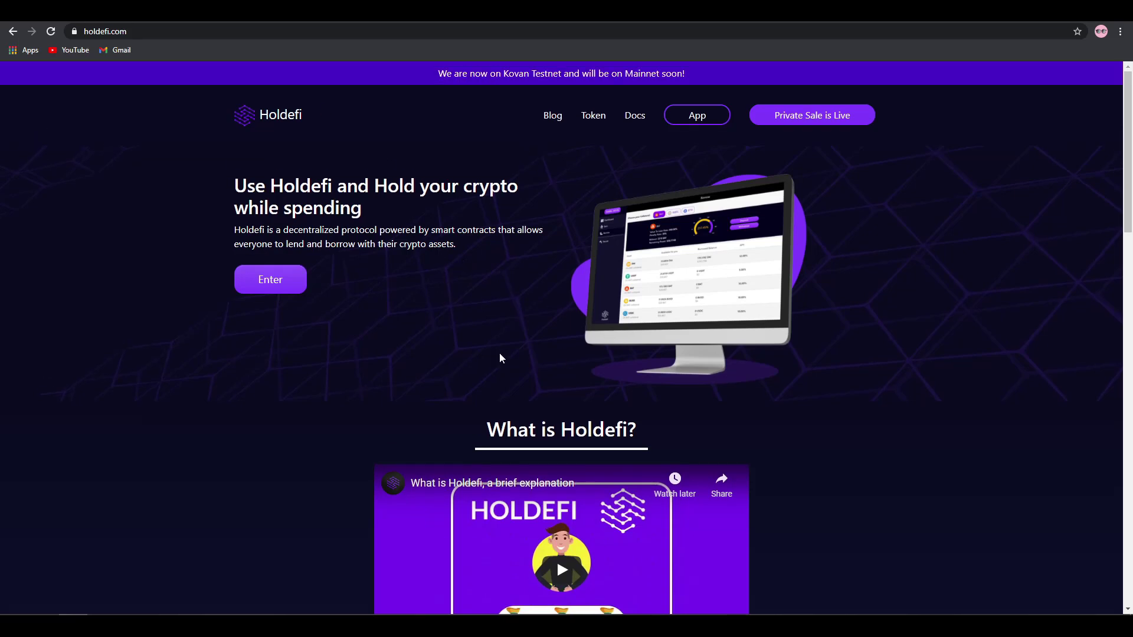
Step: Open the 'What is Holdefi?' post on Holdefi's Medium blog
click(552, 115)
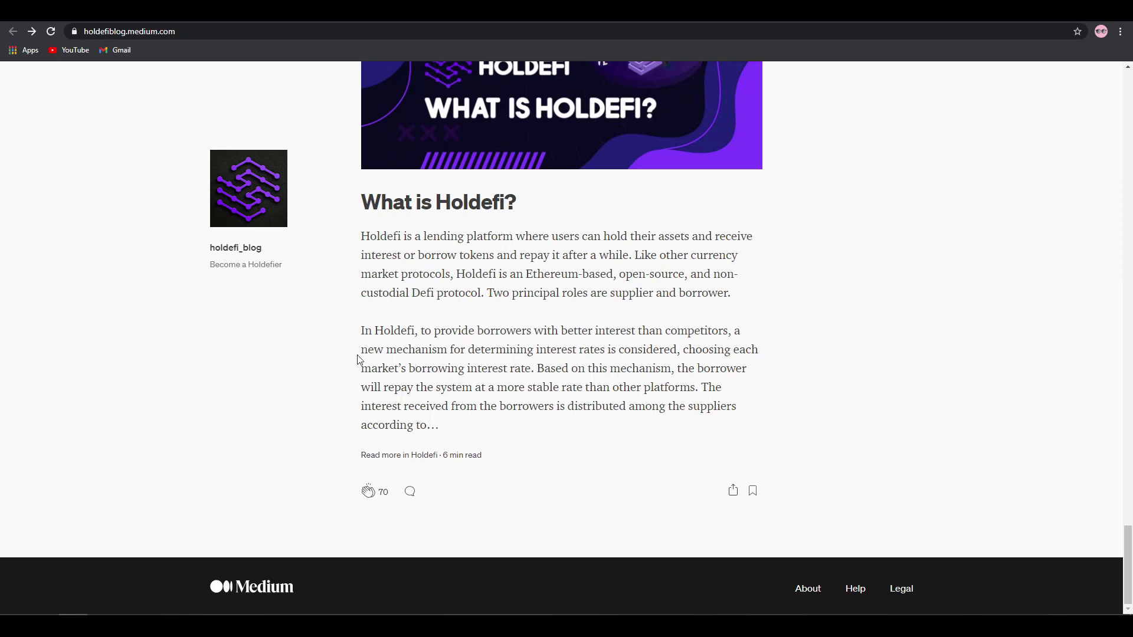
mouse_move(514, 380)
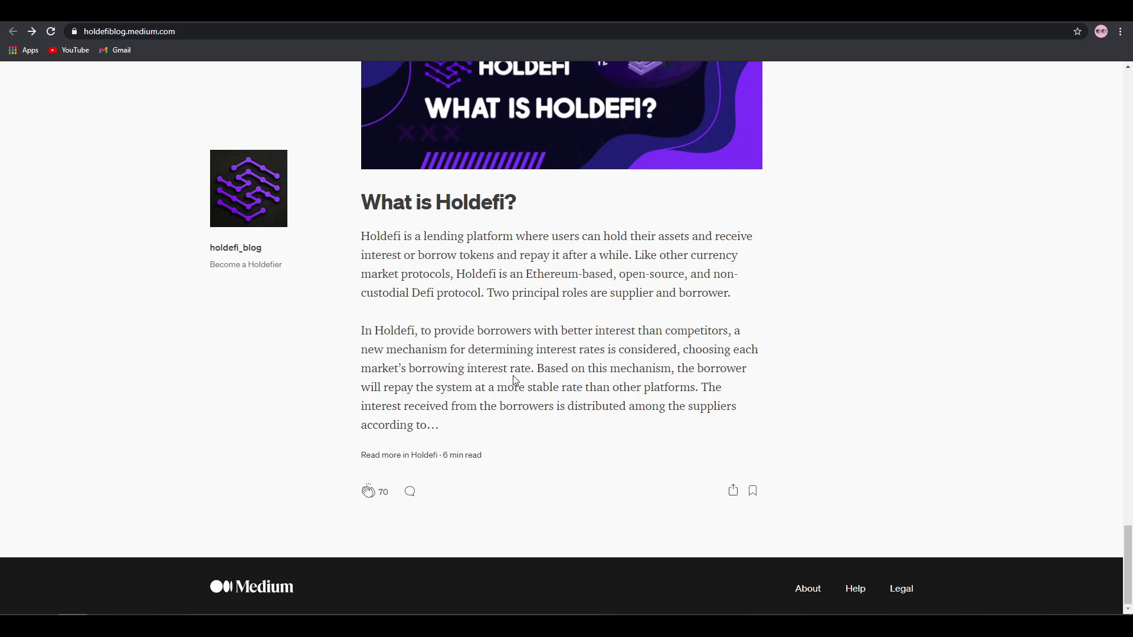
mouse_move(474, 324)
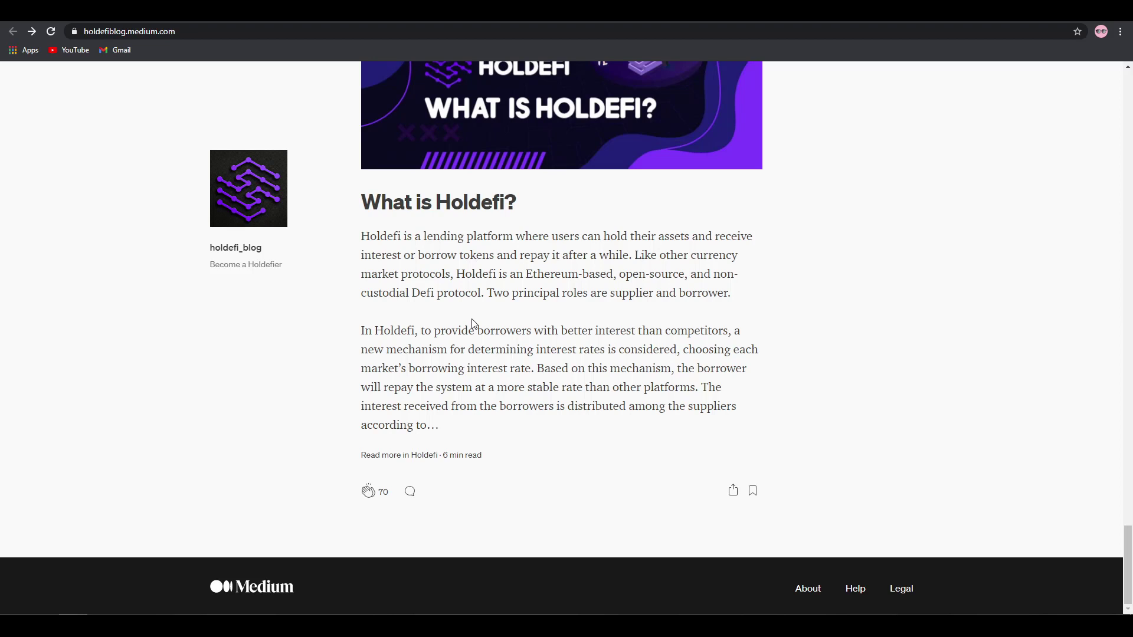
mouse_move(363, 294)
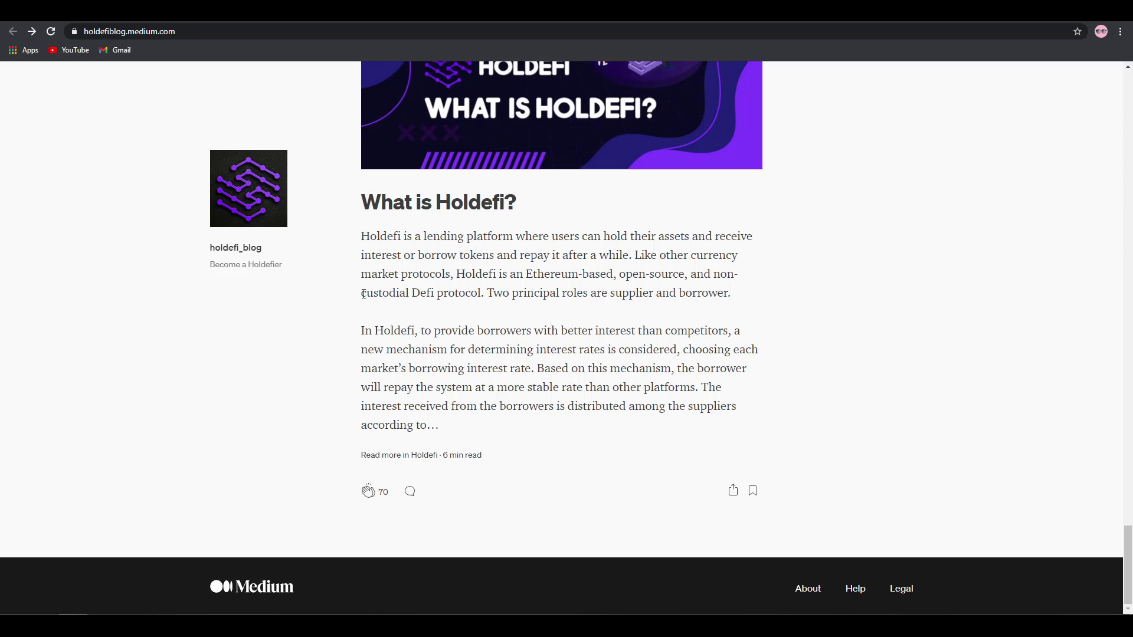
mouse_move(601, 254)
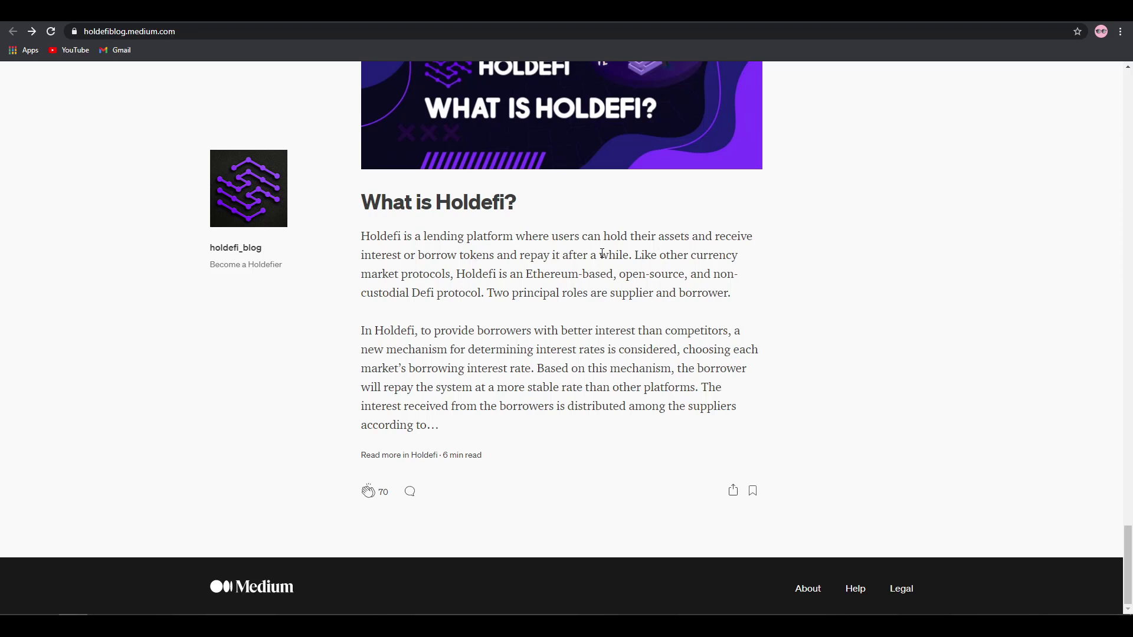
mouse_move(420, 292)
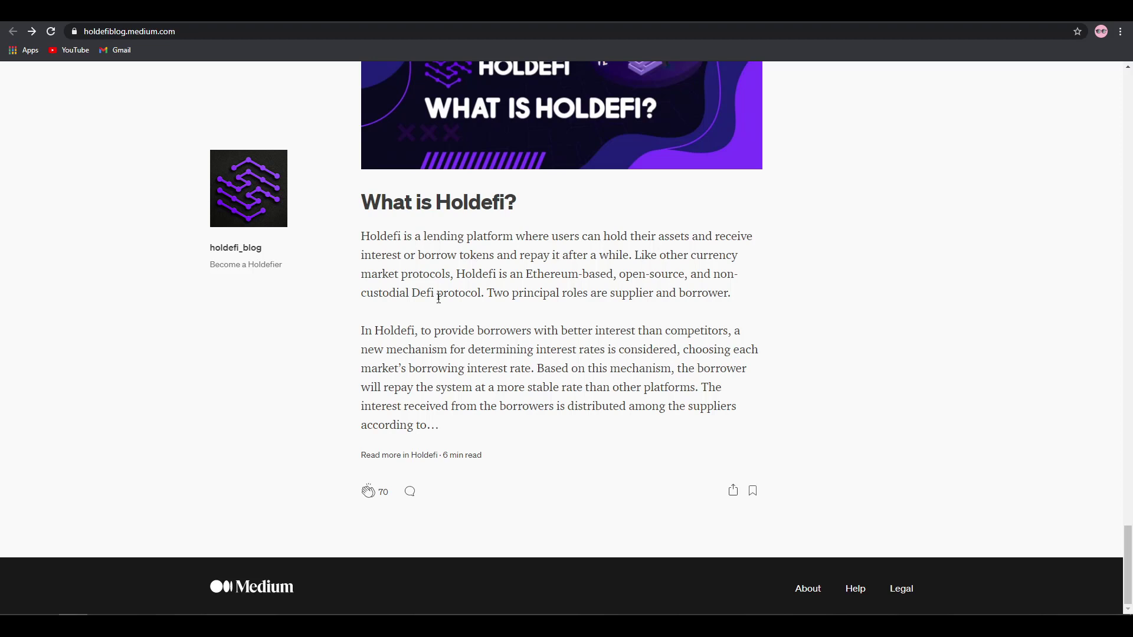
mouse_move(666, 319)
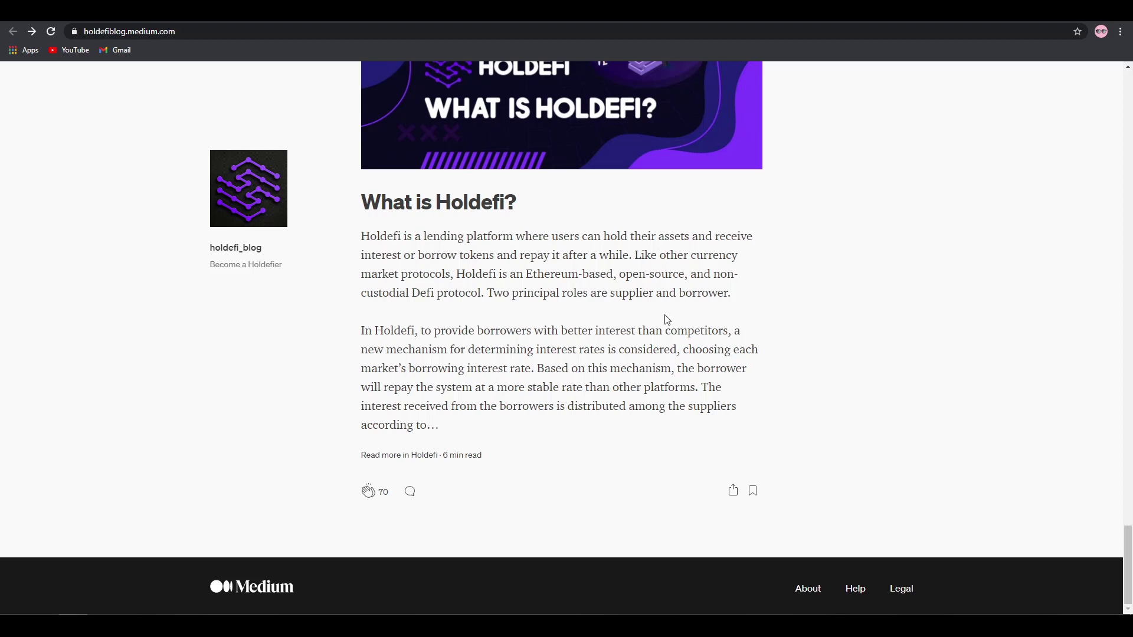
mouse_move(624, 312)
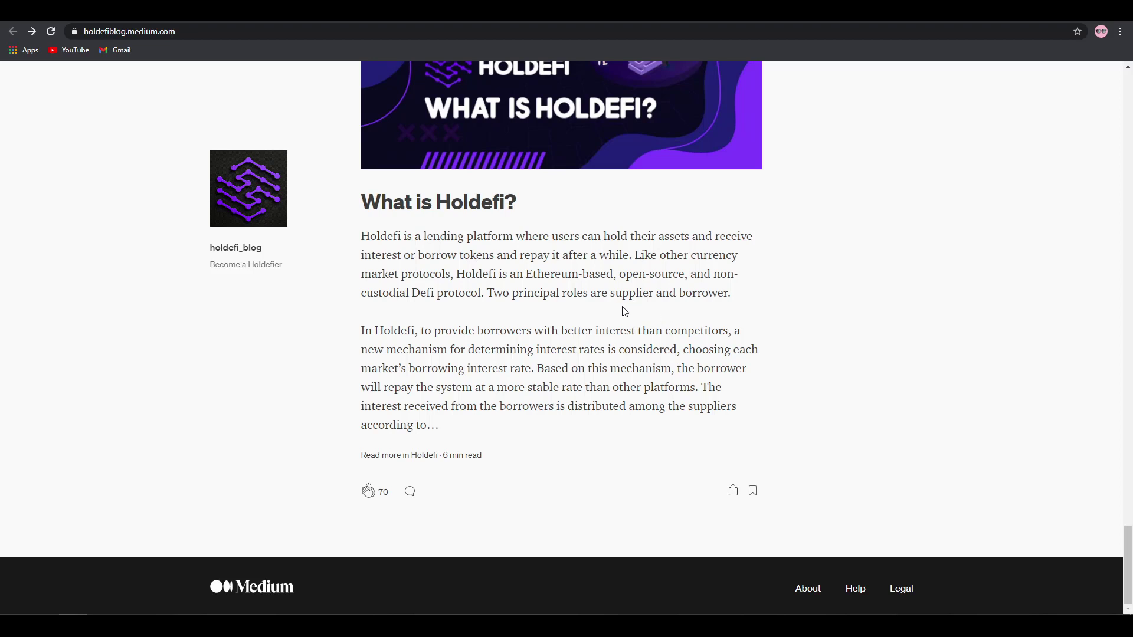
mouse_move(525, 312)
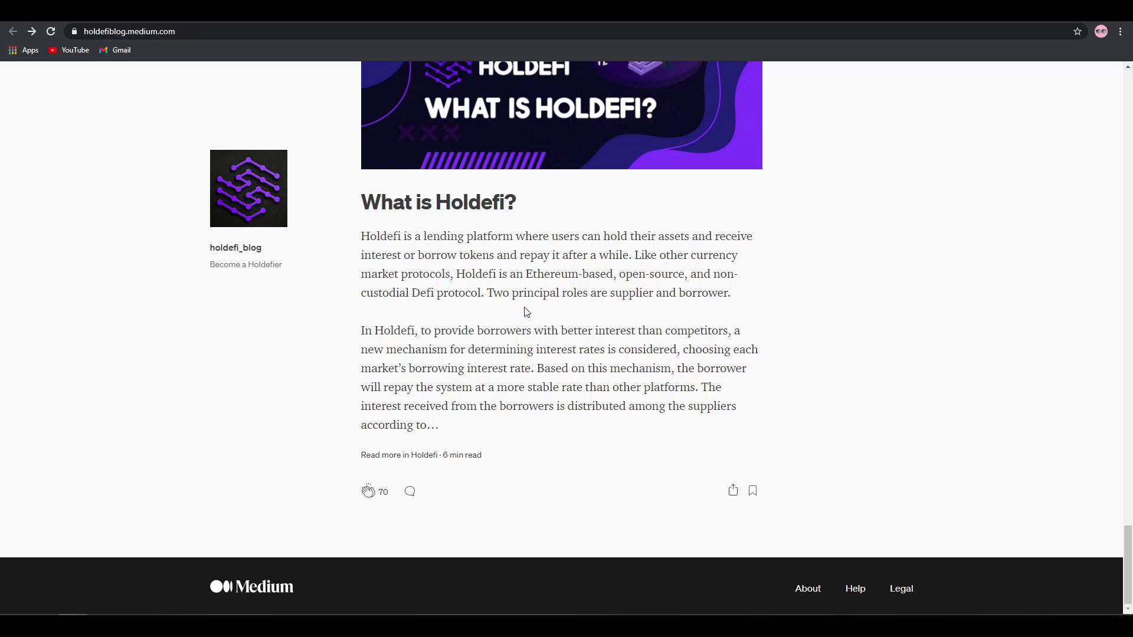
mouse_move(677, 297)
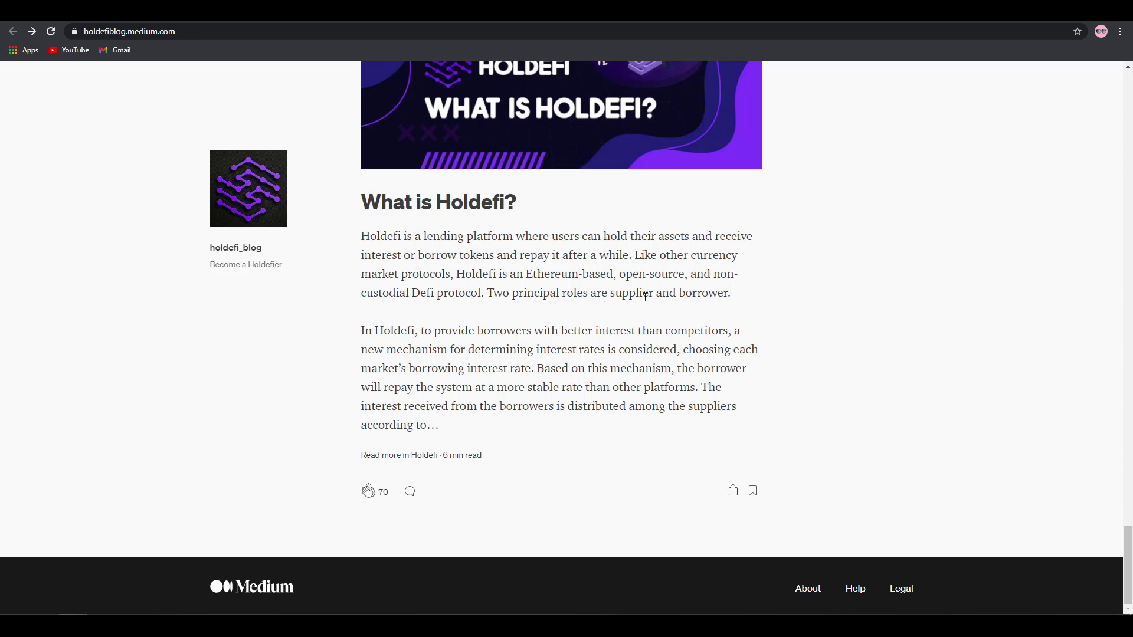
mouse_move(620, 307)
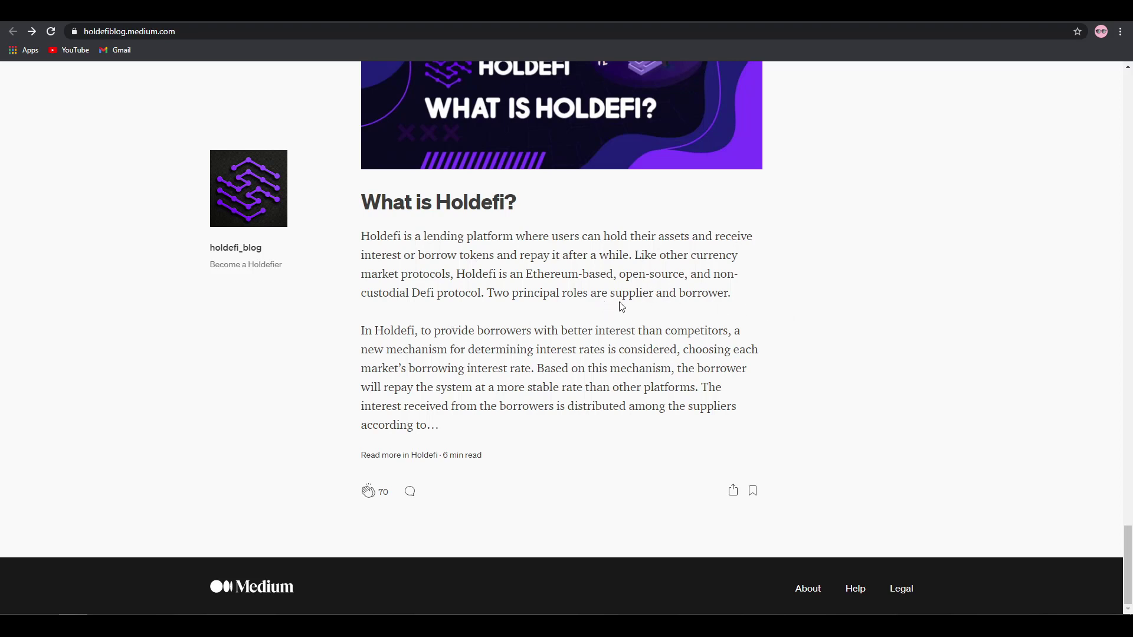
mouse_move(385, 335)
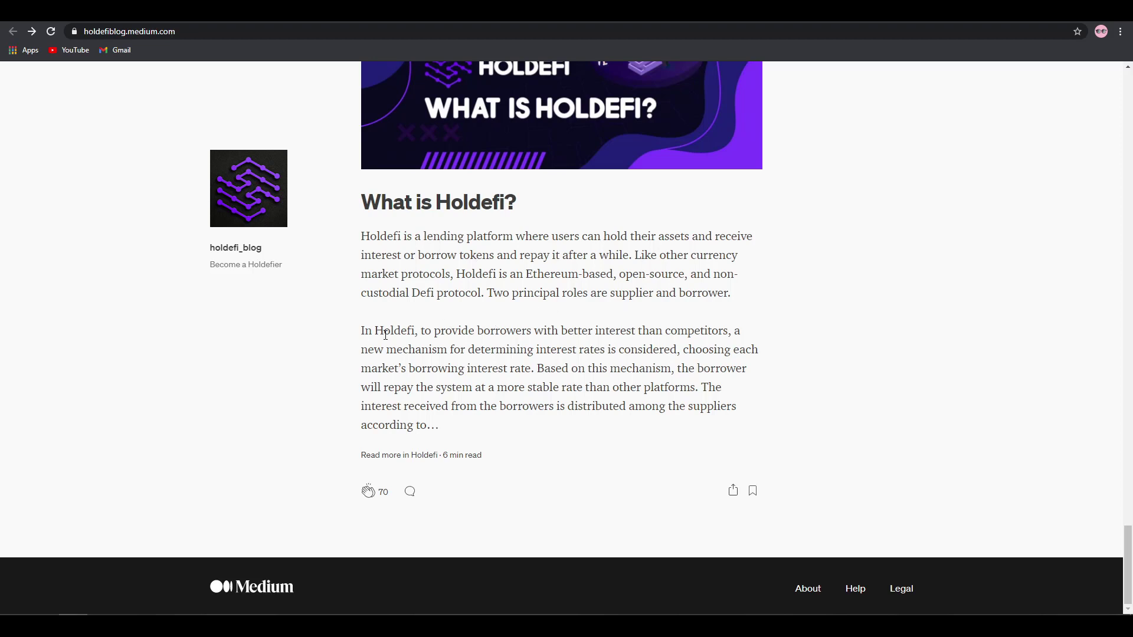
mouse_move(592, 337)
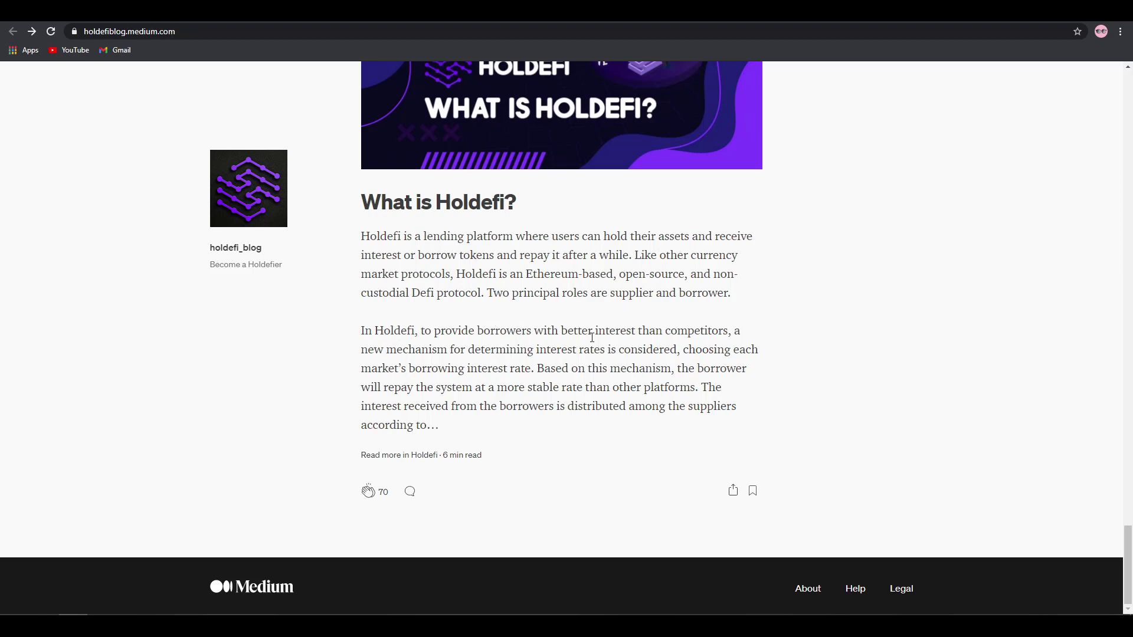
mouse_move(401, 382)
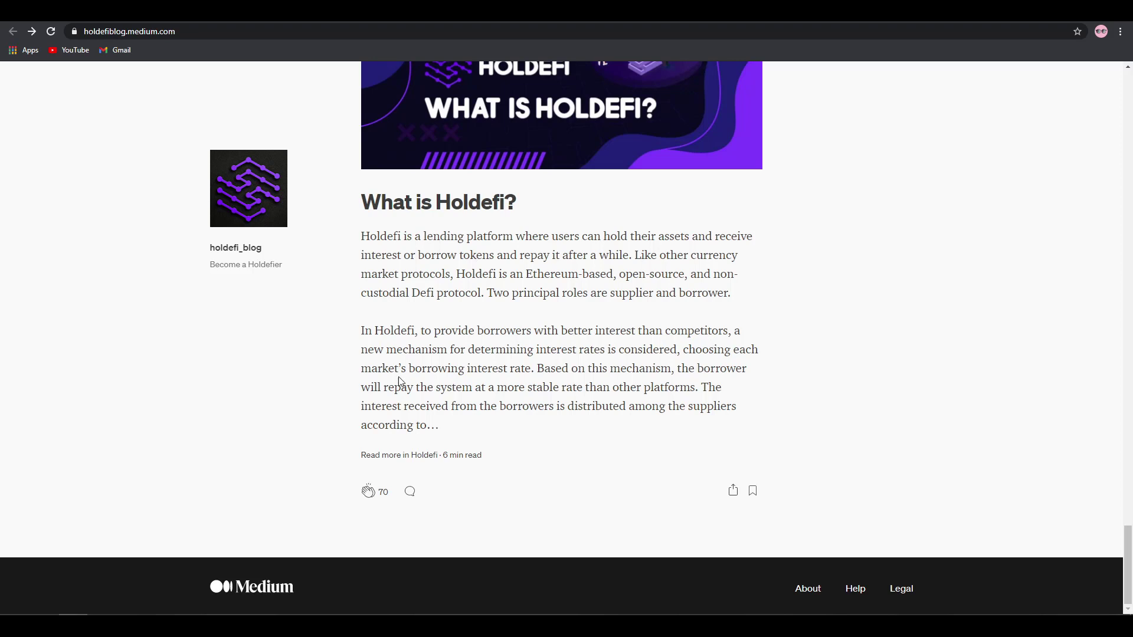
mouse_move(576, 366)
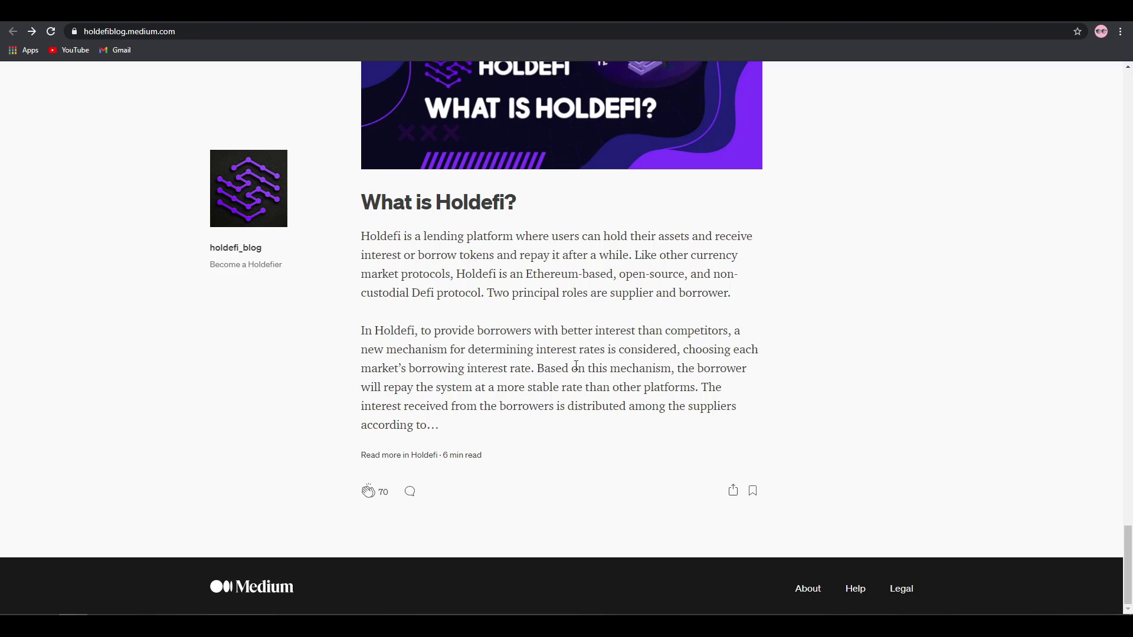
mouse_move(519, 367)
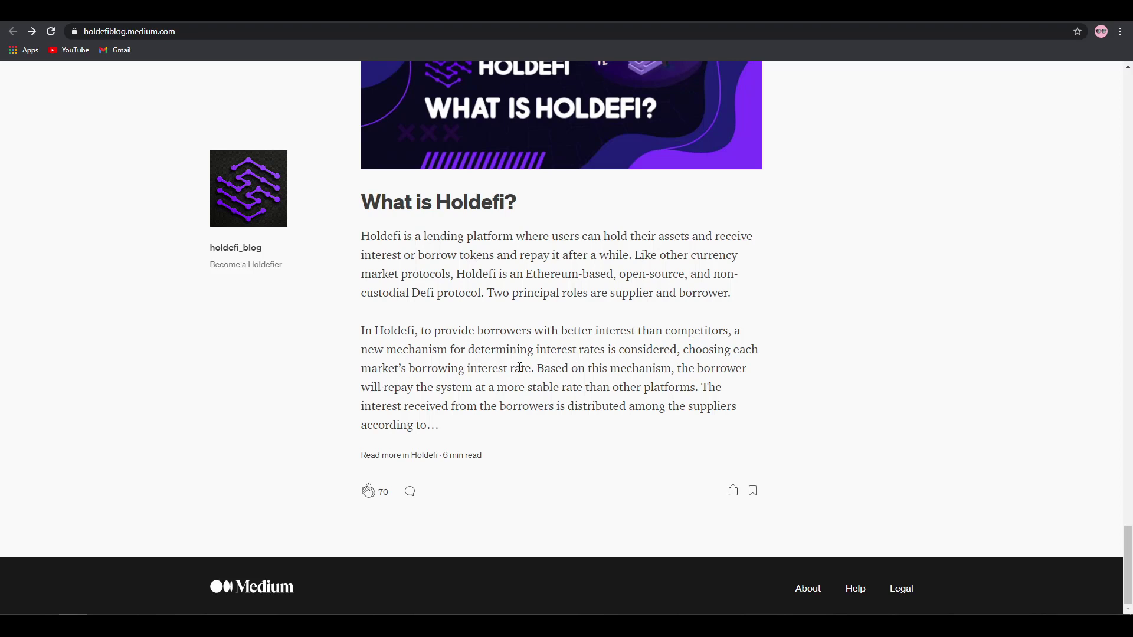
mouse_move(528, 384)
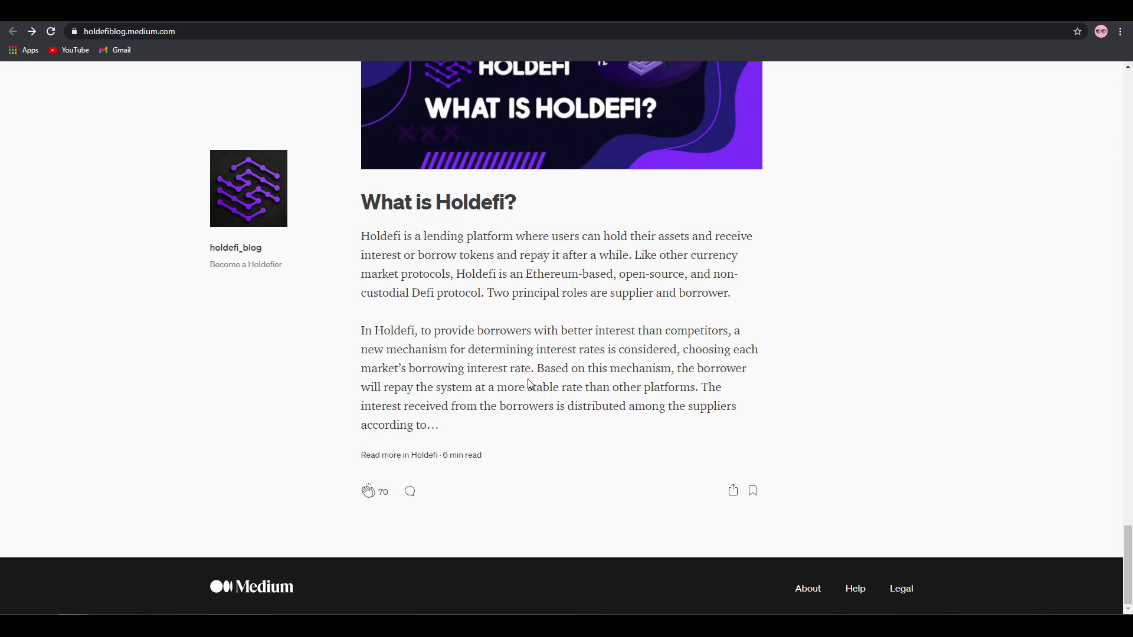
mouse_move(517, 383)
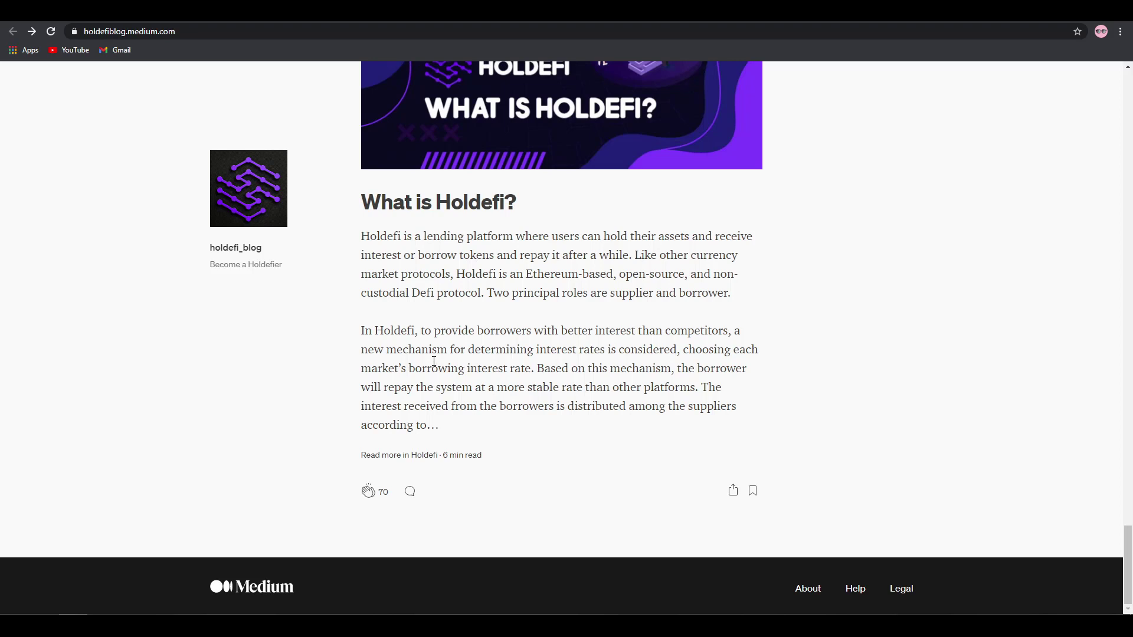
mouse_move(540, 351)
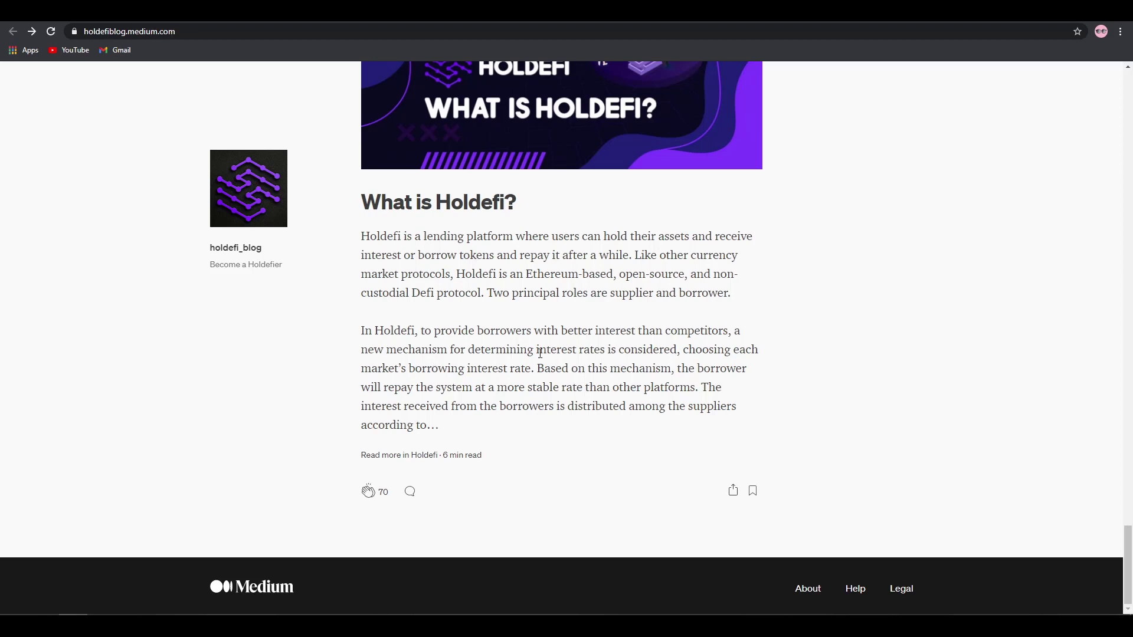
mouse_move(611, 372)
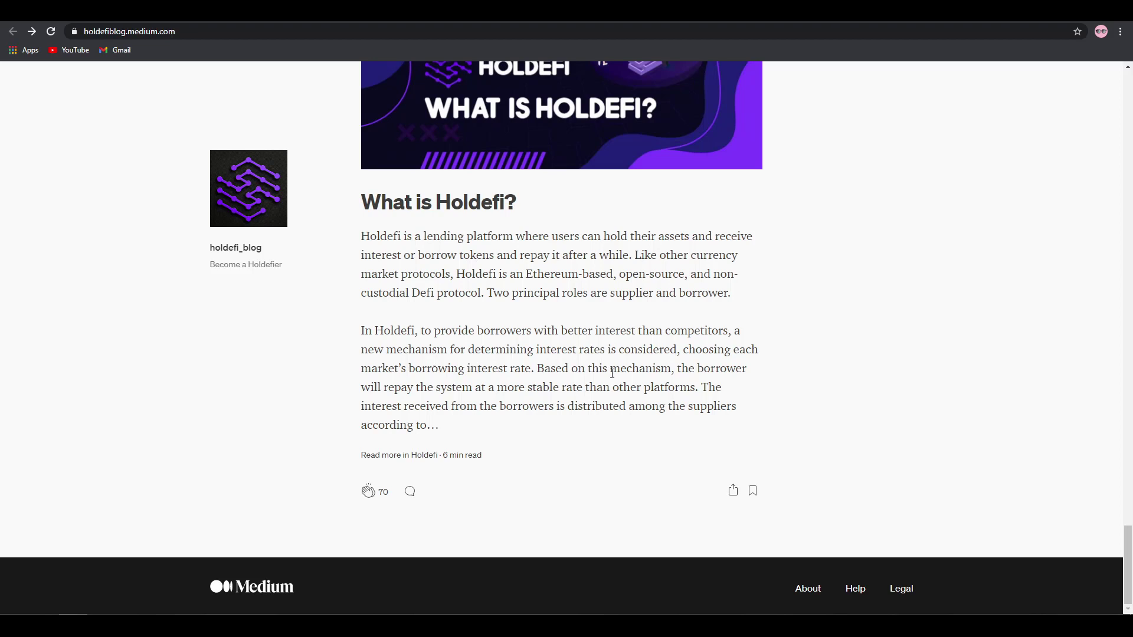
mouse_move(553, 373)
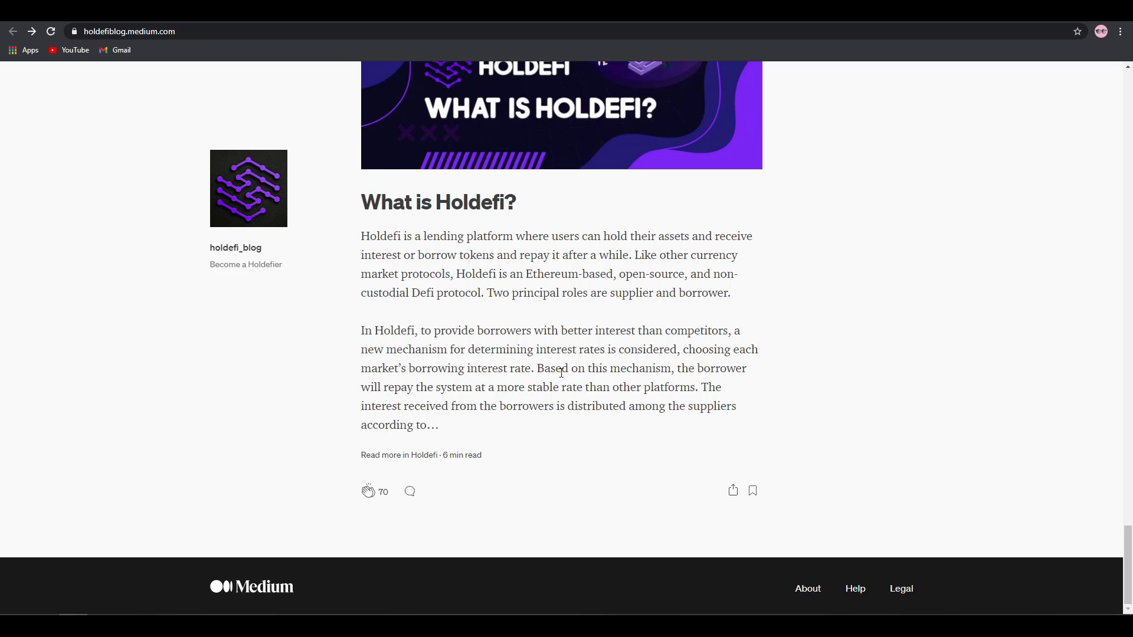
mouse_move(515, 388)
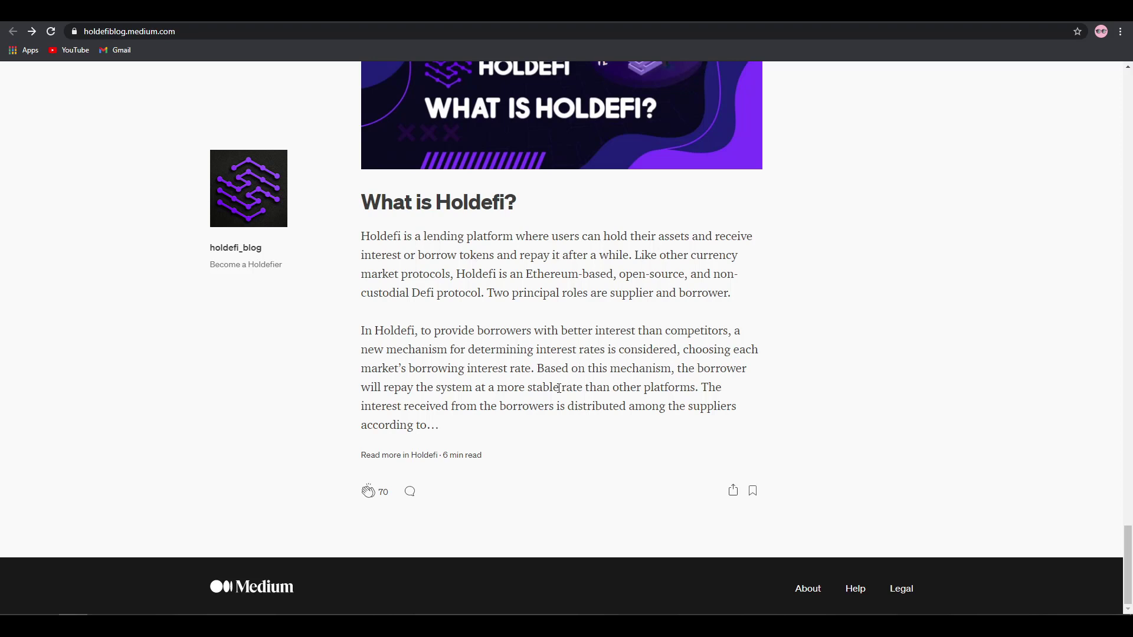
mouse_move(586, 383)
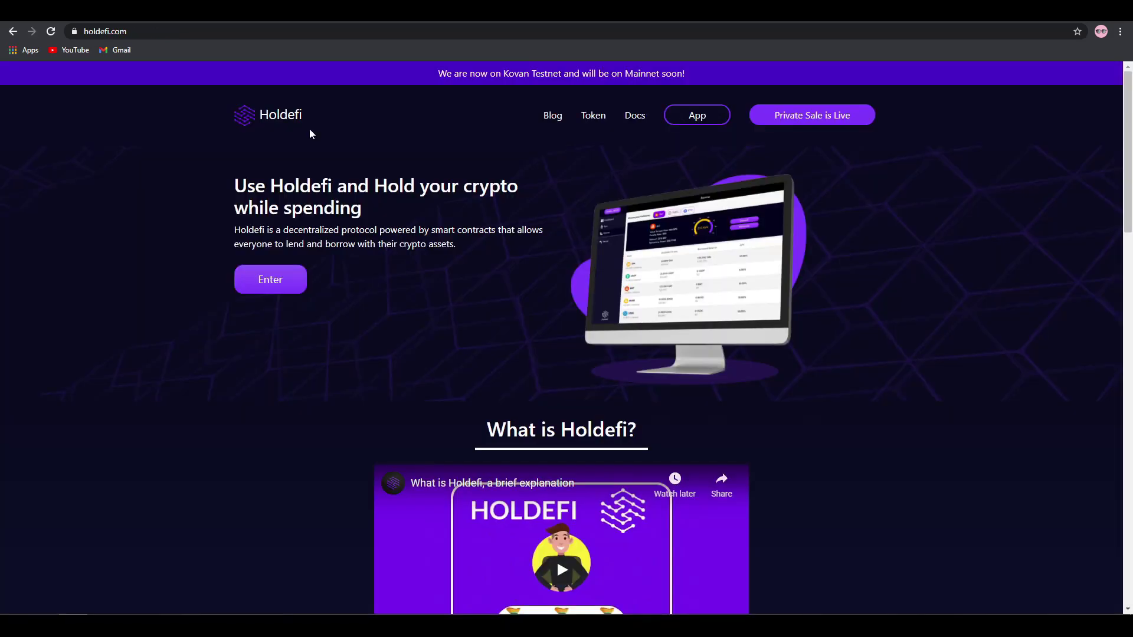
mouse_move(389, 395)
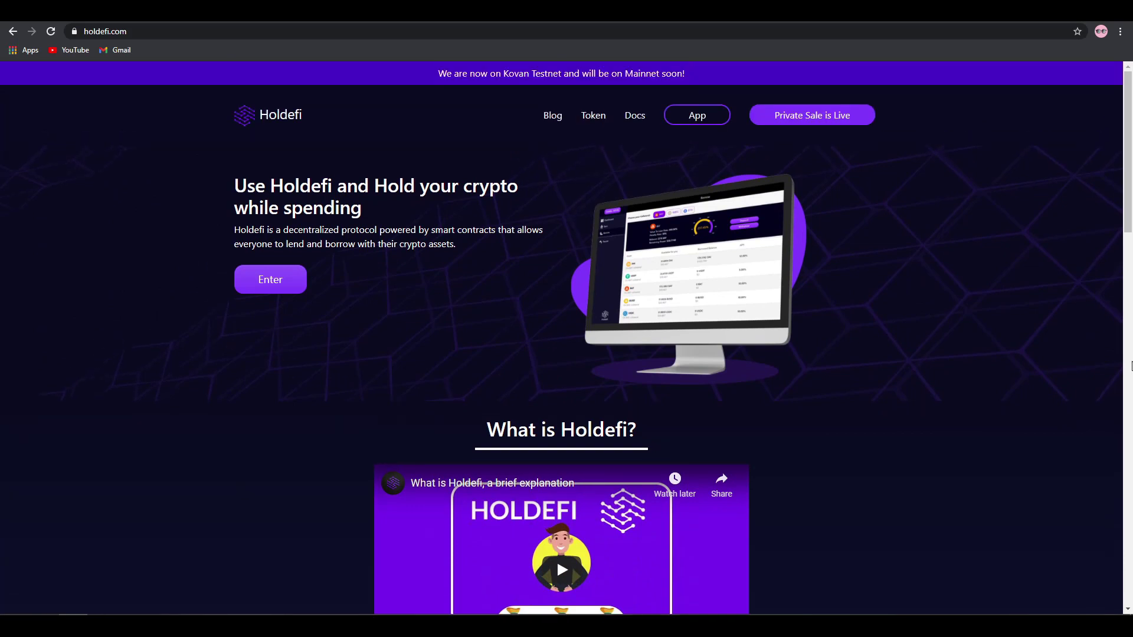
mouse_move(544, 136)
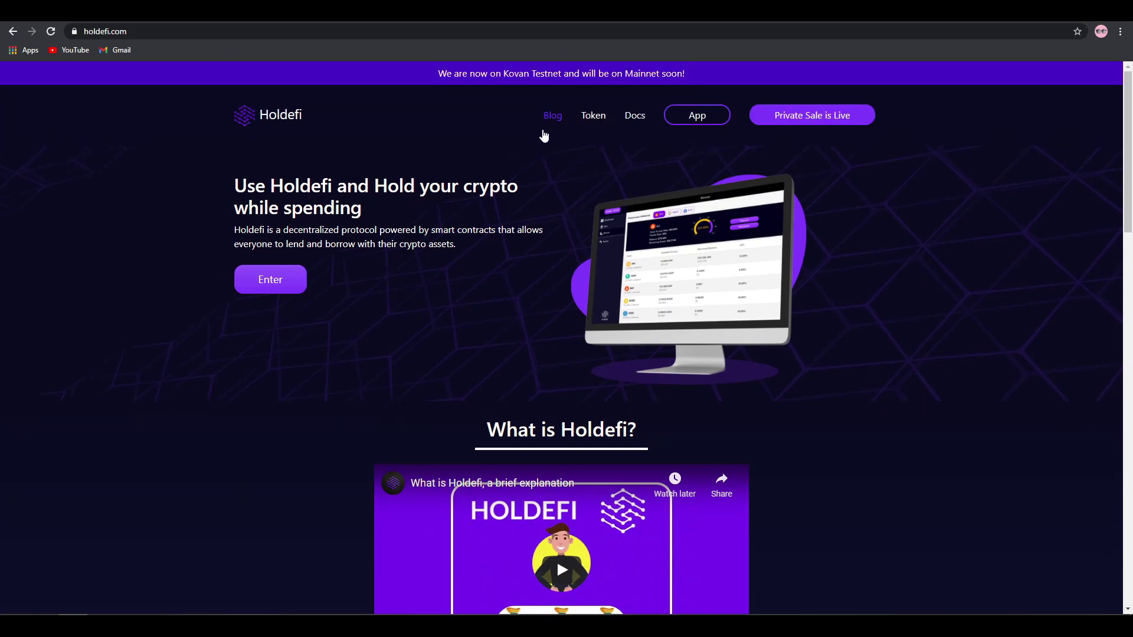
mouse_move(635, 115)
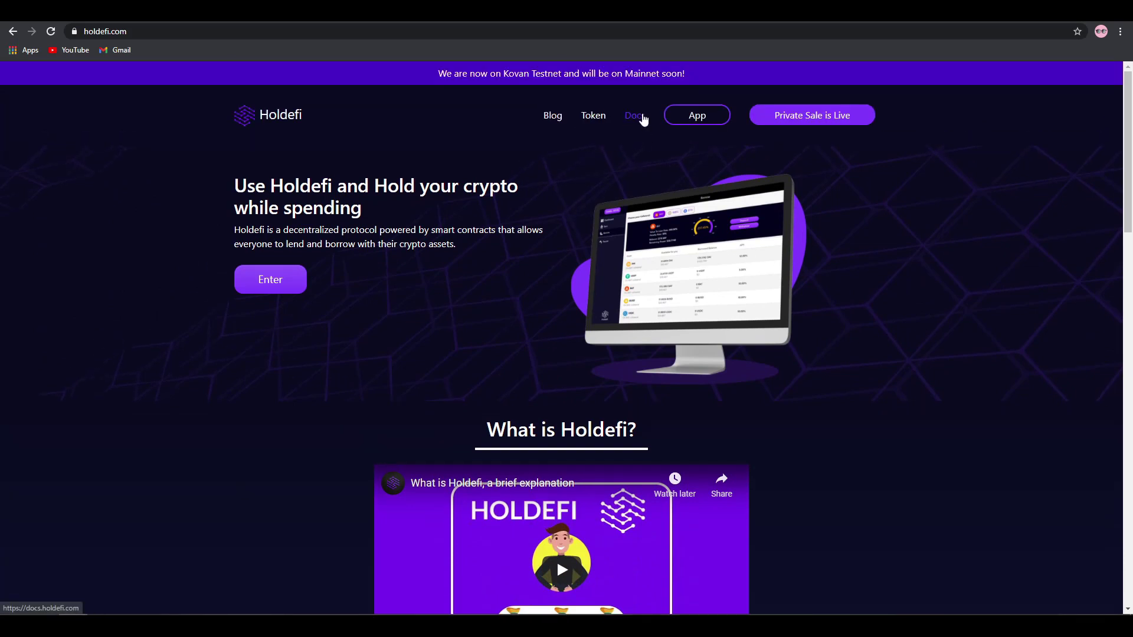
Step: Open the Holdefi GitBook docs at the Introduction page
click(633, 115)
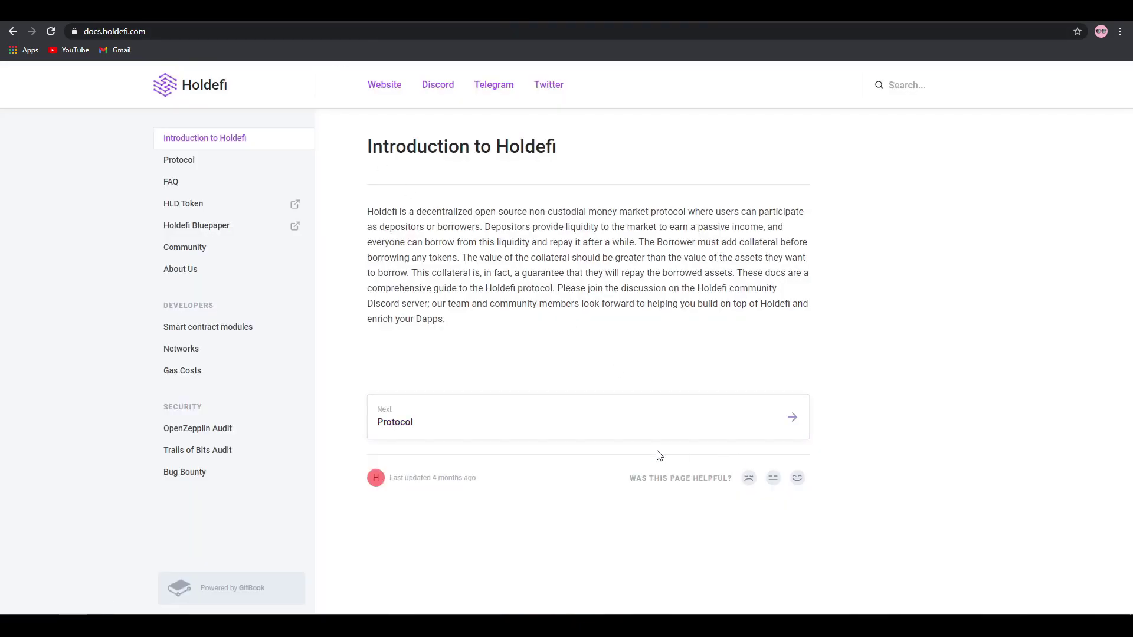
mouse_move(567, 157)
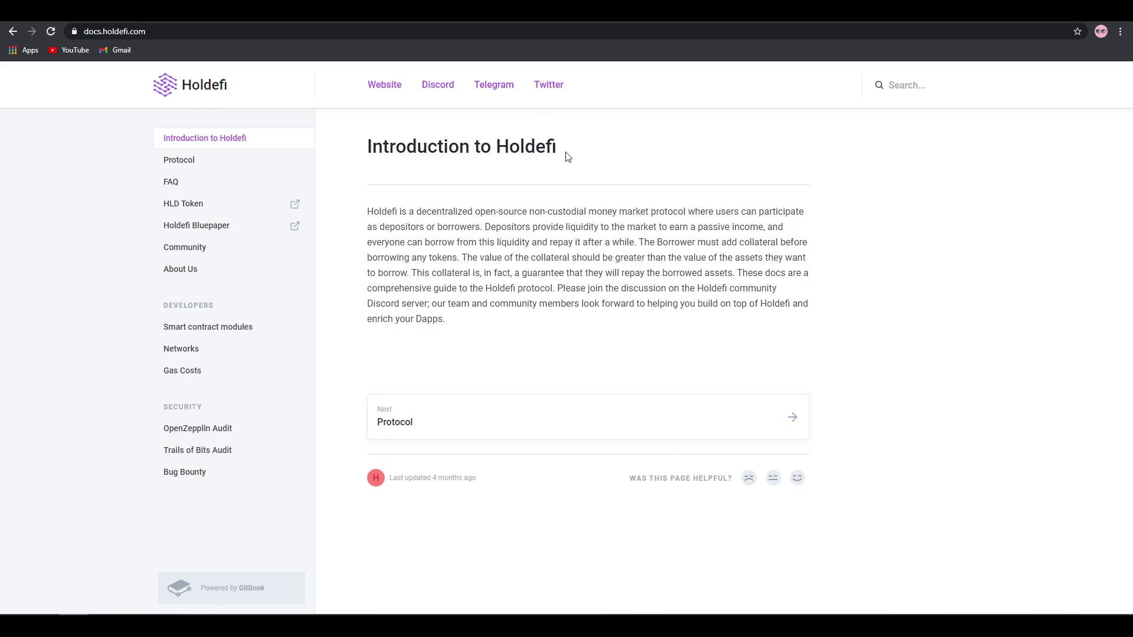
mouse_move(201, 171)
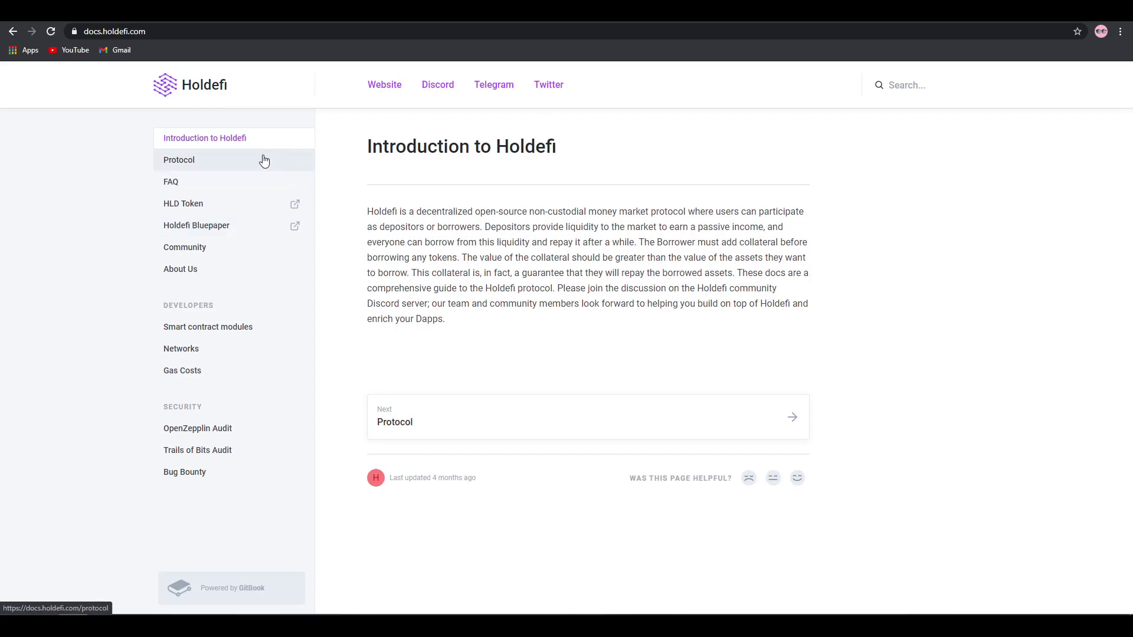
mouse_move(497, 395)
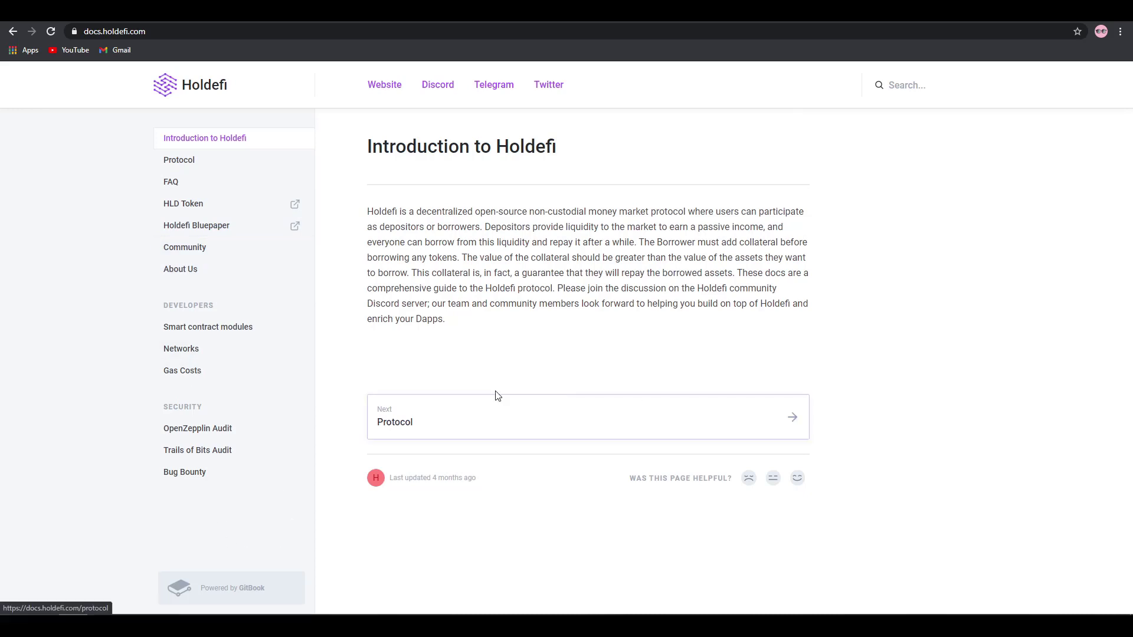
mouse_move(344, 345)
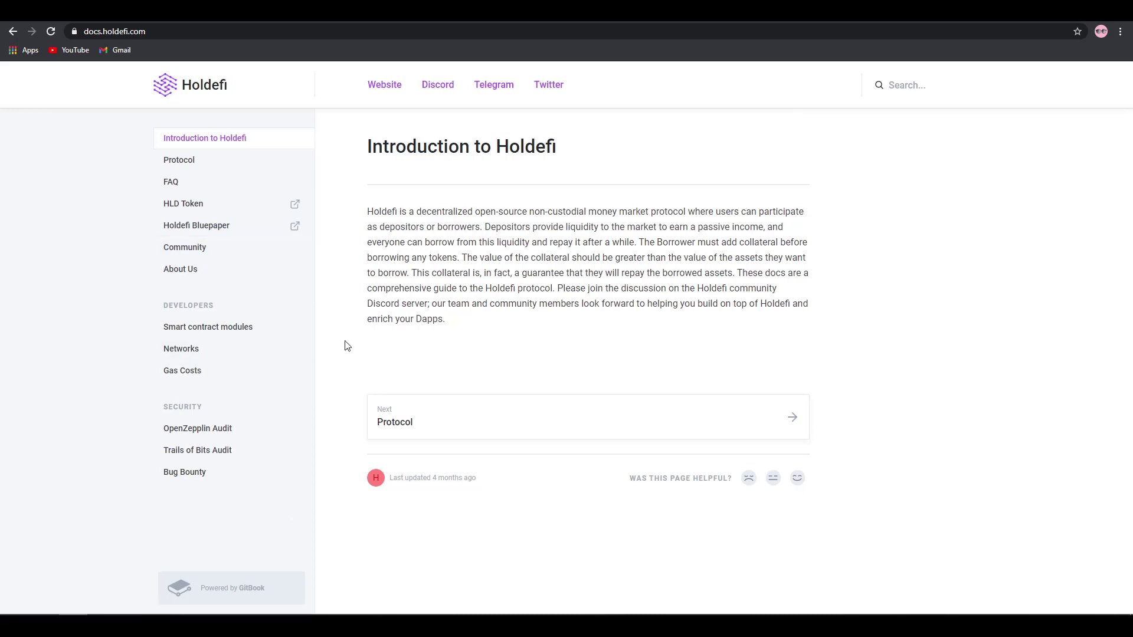
mouse_move(641, 329)
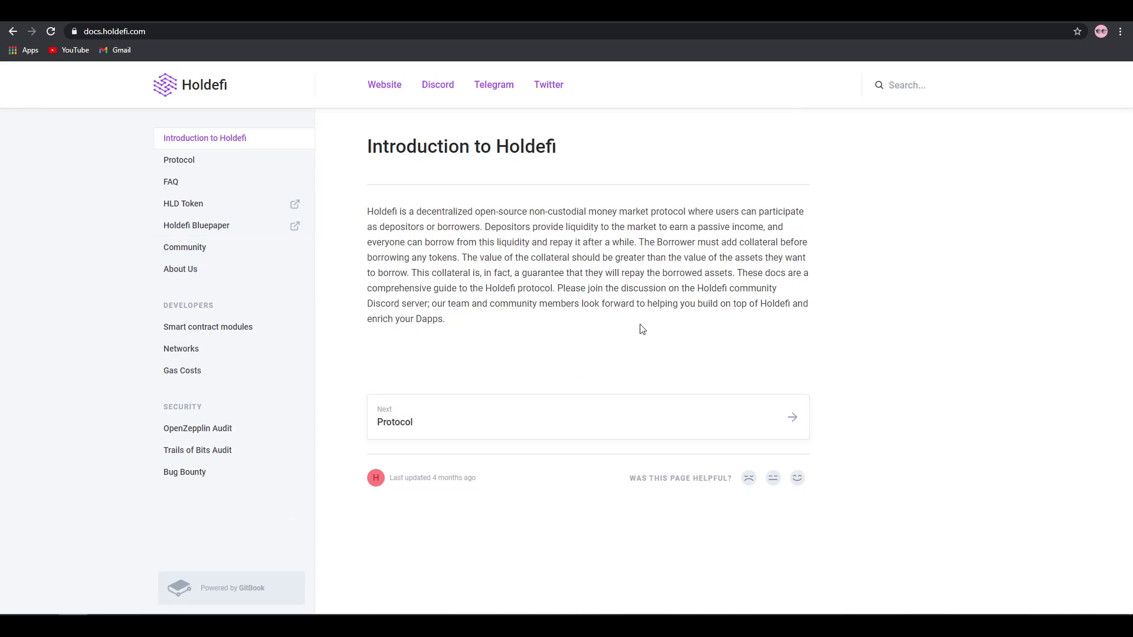
mouse_move(444, 284)
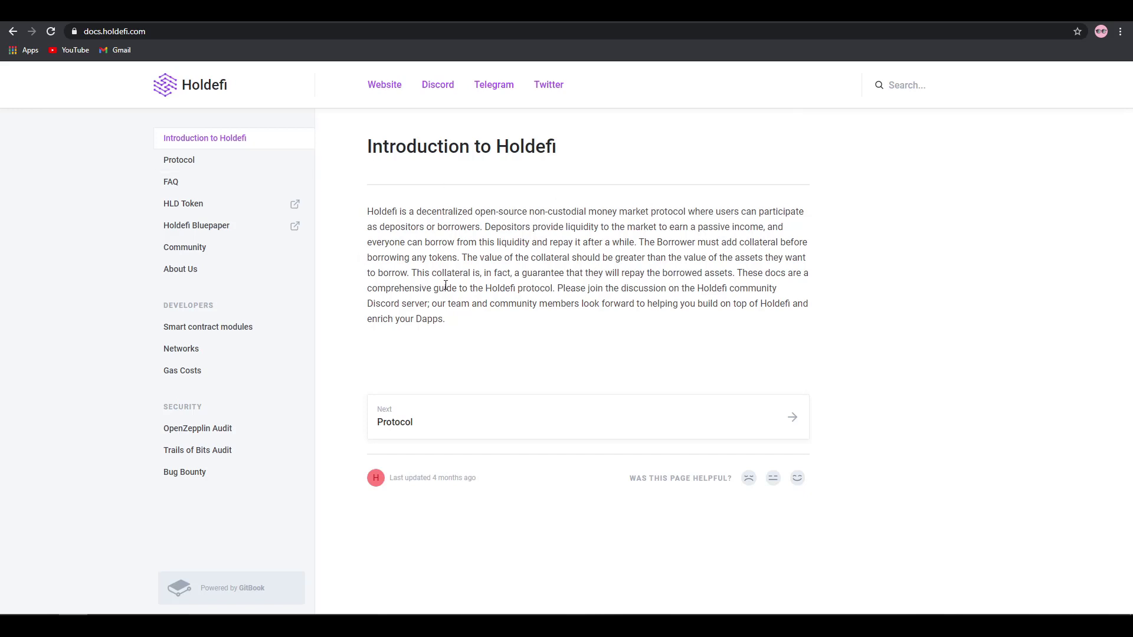
mouse_move(406, 167)
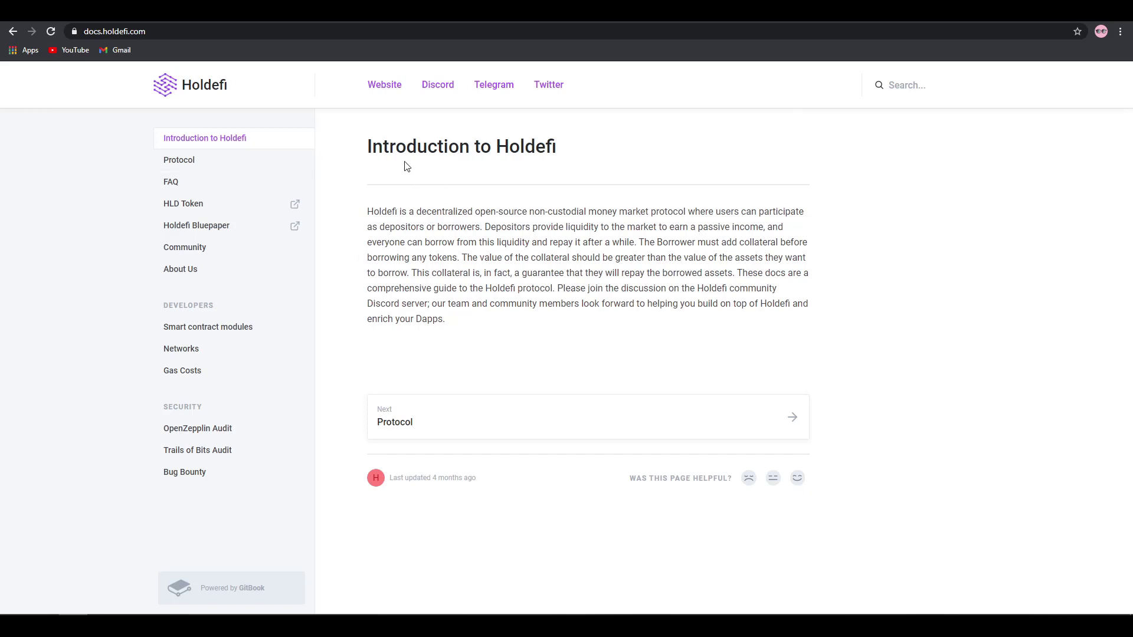
mouse_move(228, 52)
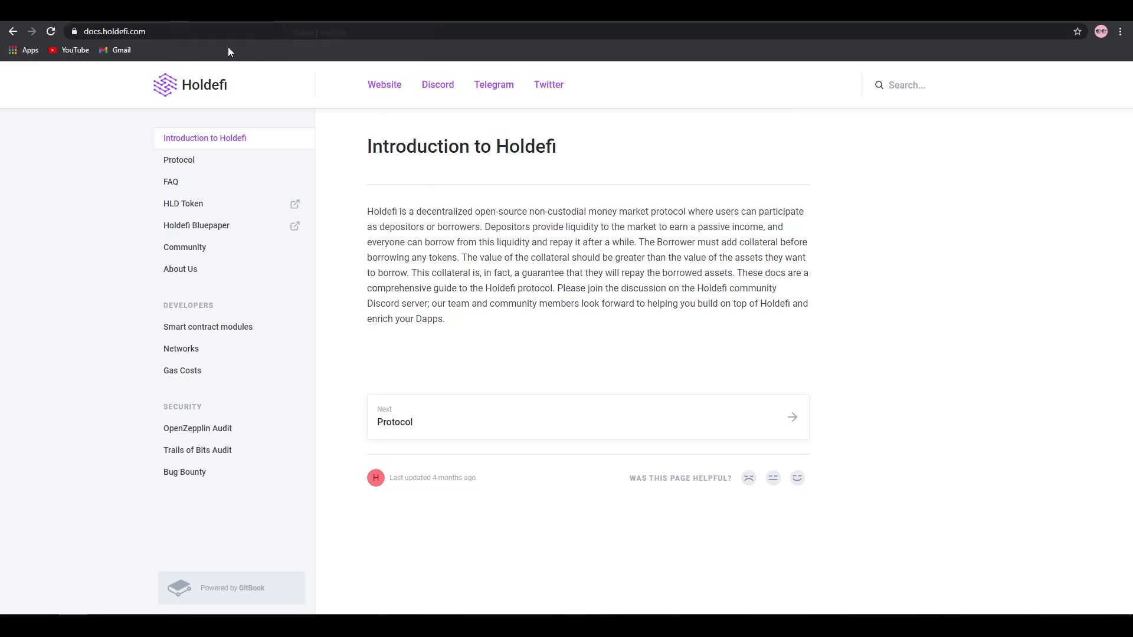
Step: Return to holdefi.com and scroll to the explainer video and Market Overview totals
click(384, 84)
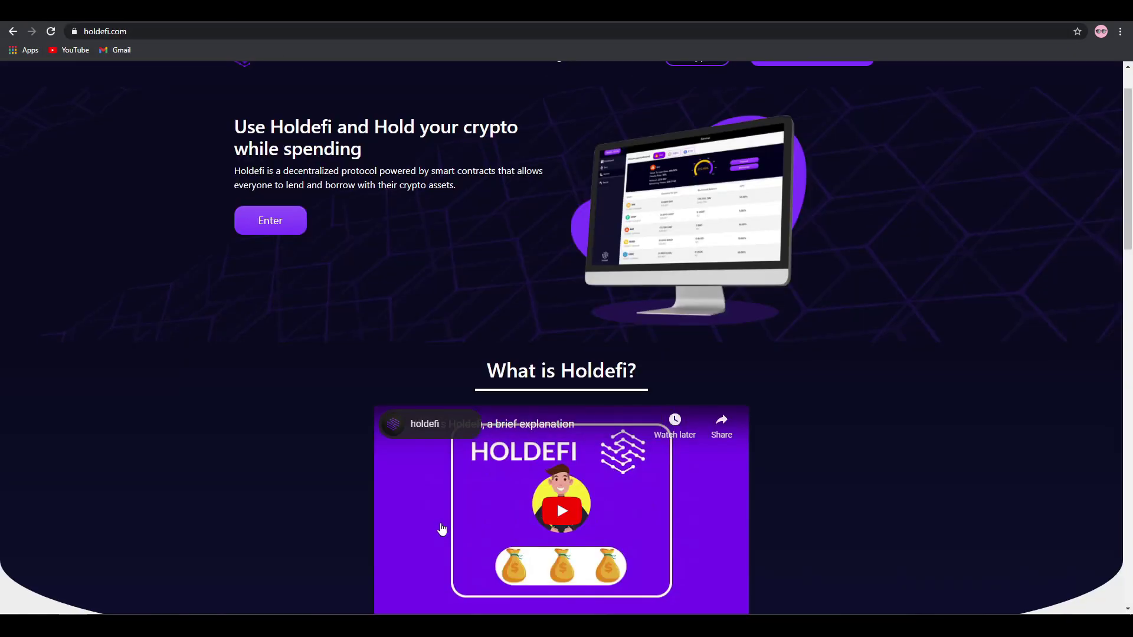
scroll(up, 3)
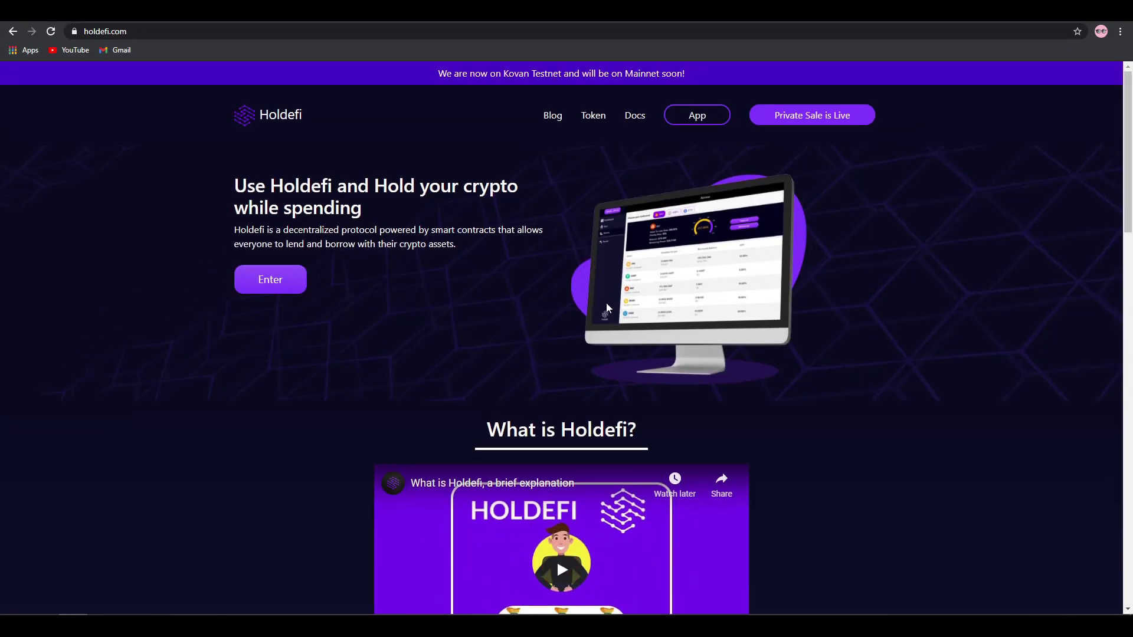
mouse_move(583, 357)
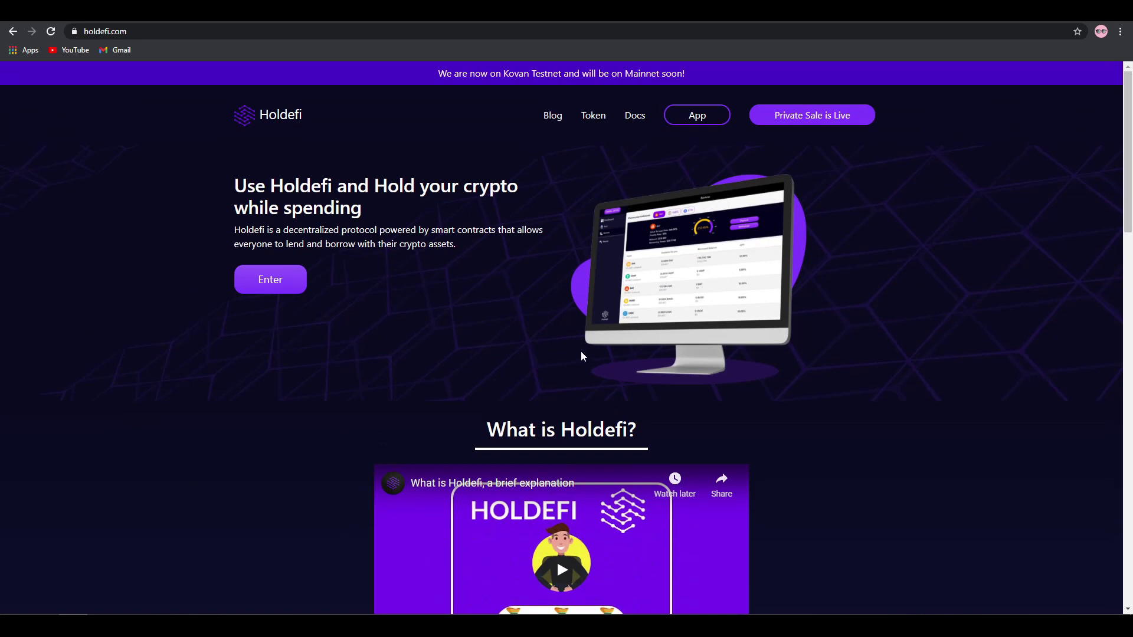
mouse_move(519, 341)
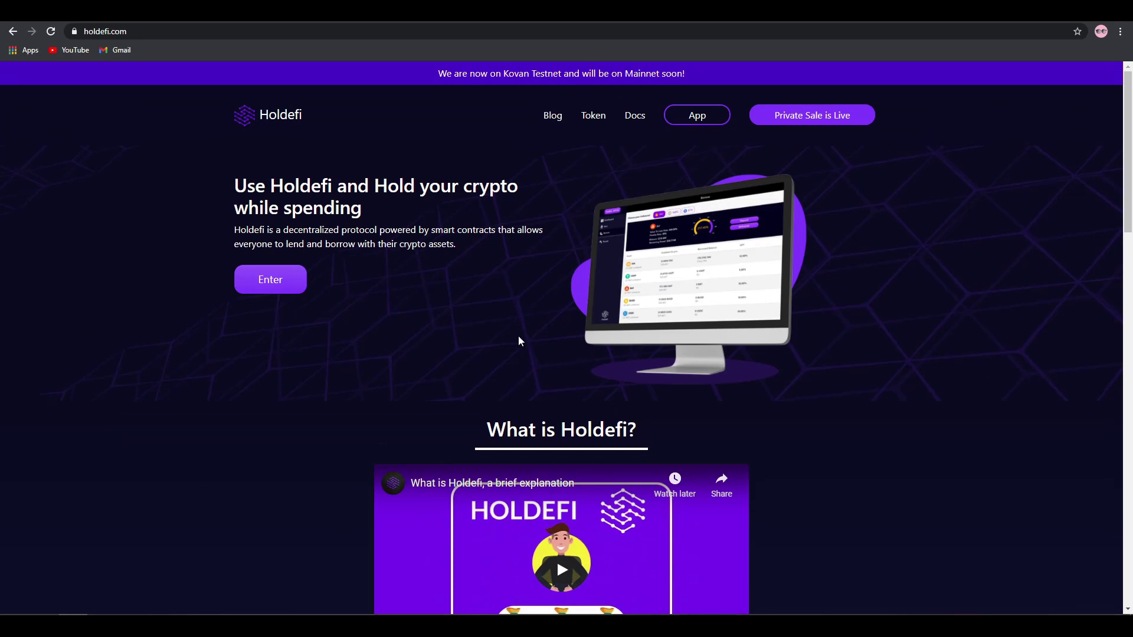
mouse_move(319, 341)
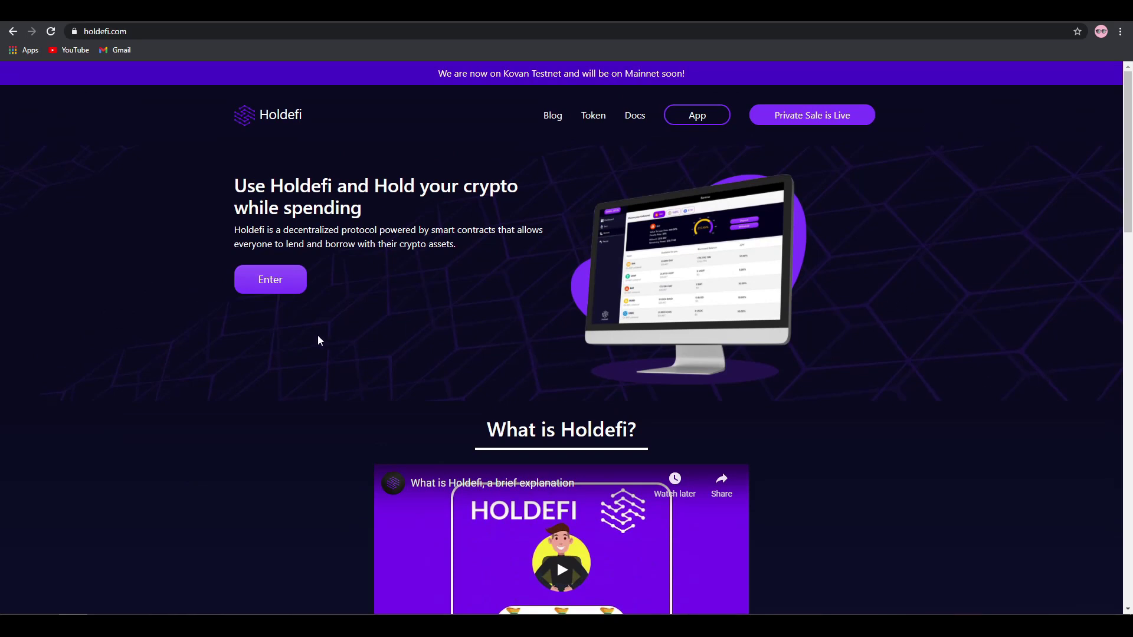
mouse_move(734, 377)
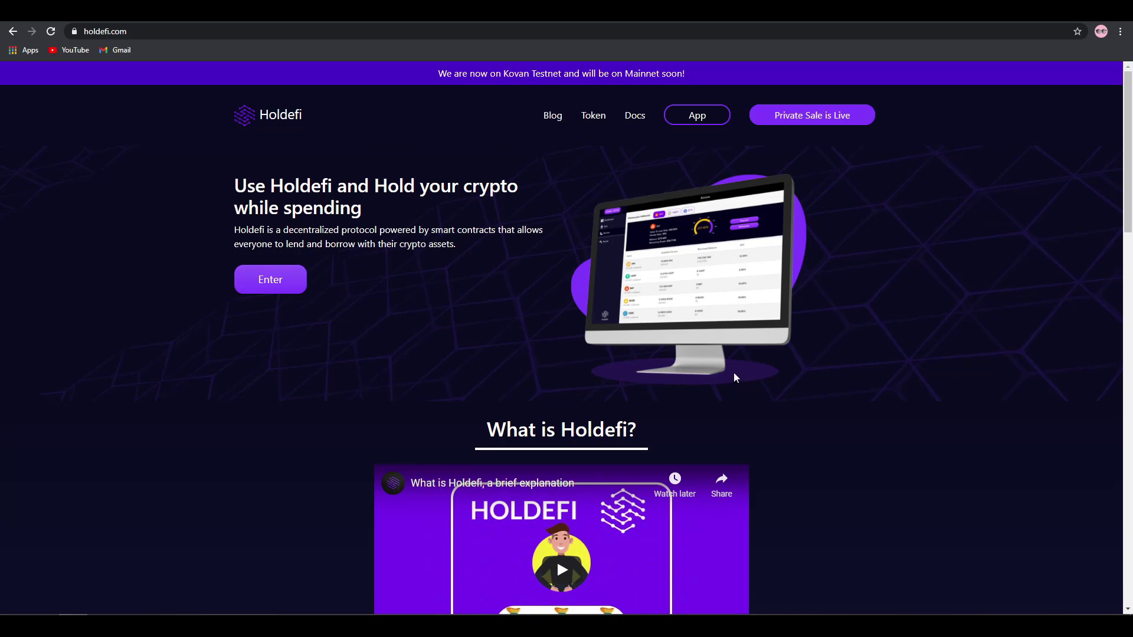
mouse_move(208, 284)
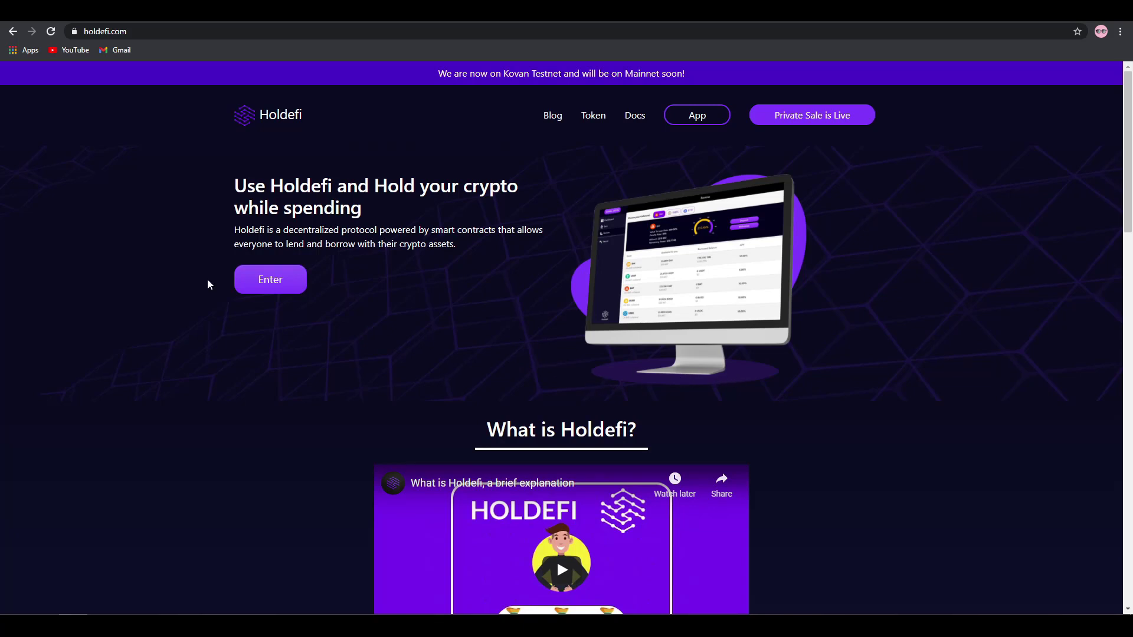
scroll(down, 3)
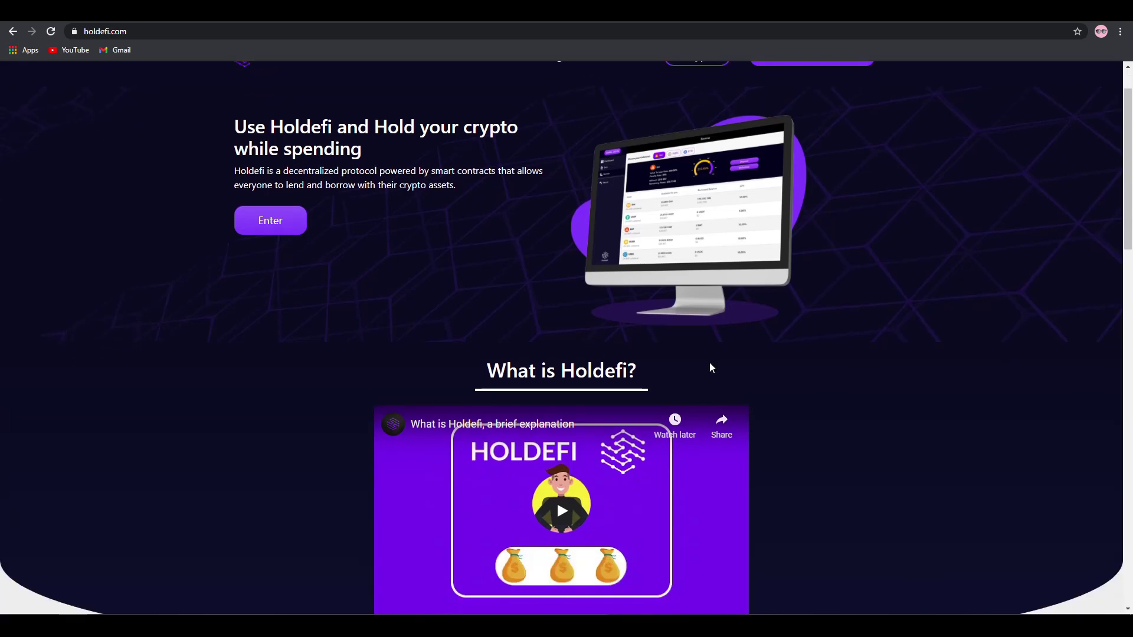
scroll(down, 3)
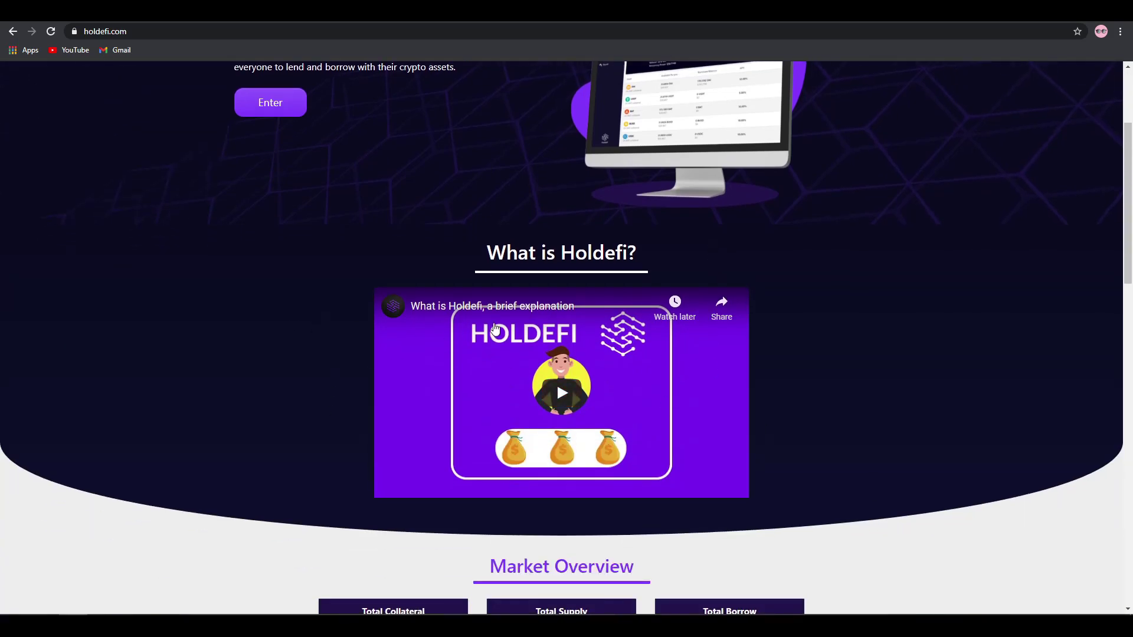
scroll(down, 3)
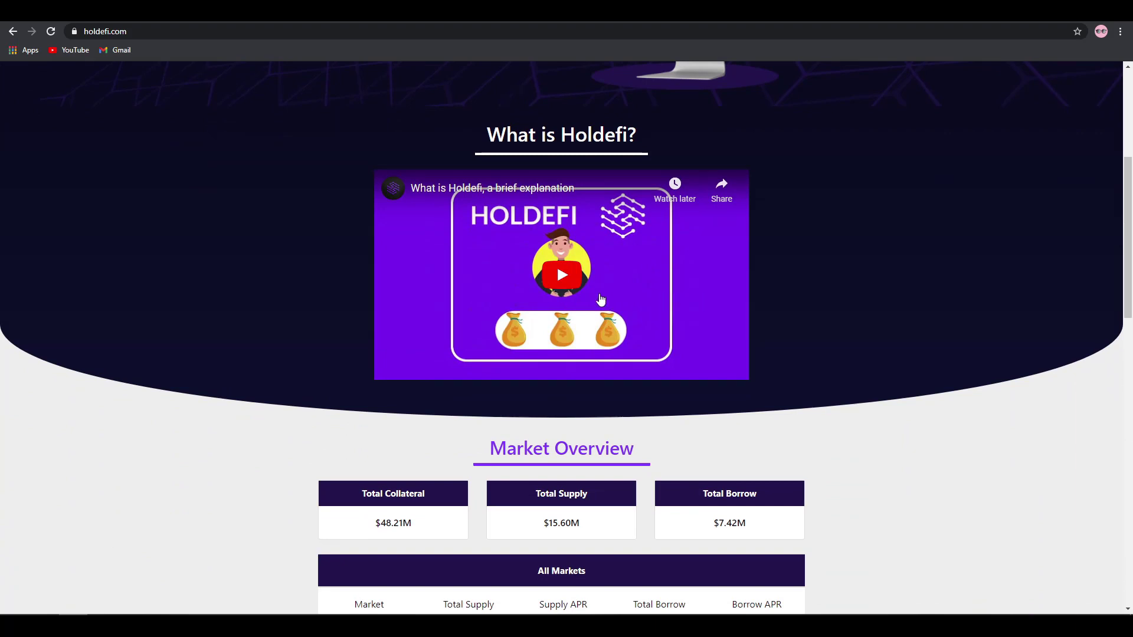
mouse_move(615, 301)
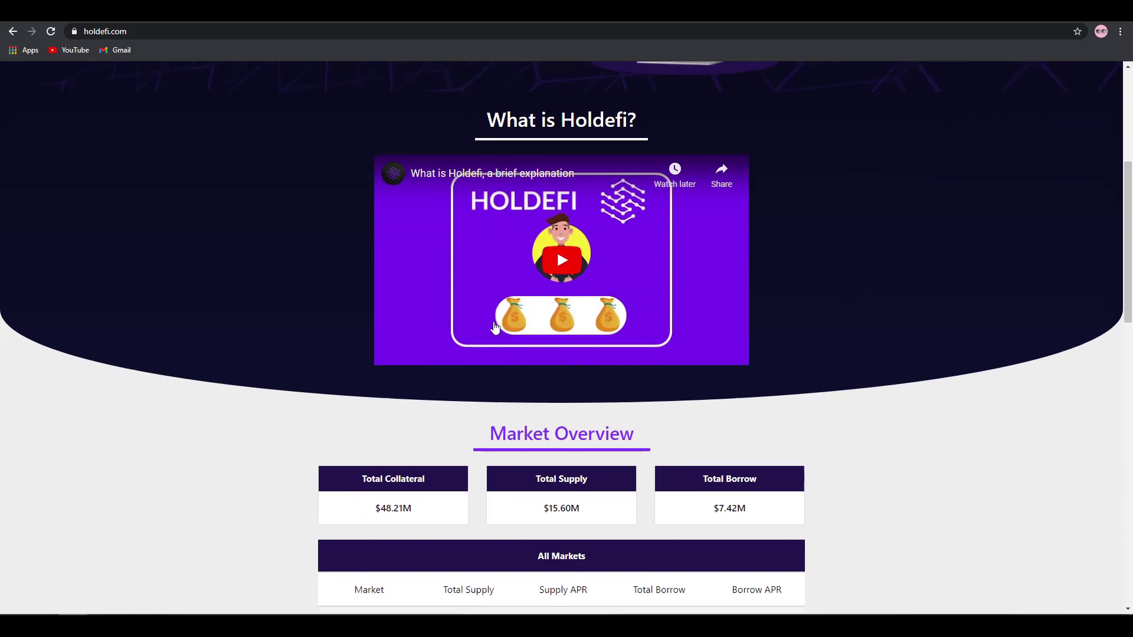
Step: Scroll through the All Markets table and ETH, WBTC, BAT collateral amounts
scroll(down, 3)
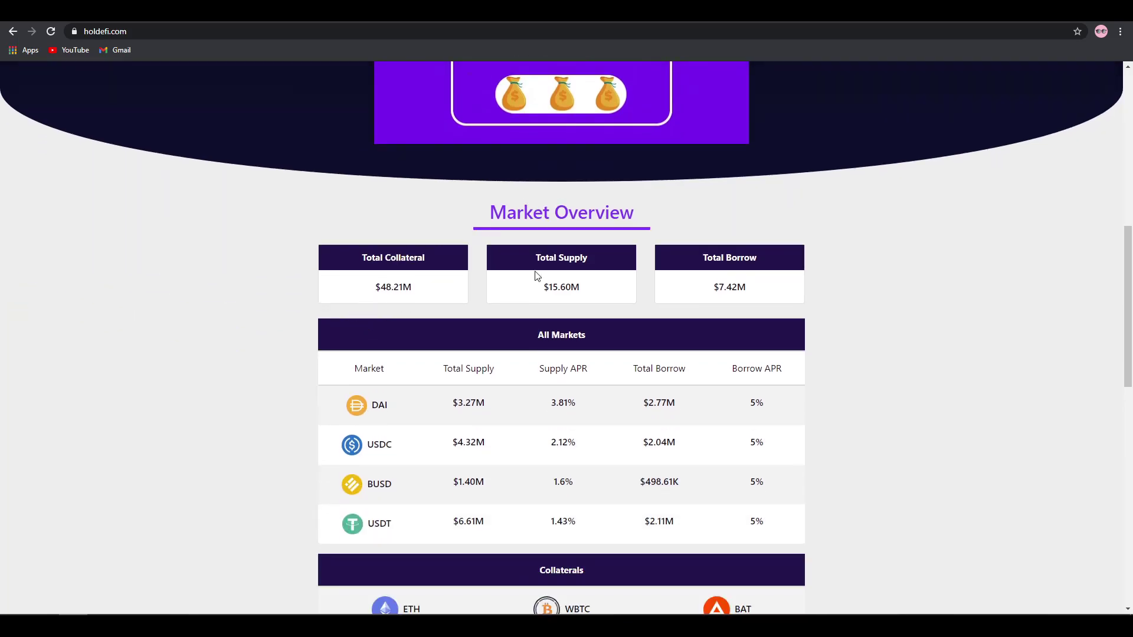
mouse_move(475, 247)
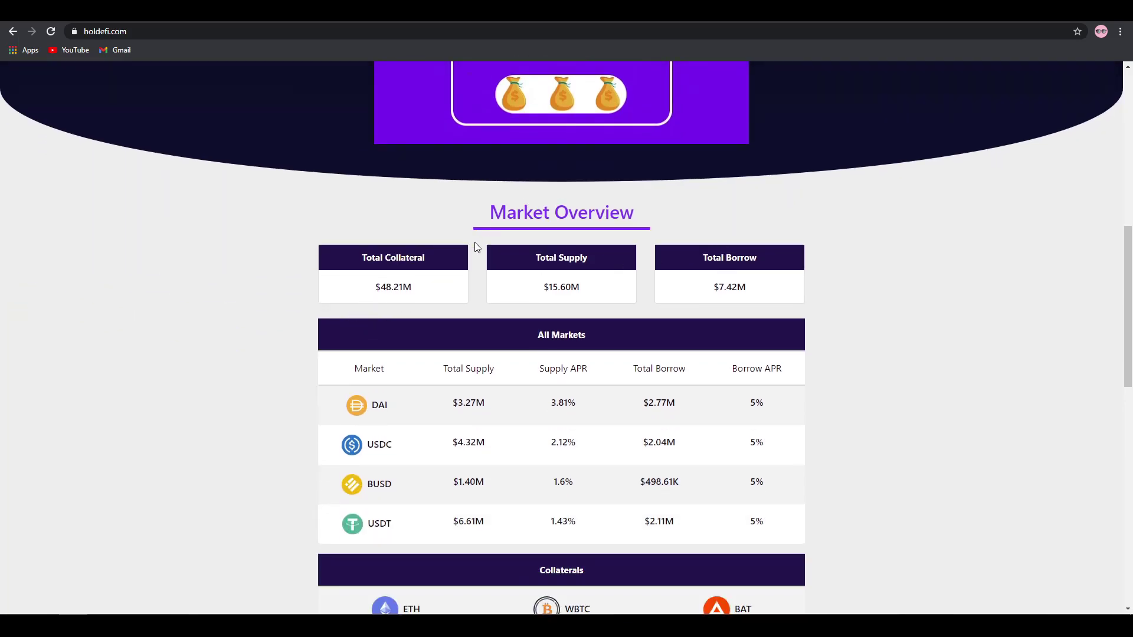
mouse_move(562, 284)
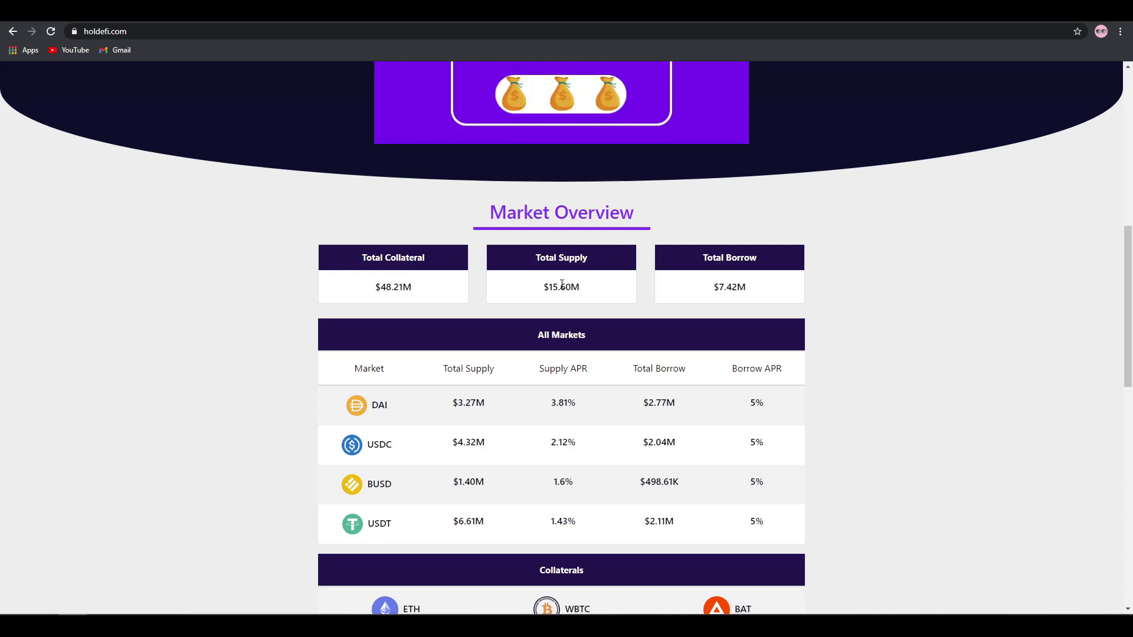
scroll(down, 3)
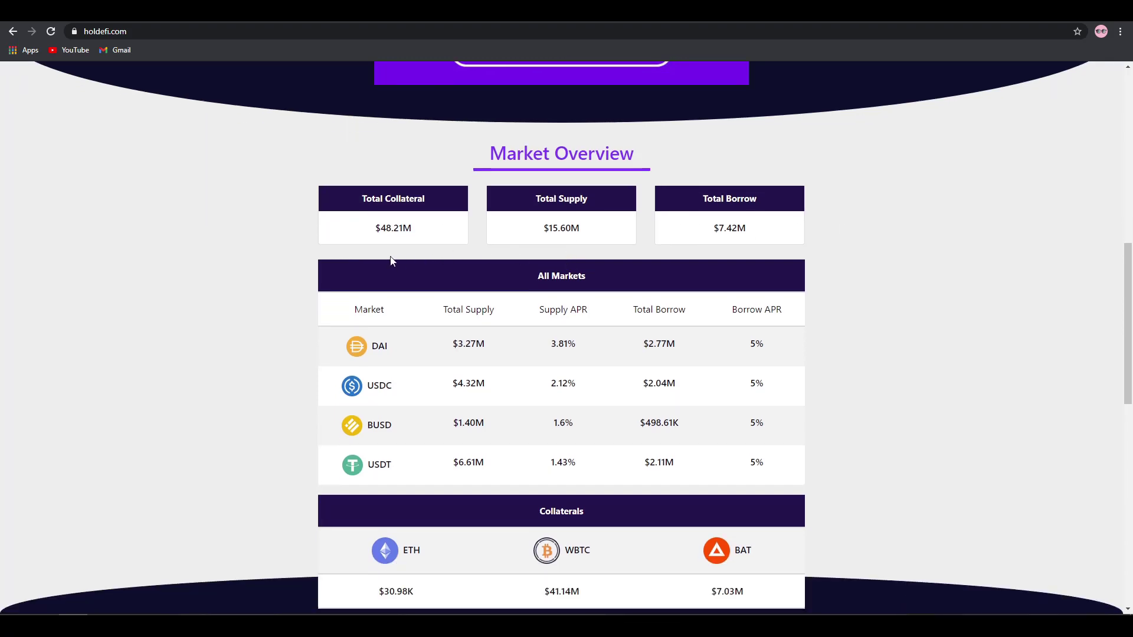
mouse_move(434, 229)
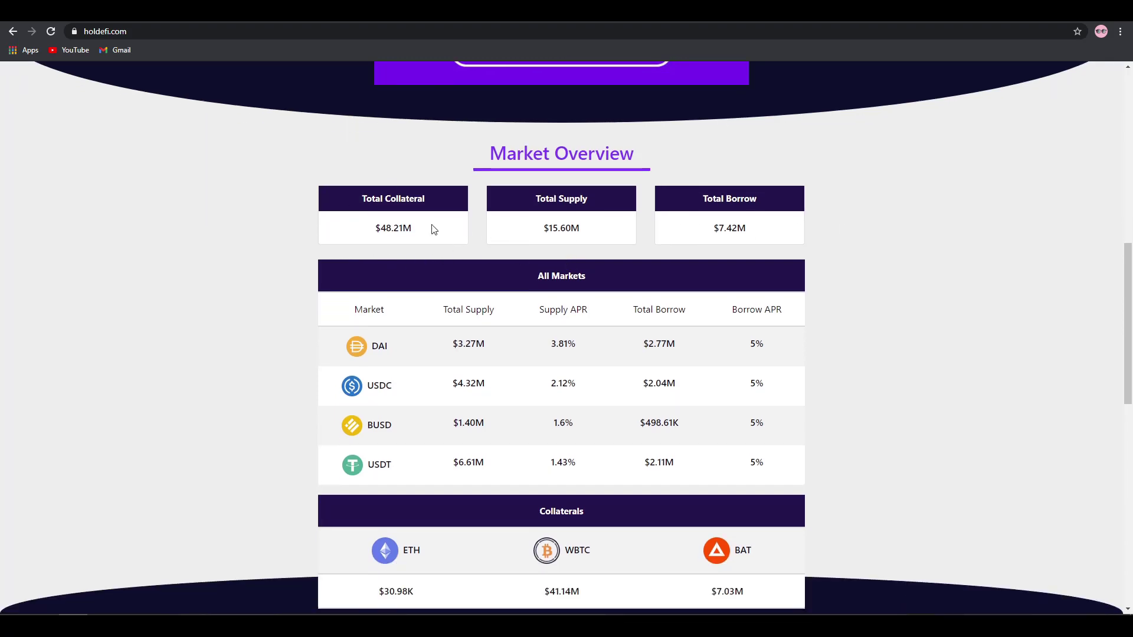
mouse_move(370, 247)
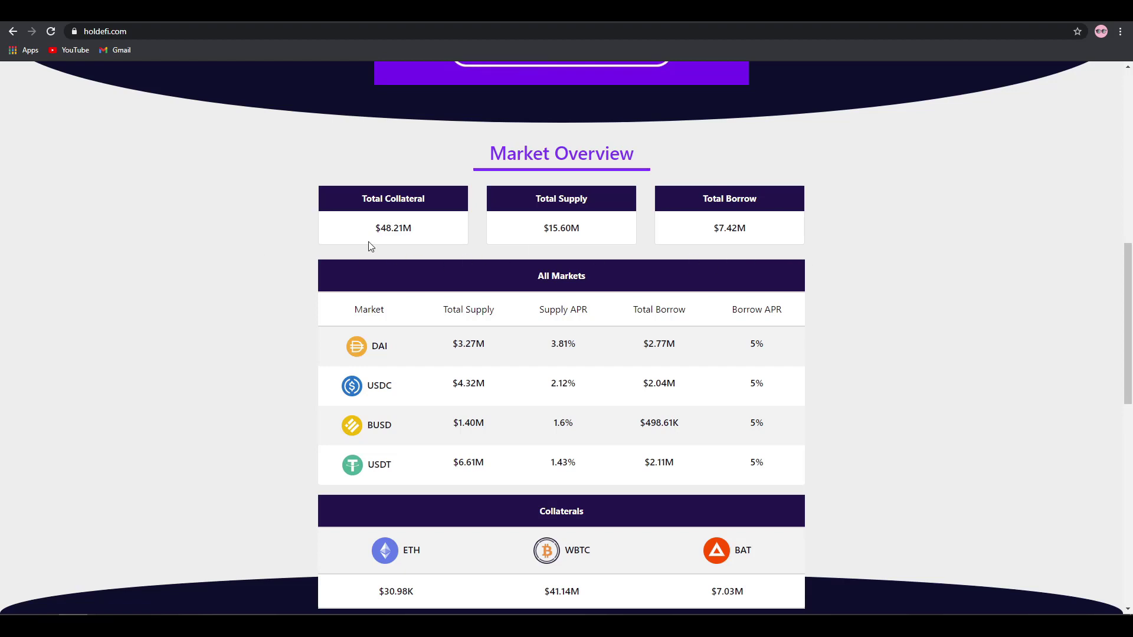
mouse_move(663, 269)
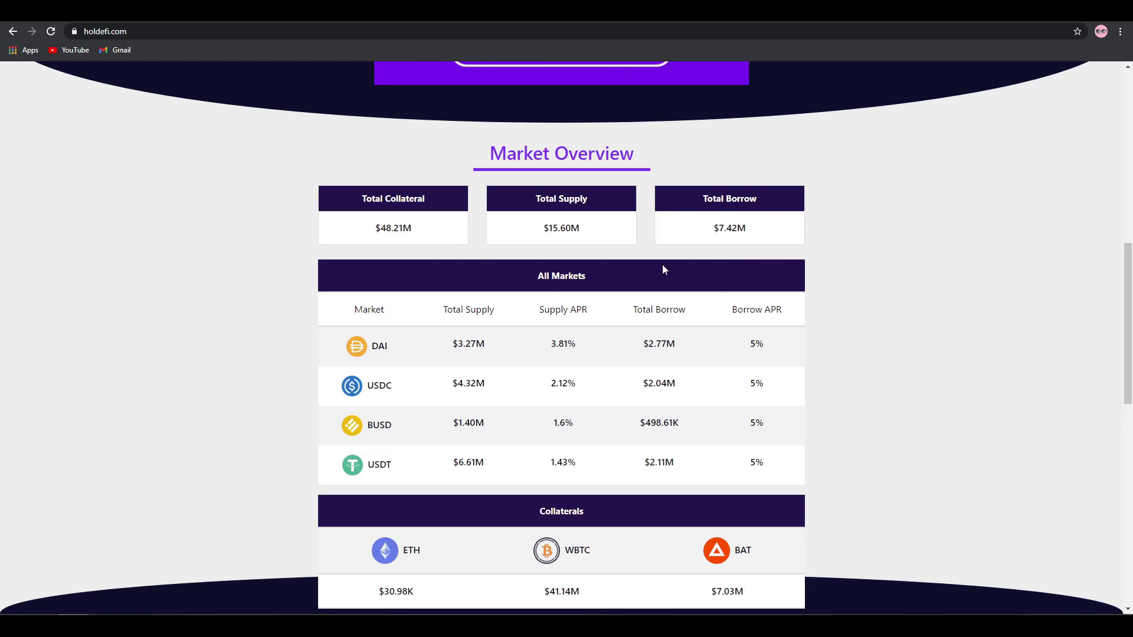
mouse_move(565, 229)
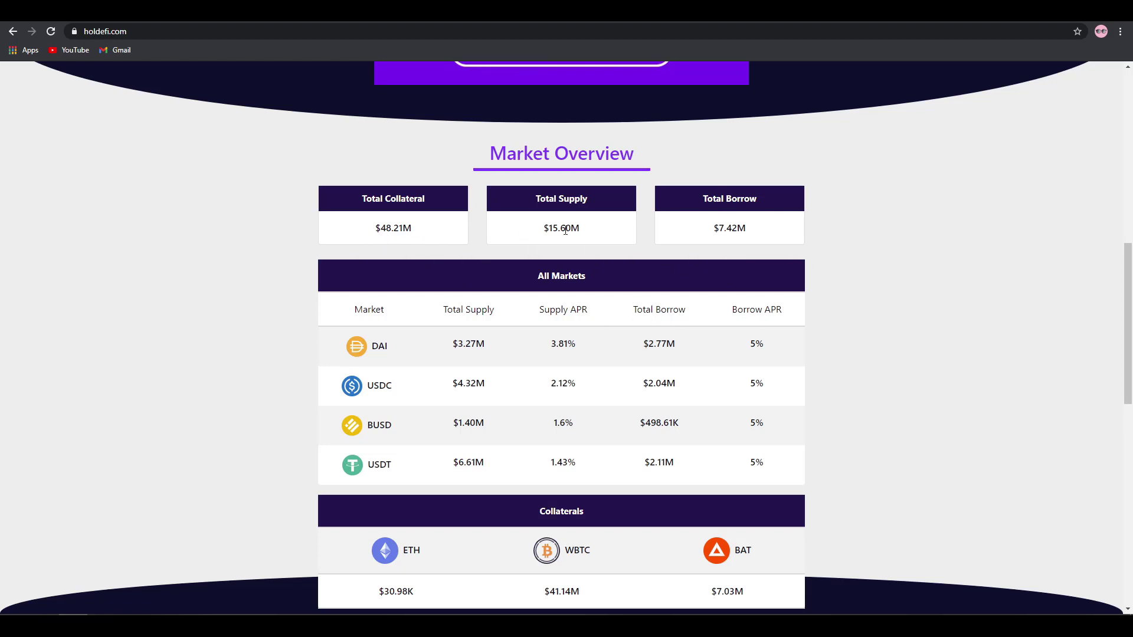
mouse_move(763, 212)
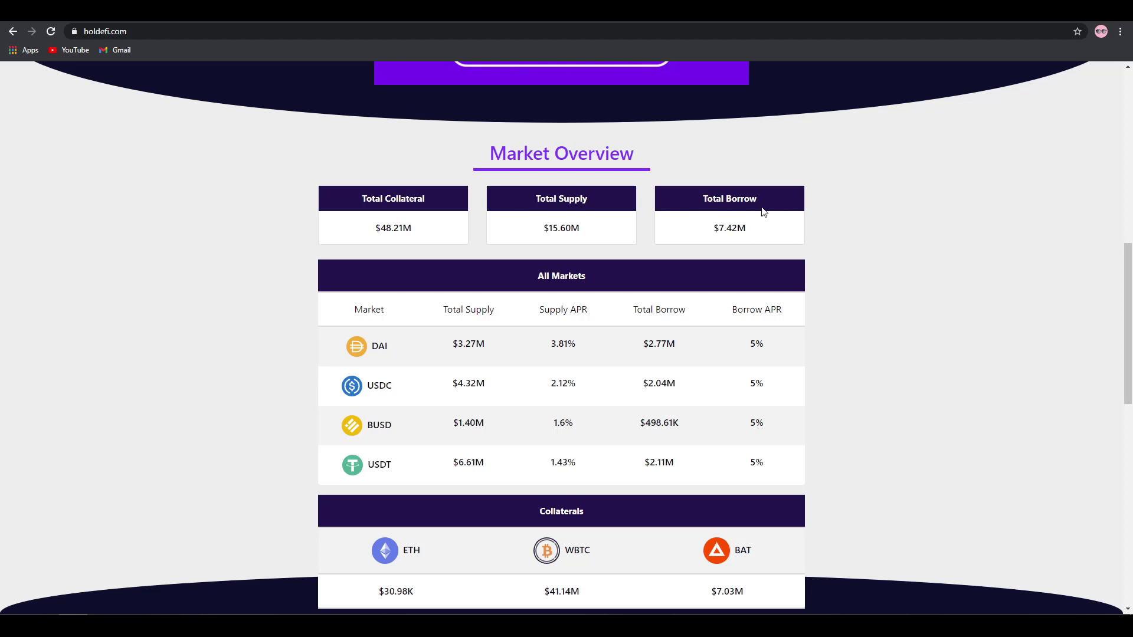
mouse_move(800, 219)
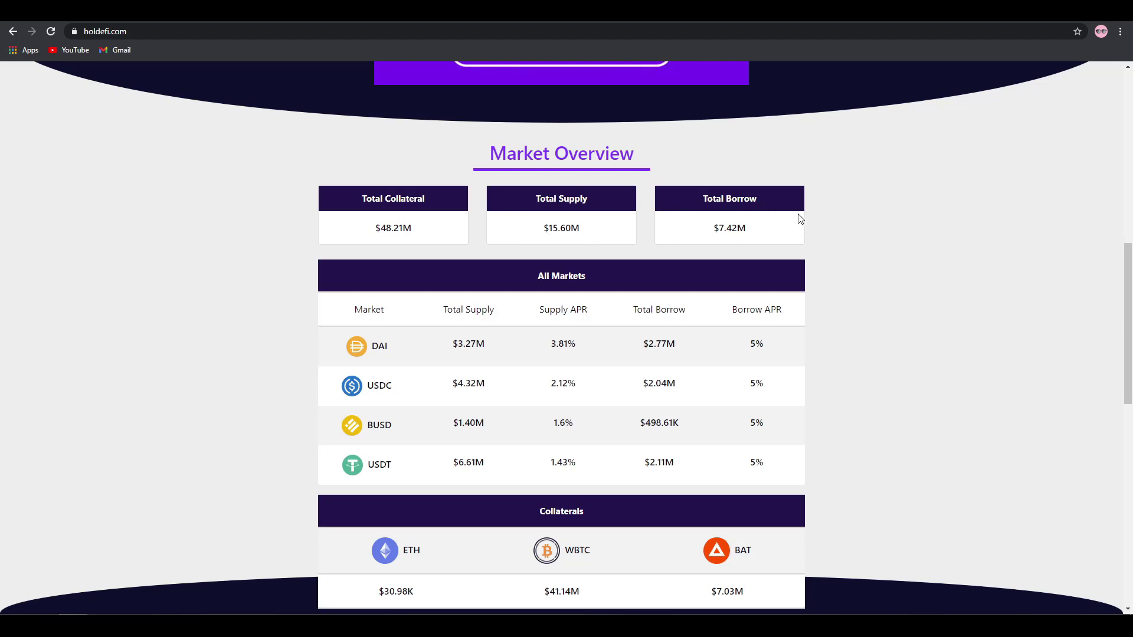
mouse_move(727, 233)
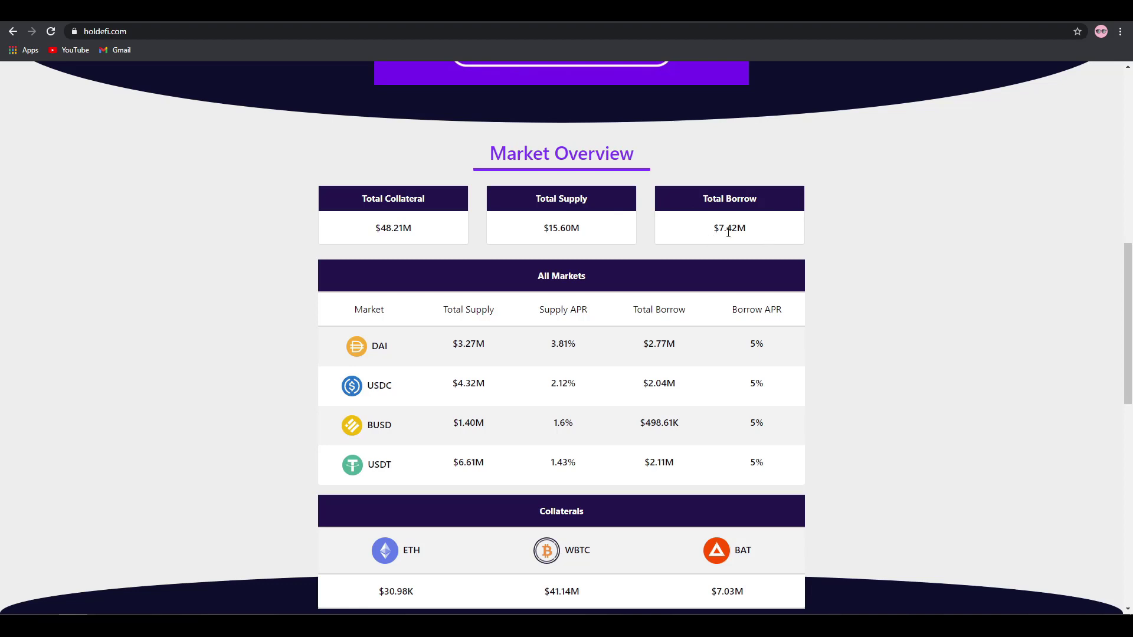
mouse_move(662, 385)
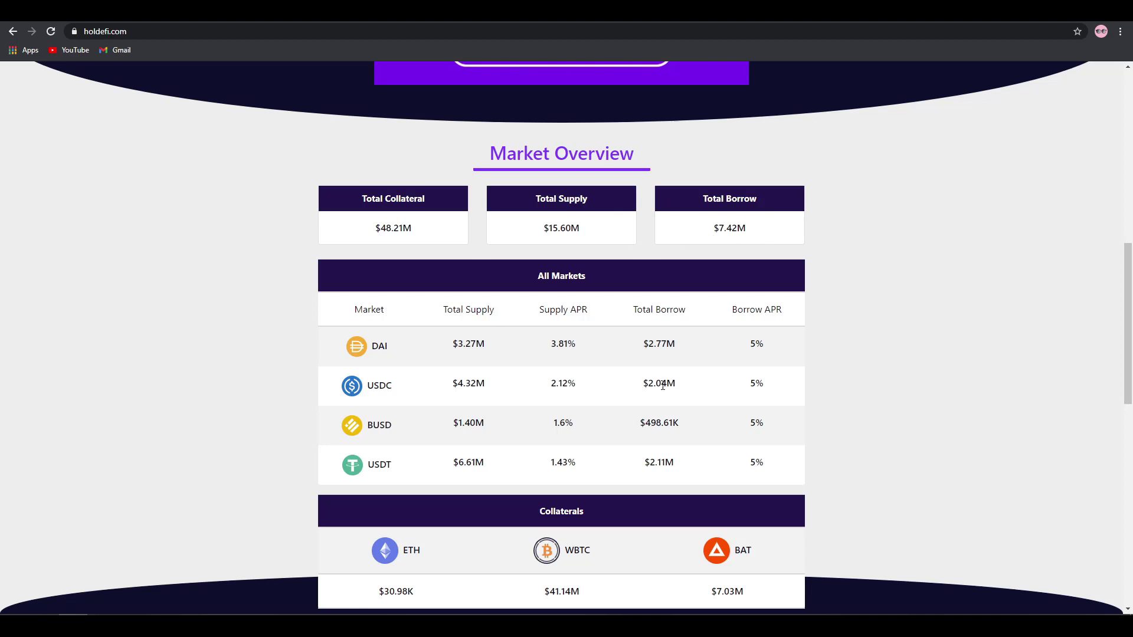
scroll(down, 3)
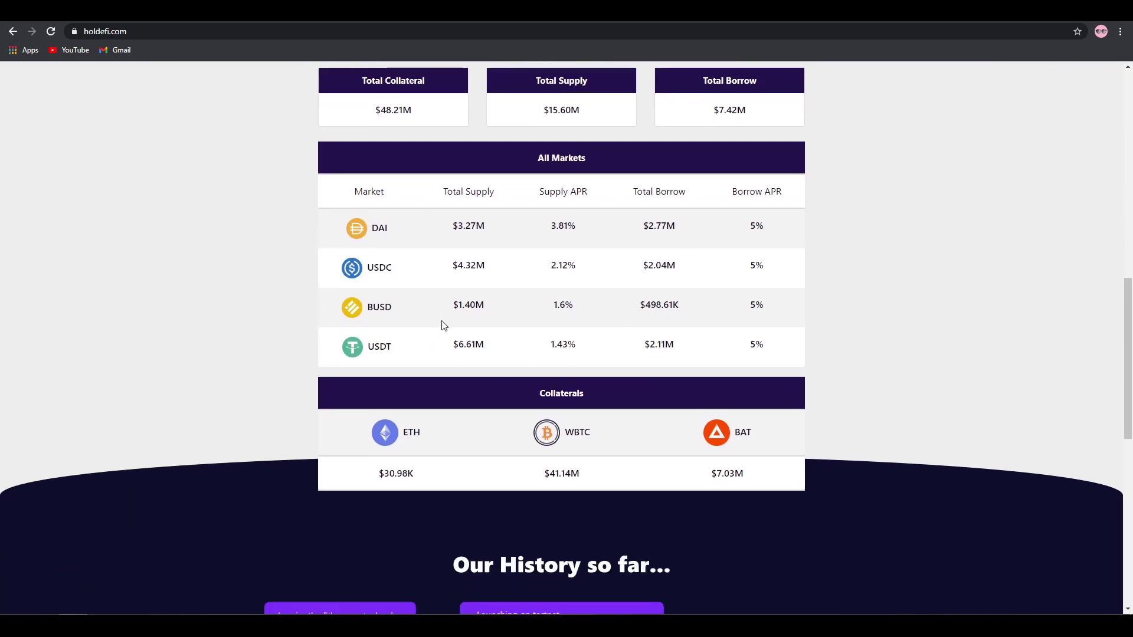
mouse_move(383, 331)
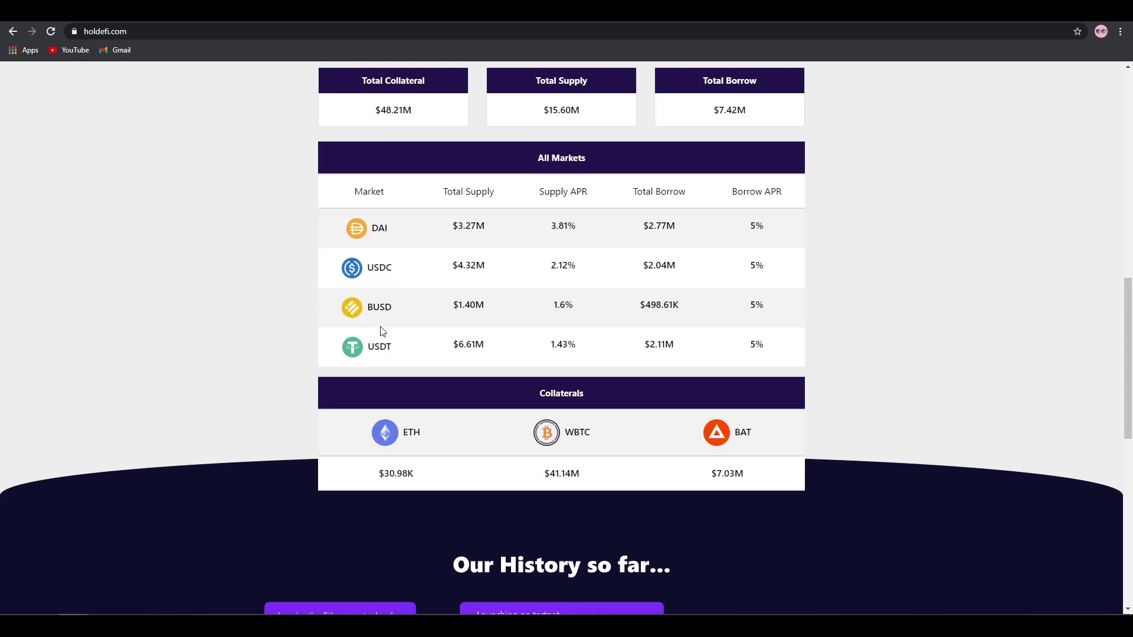
scroll(down, 3)
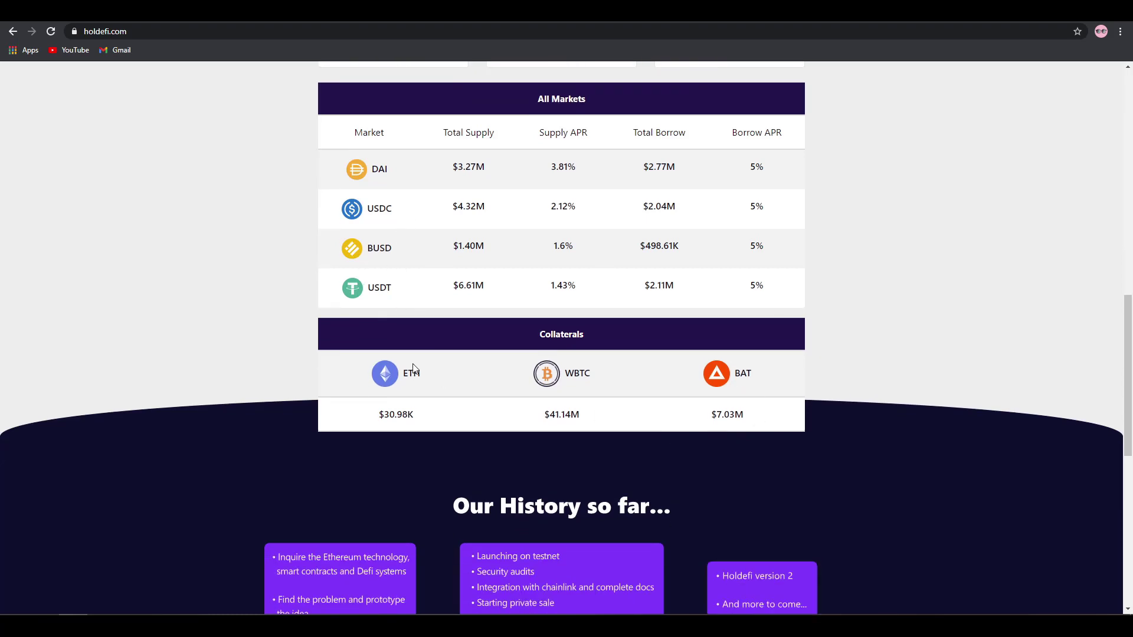
mouse_move(626, 362)
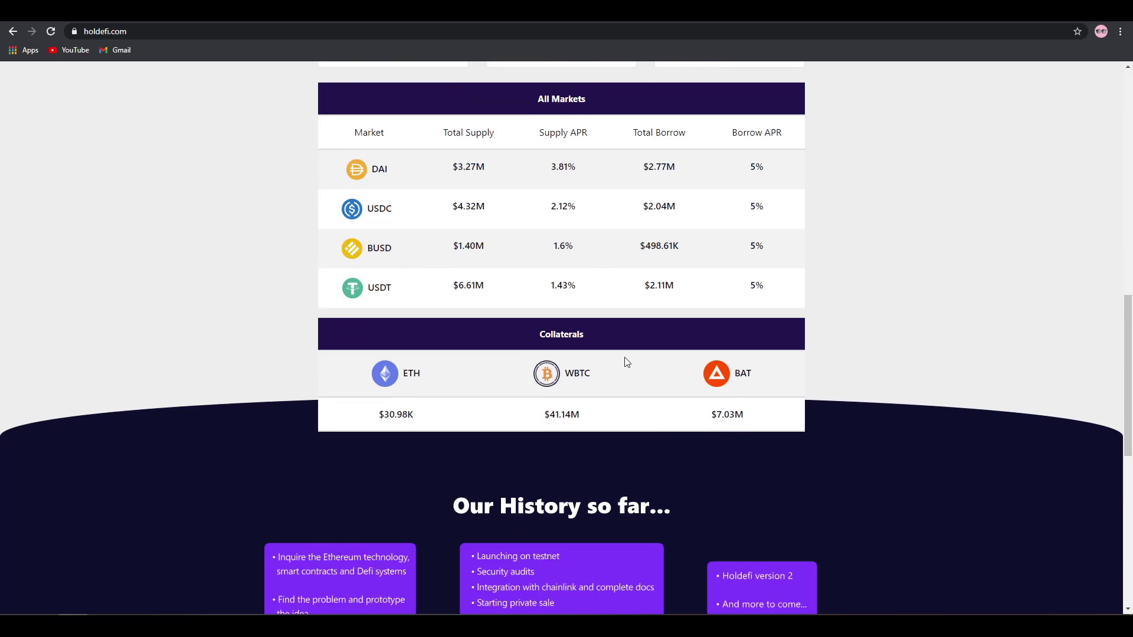
mouse_move(528, 377)
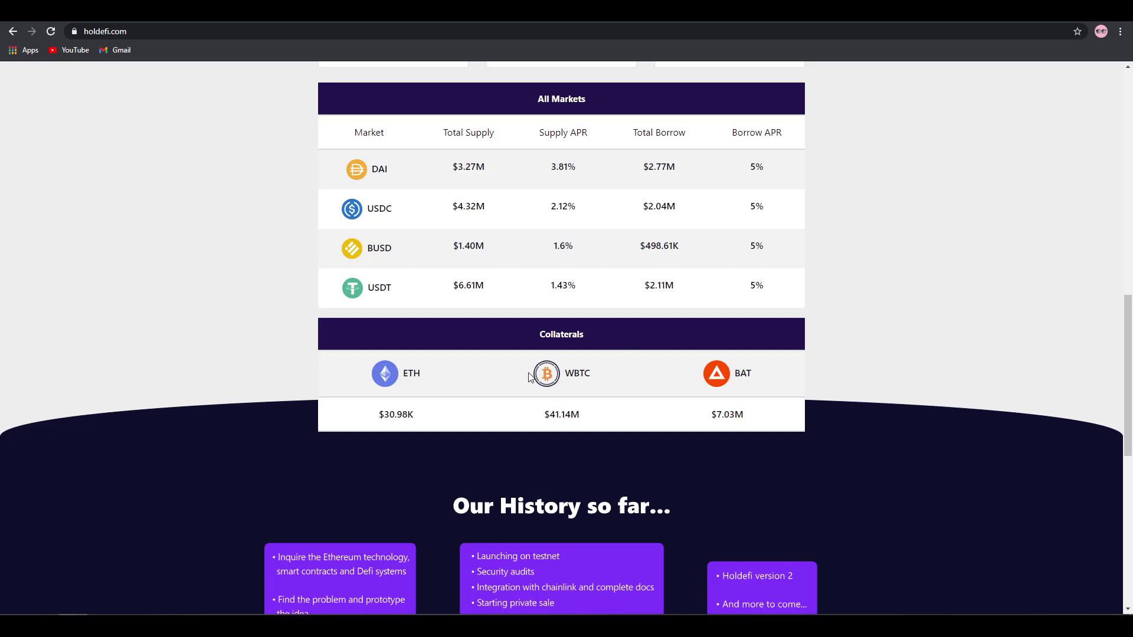
mouse_move(591, 370)
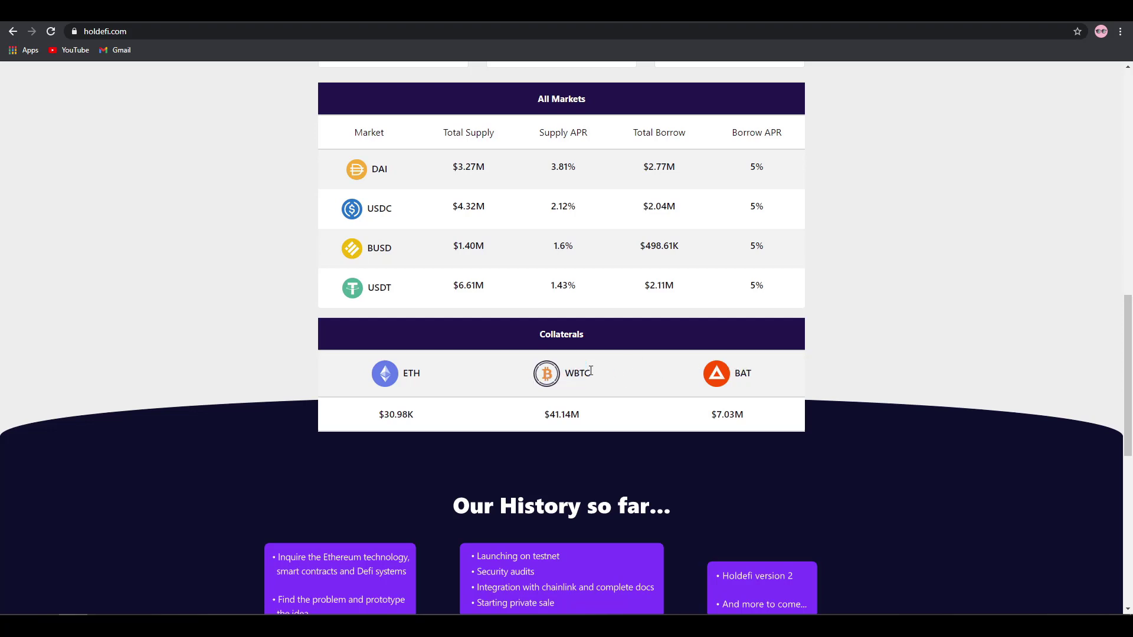
mouse_move(508, 364)
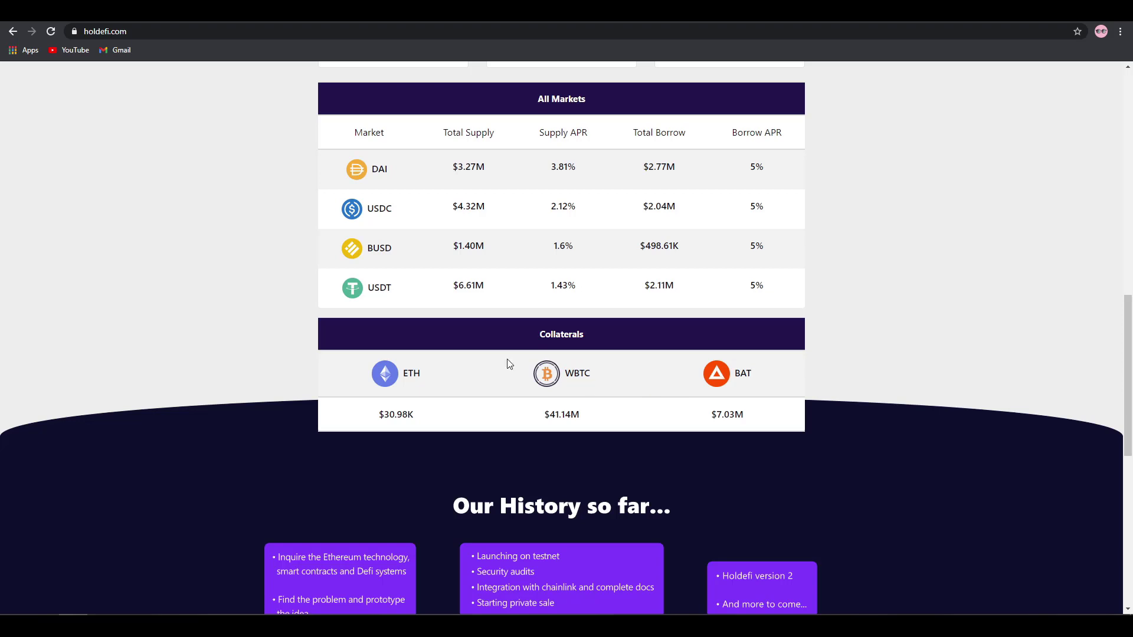
mouse_move(588, 375)
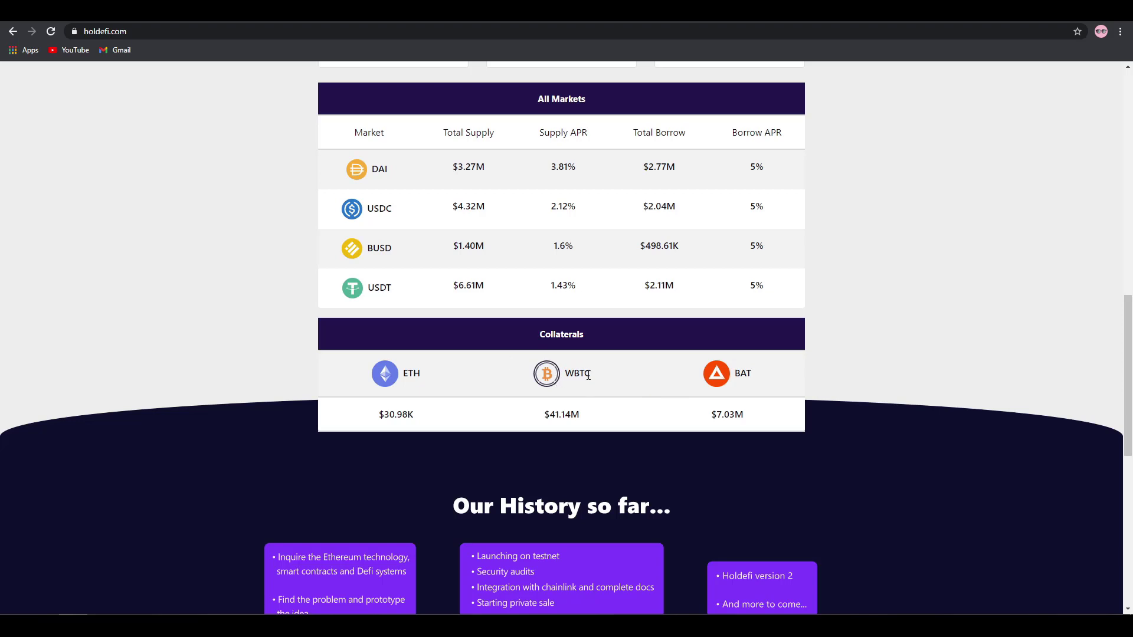
mouse_move(765, 381)
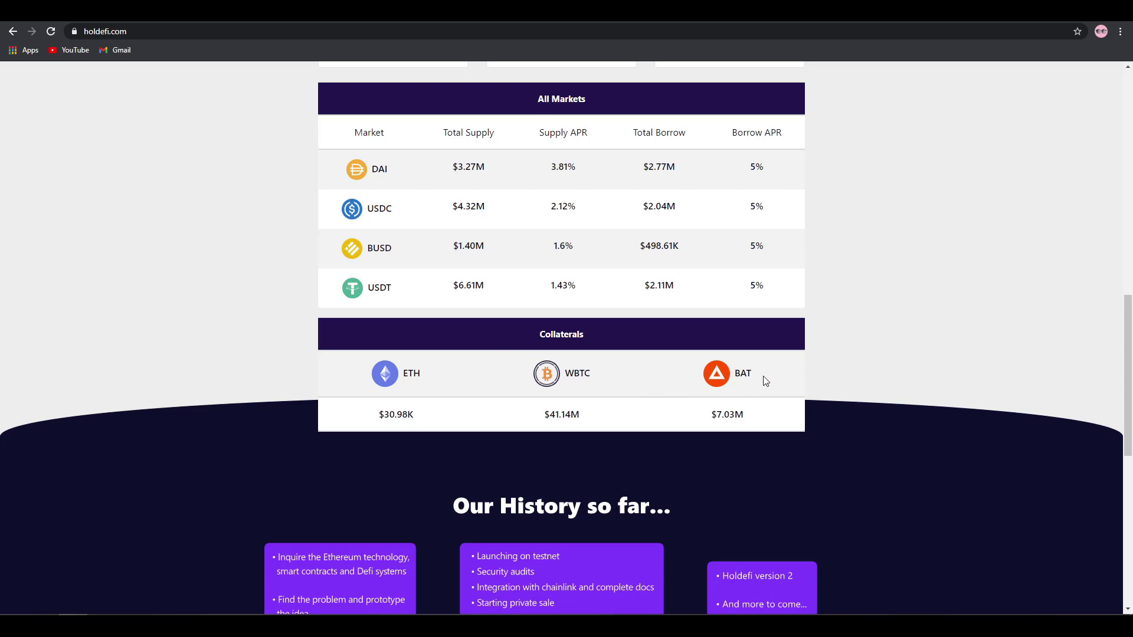
Step: Scroll to the 'Our History so far' roadmap from 2018 to Coming Soon
scroll(down, 3)
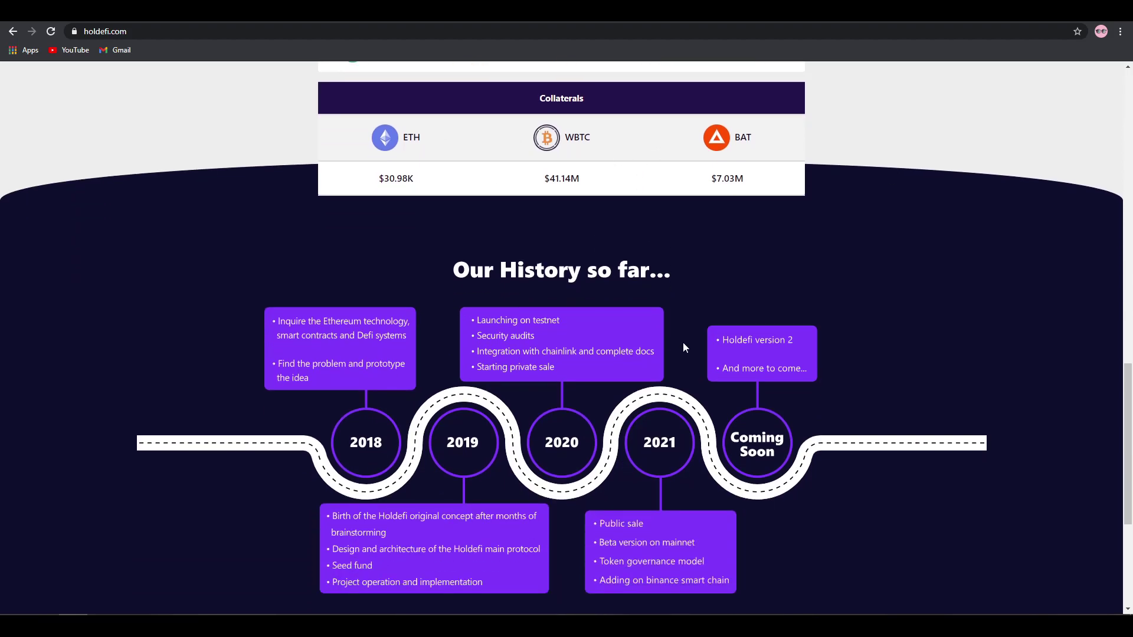
scroll(down, 3)
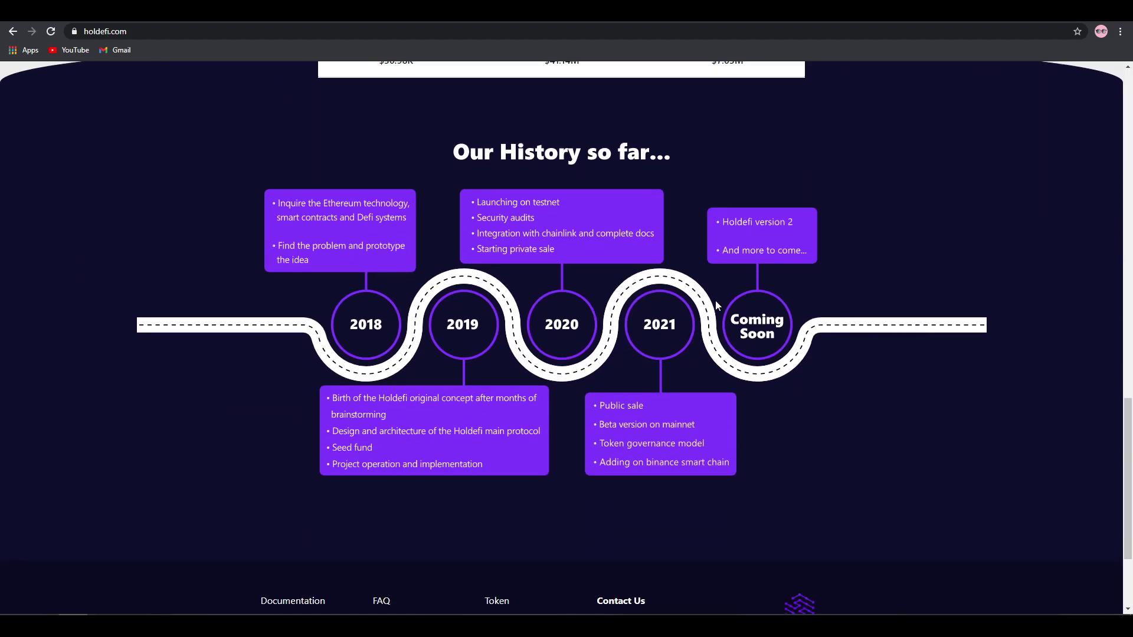
mouse_move(505, 368)
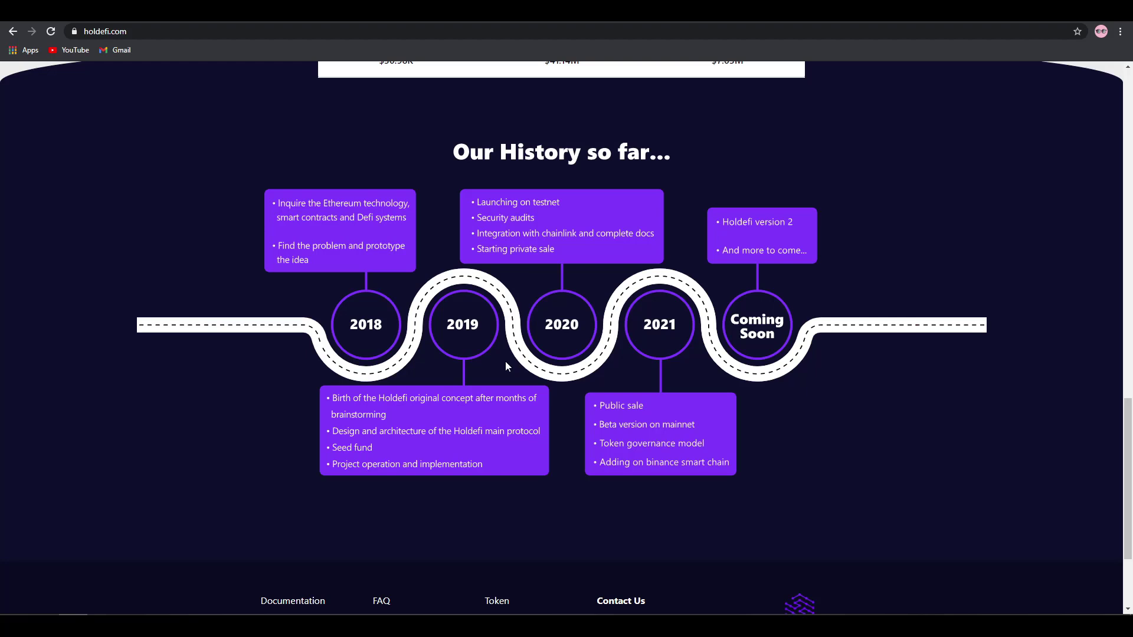
mouse_move(520, 360)
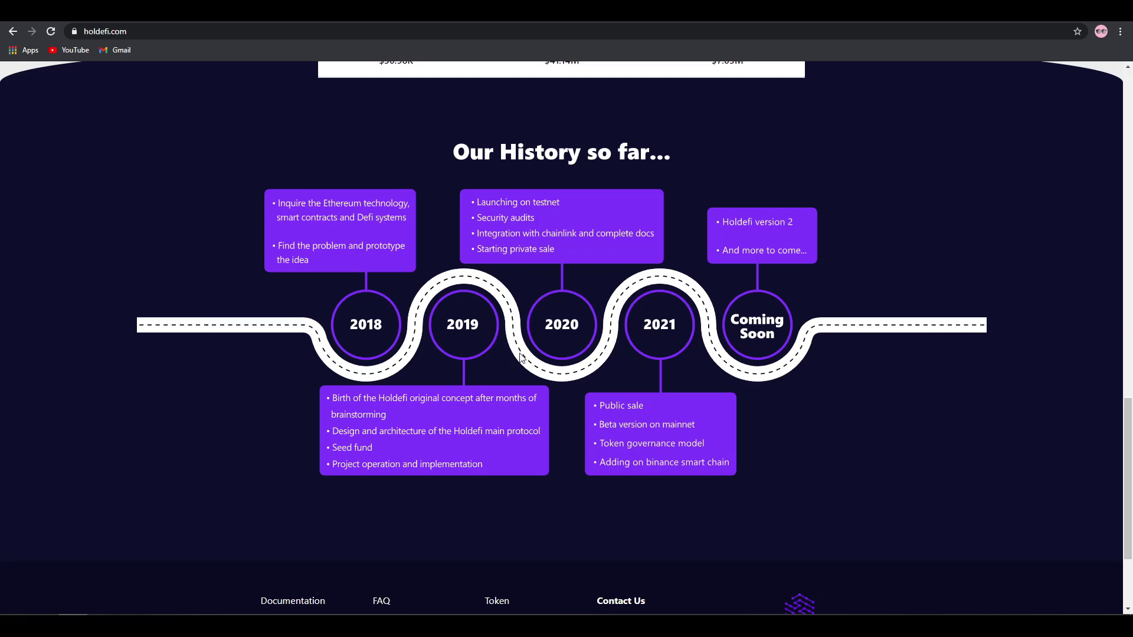
scroll(up, 3)
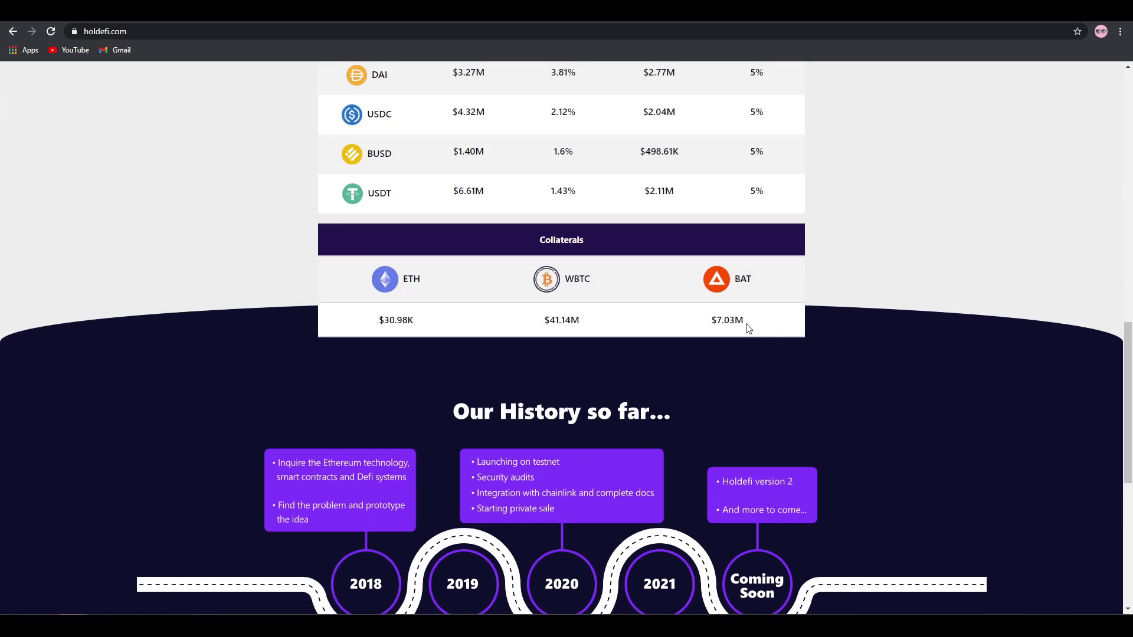
scroll(up, 3)
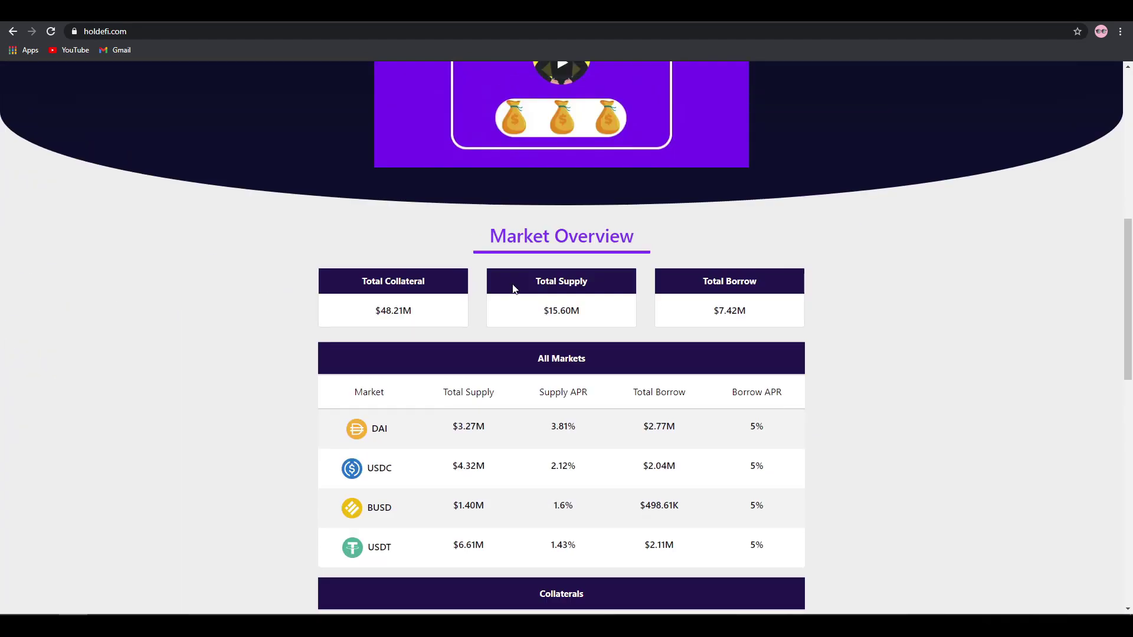
scroll(up, 3)
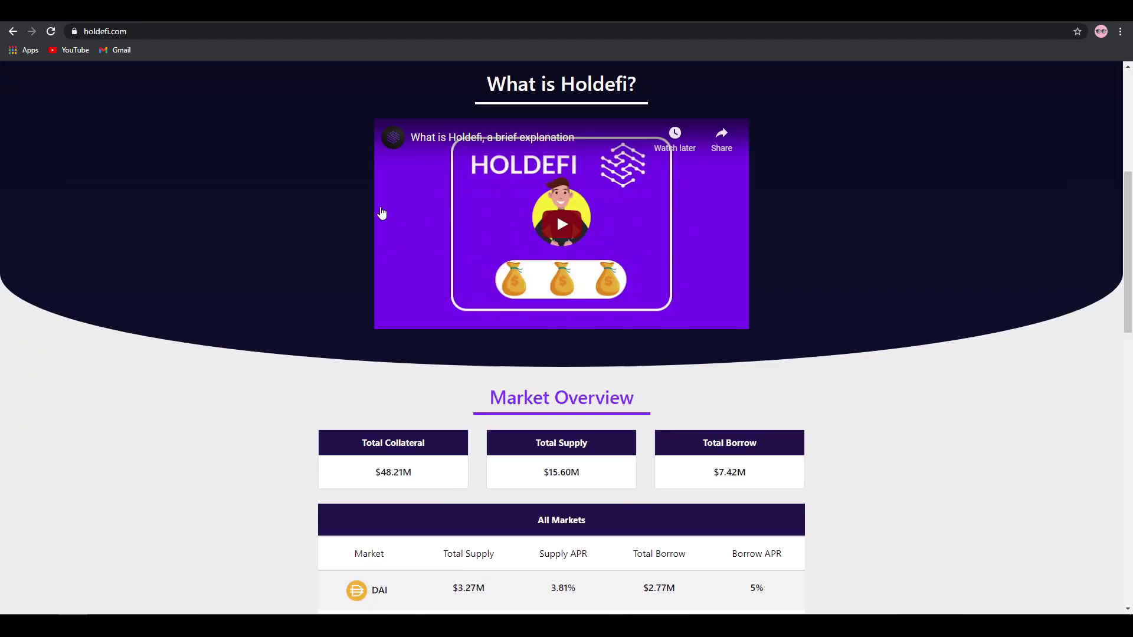
scroll(up, 3)
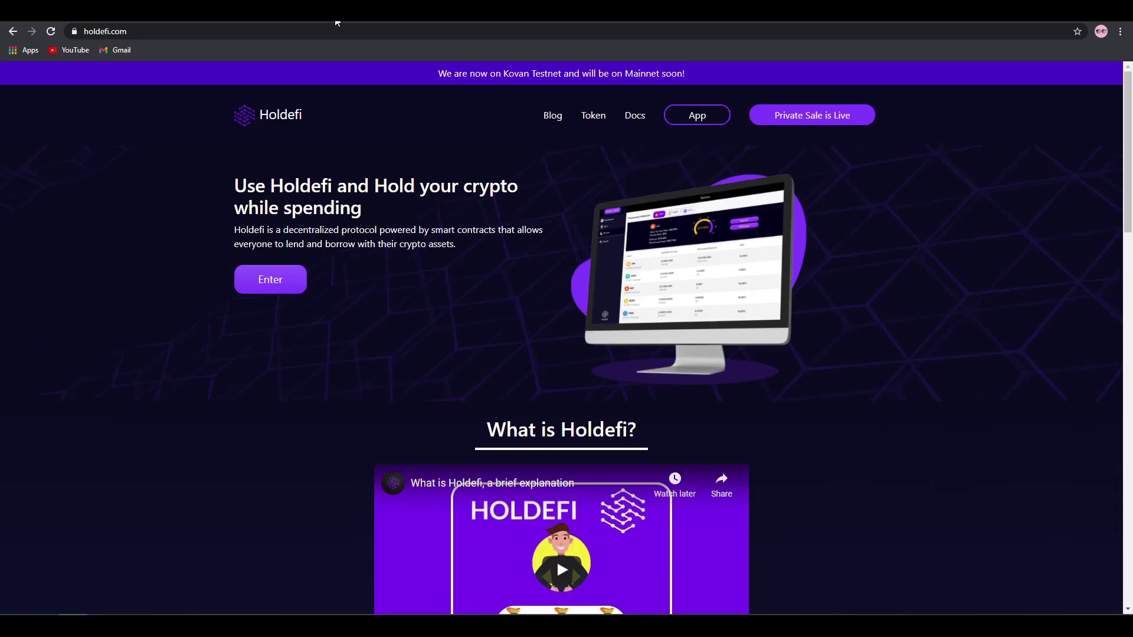
Step: Open the Token page about the HLD token and its allocation
click(592, 115)
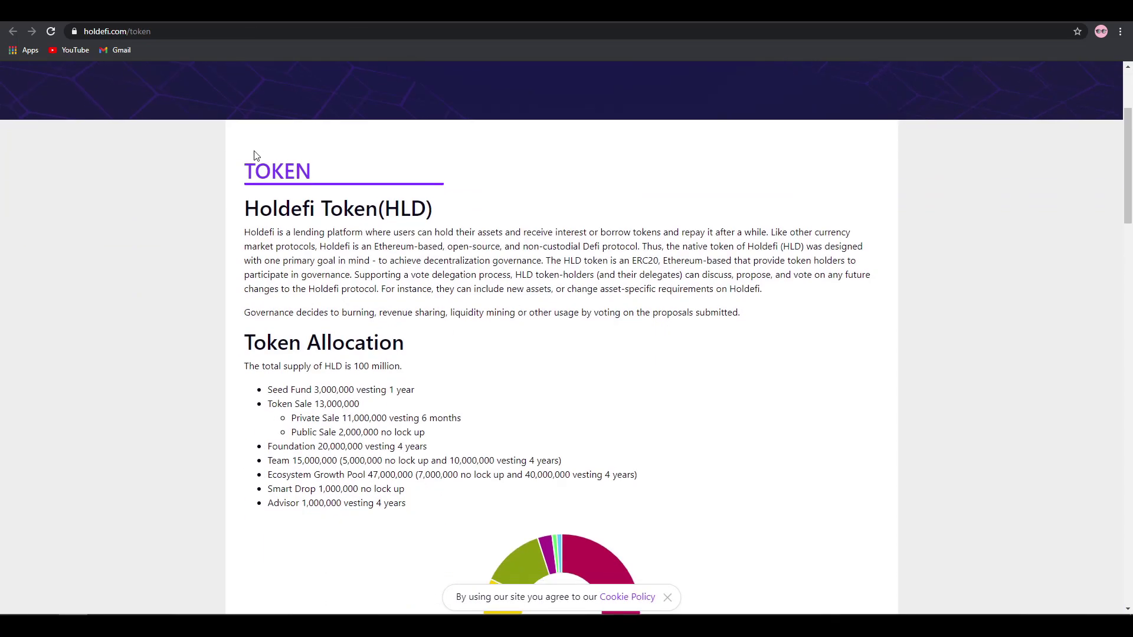
mouse_move(866, 223)
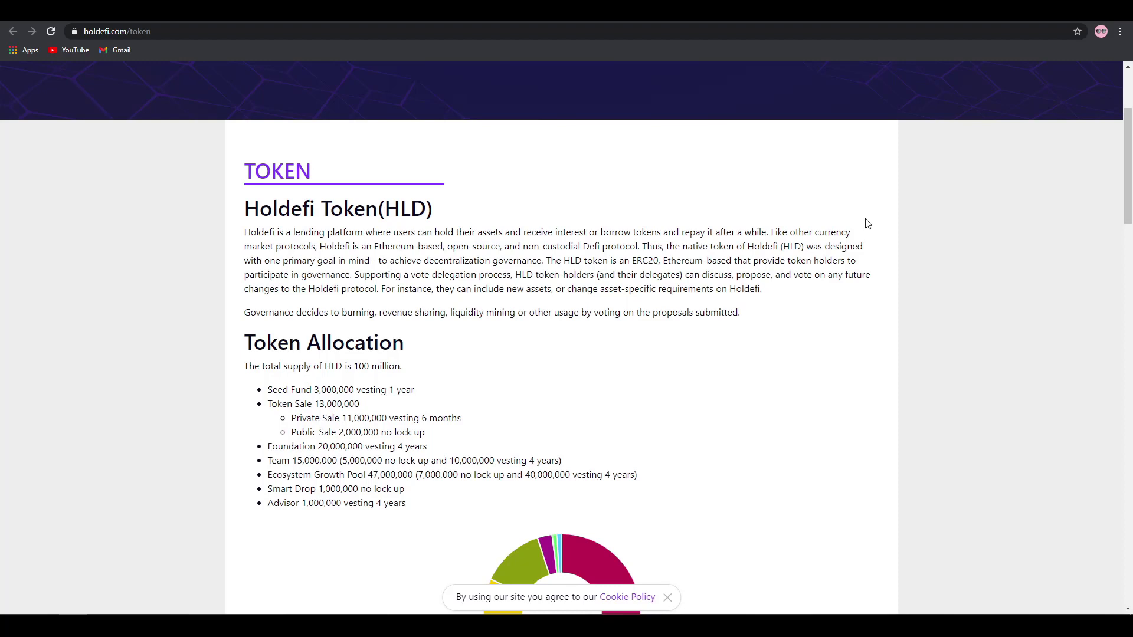
mouse_move(398, 200)
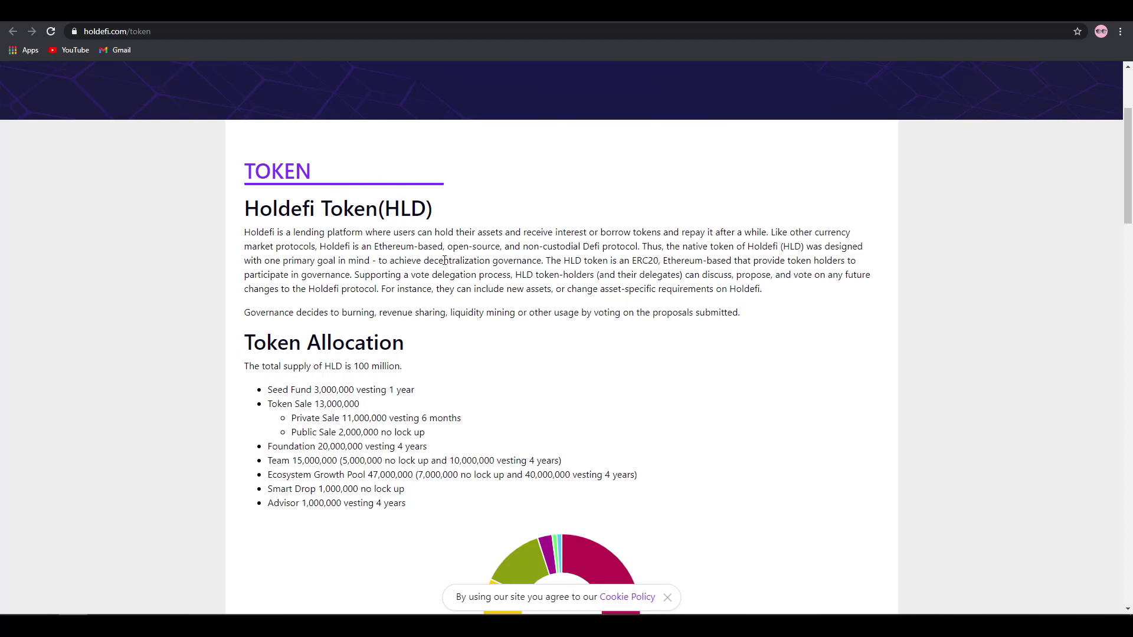
mouse_move(597, 235)
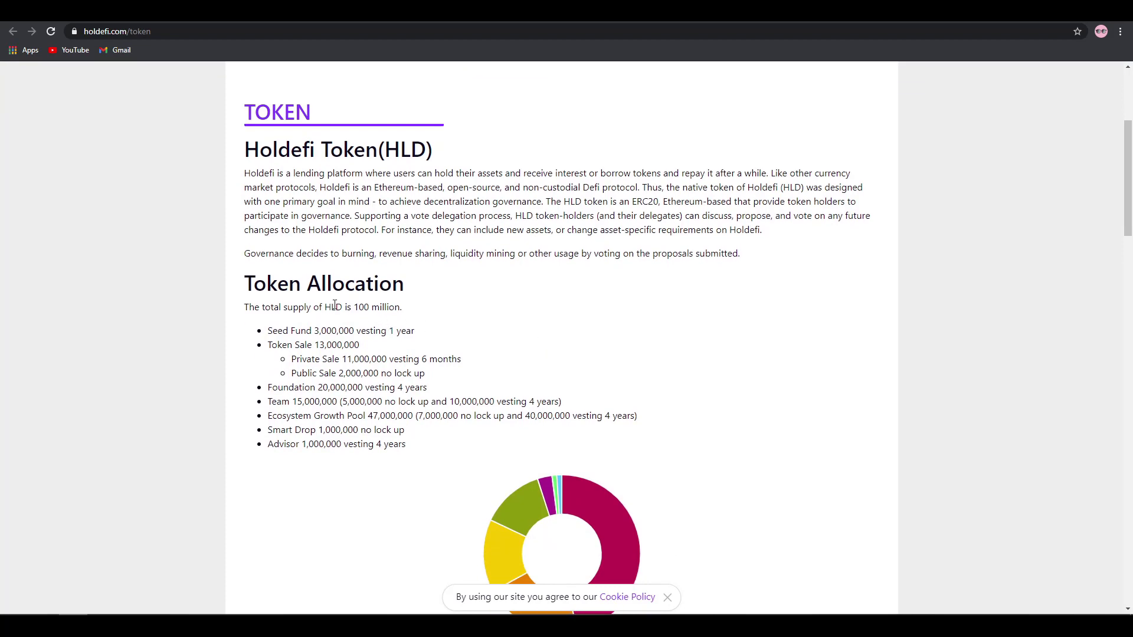
scroll(down, 3)
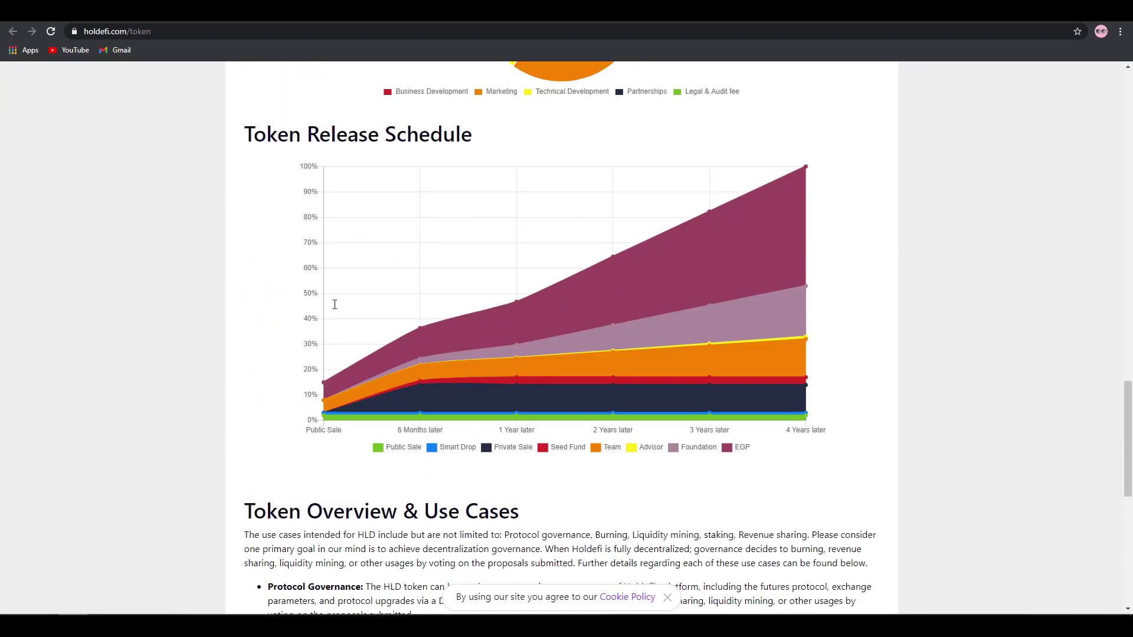
scroll(down, 3)
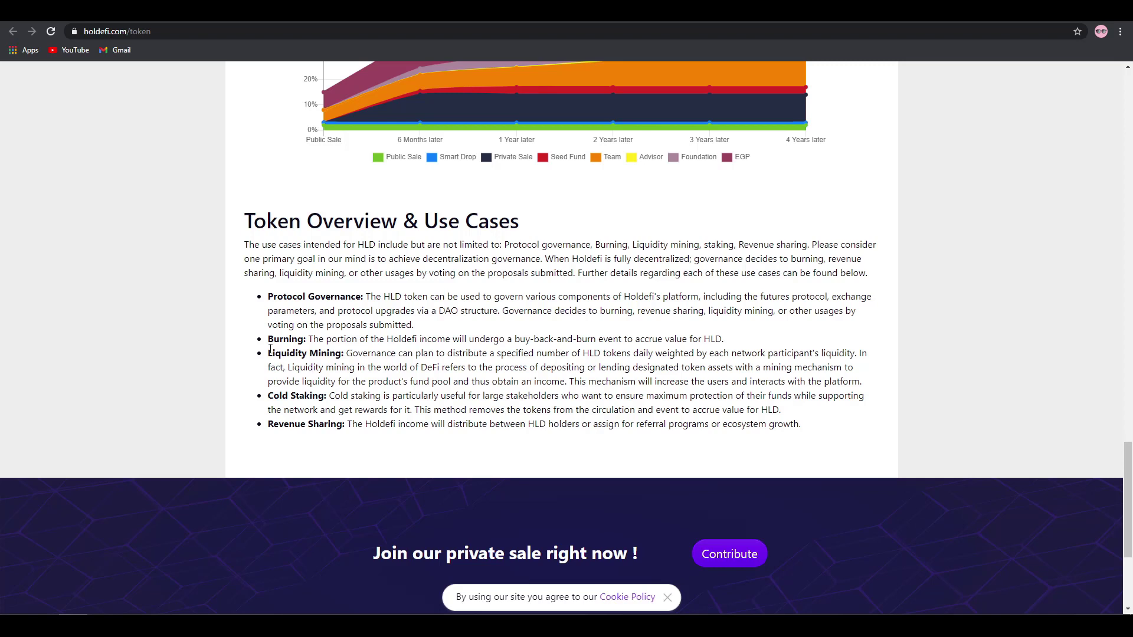
double_click(300, 353)
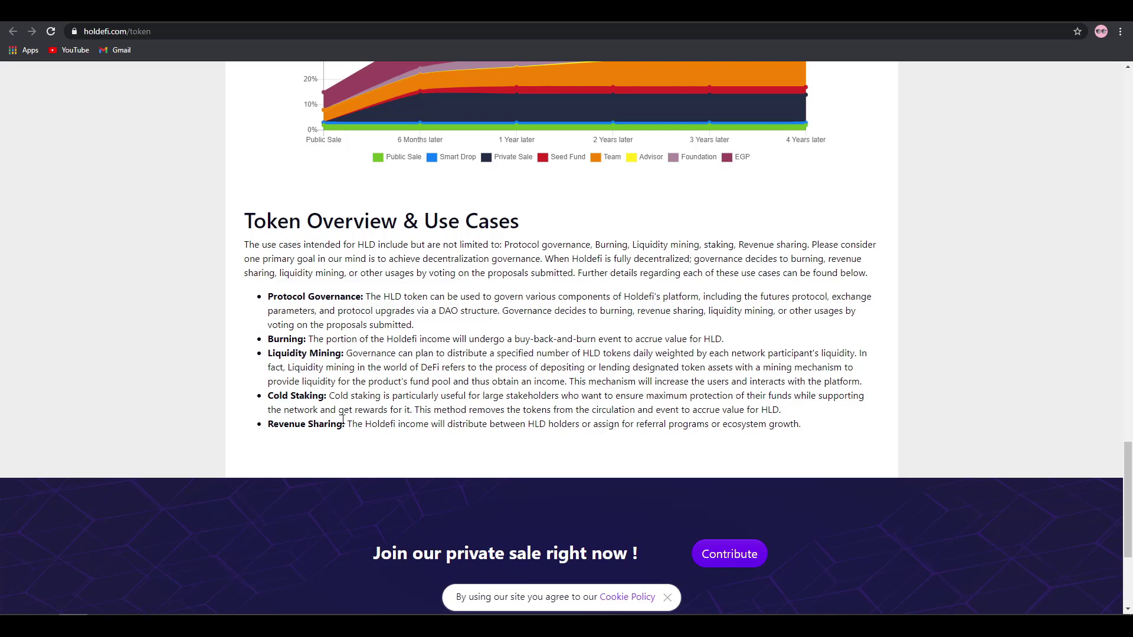
scroll(up, 3)
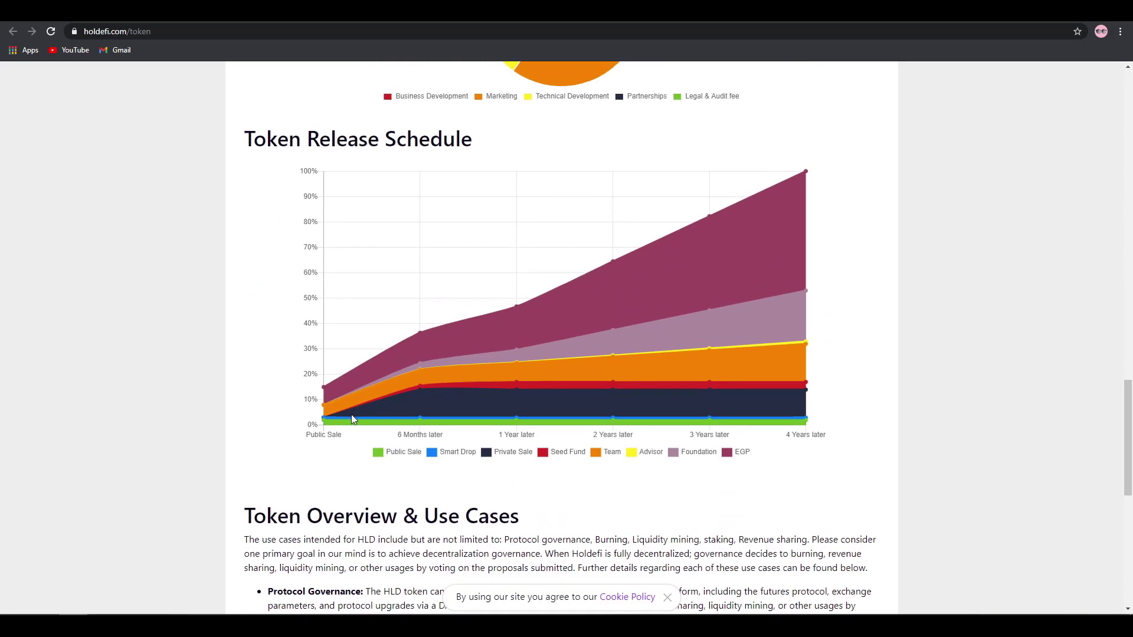
scroll(up, 3)
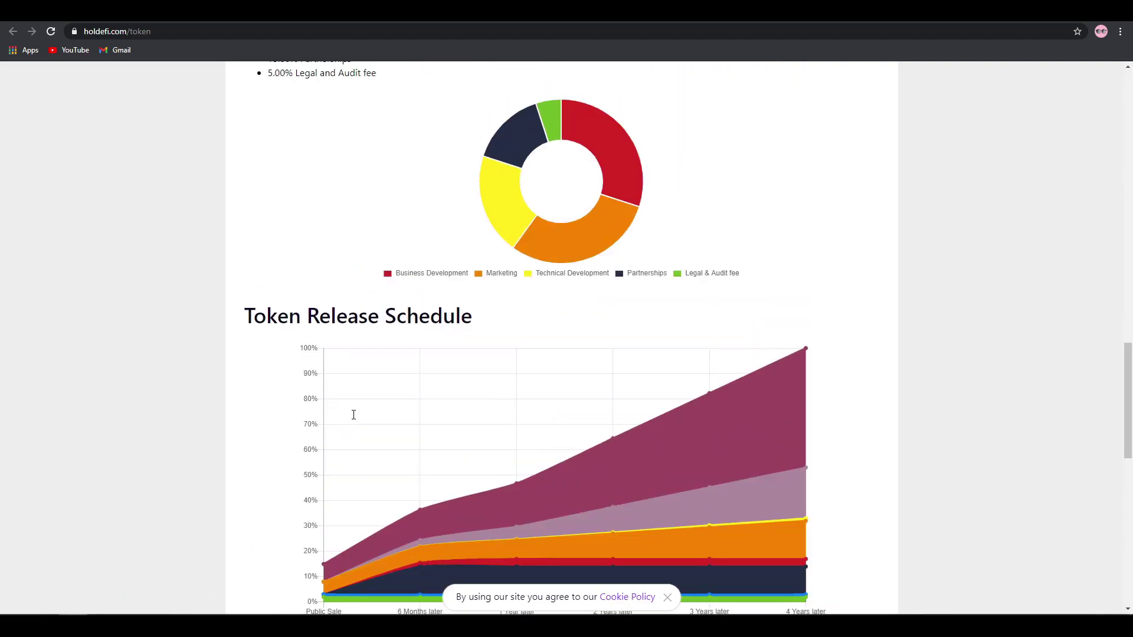
scroll(up, 3)
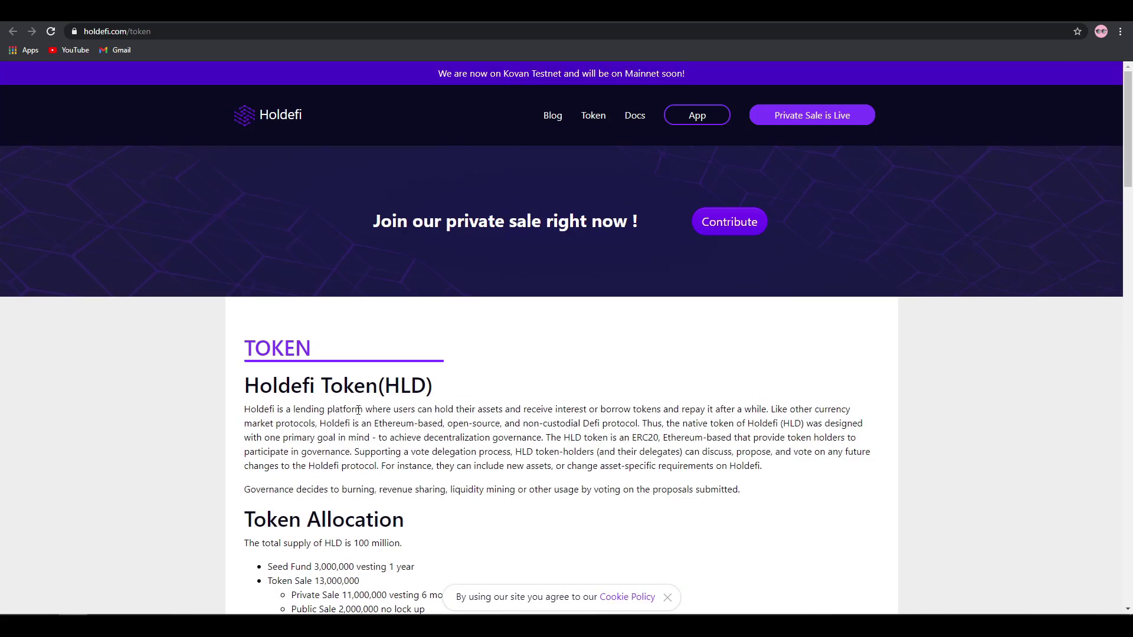
scroll(down, 3)
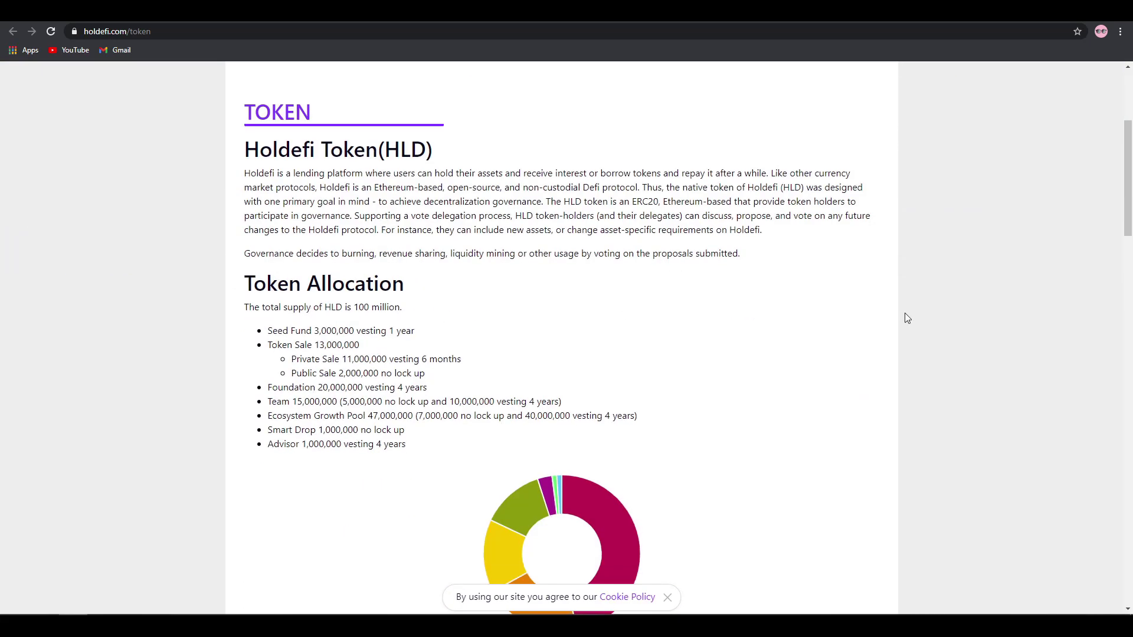
mouse_move(387, 326)
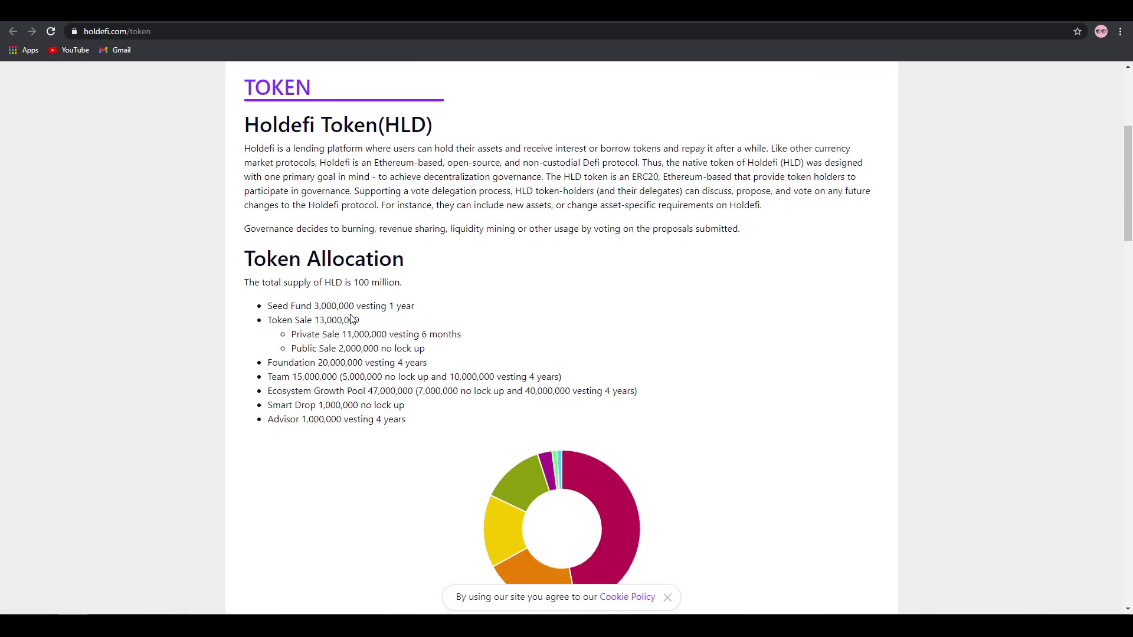
scroll(down, 3)
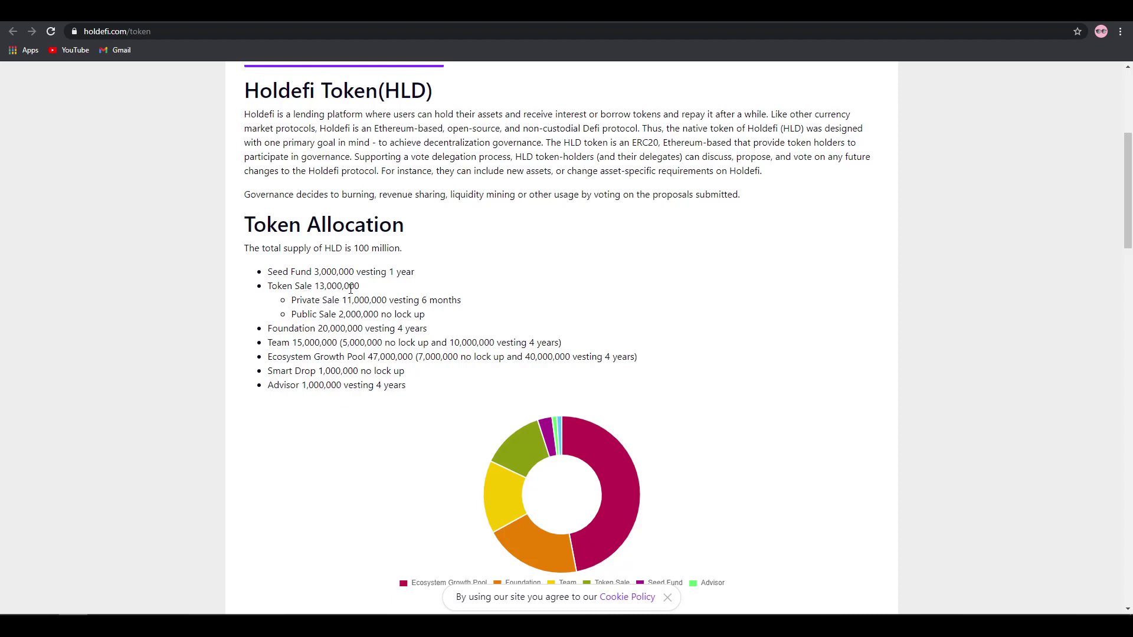
mouse_move(336, 311)
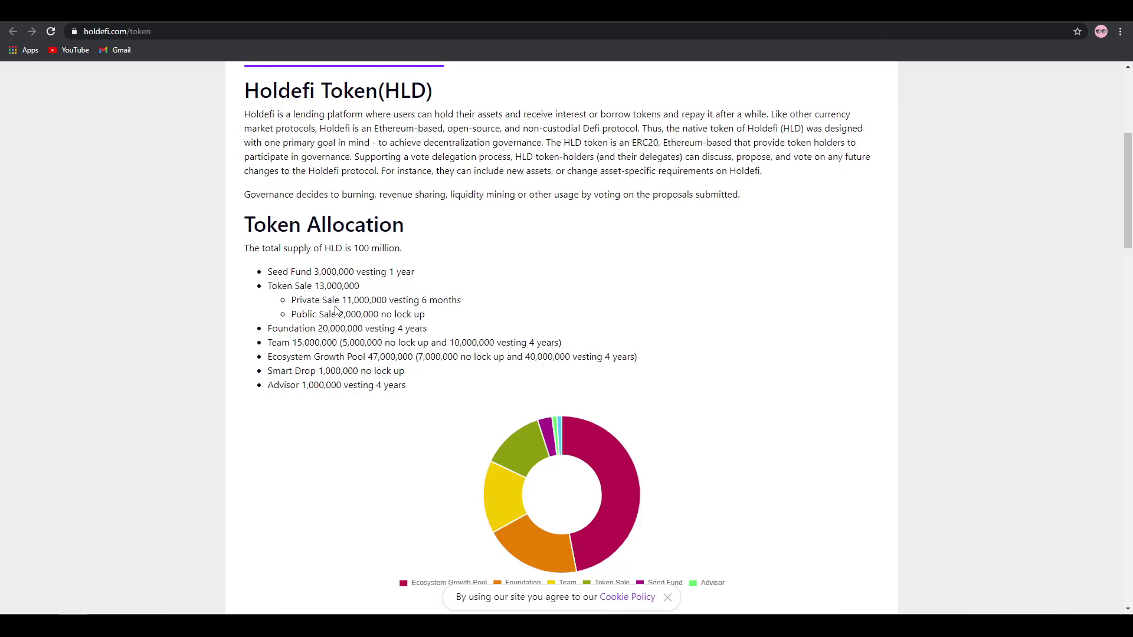
mouse_move(354, 311)
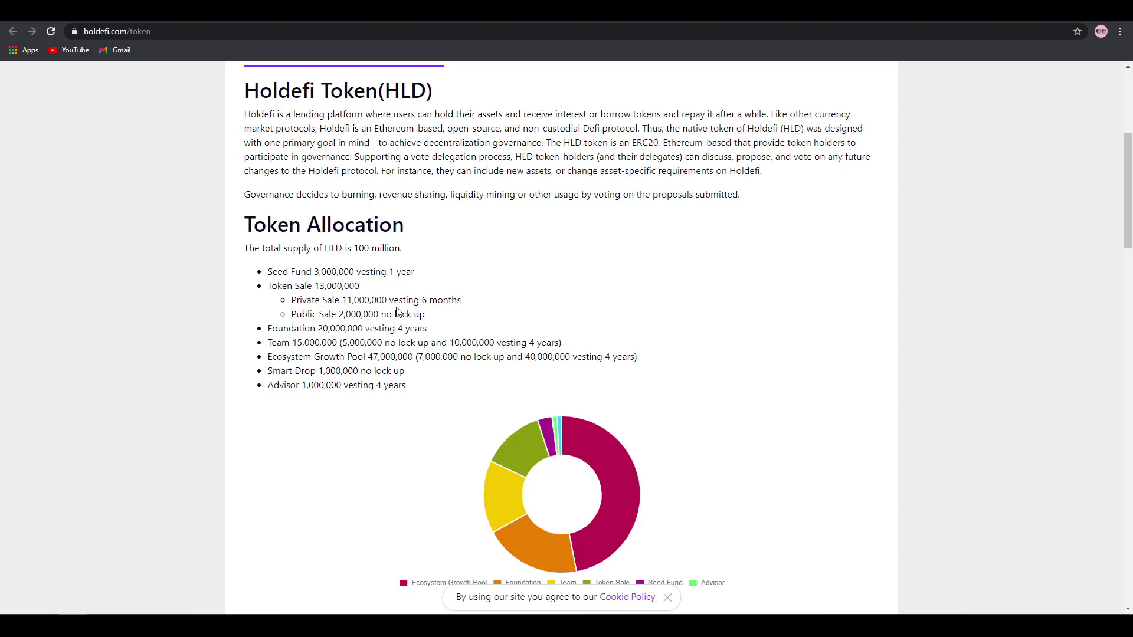
mouse_move(184, 547)
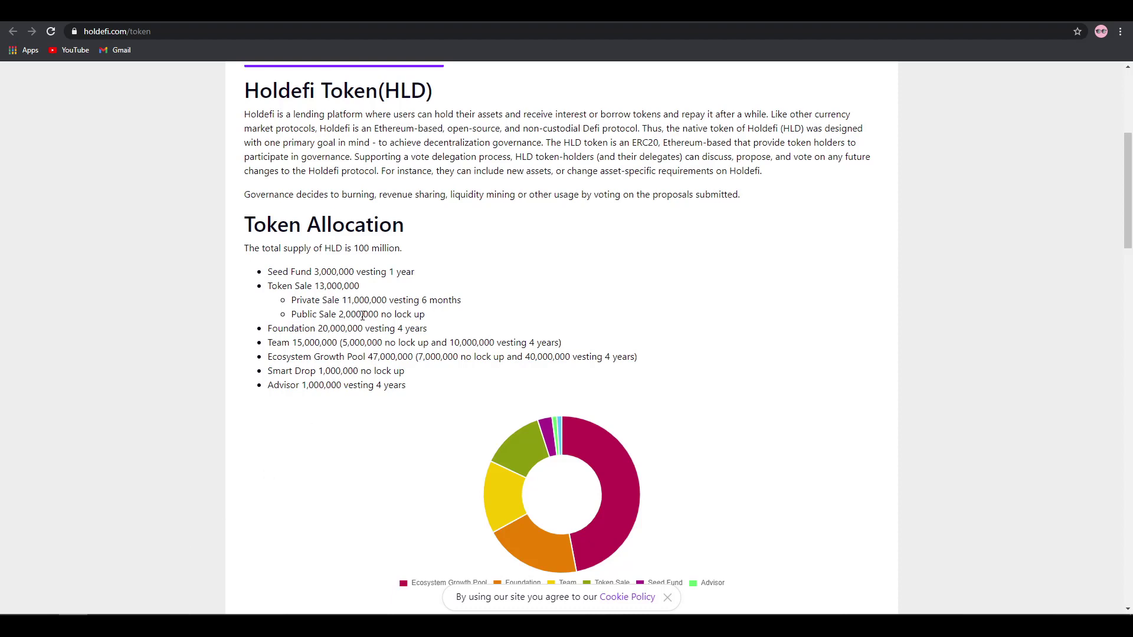
mouse_move(341, 313)
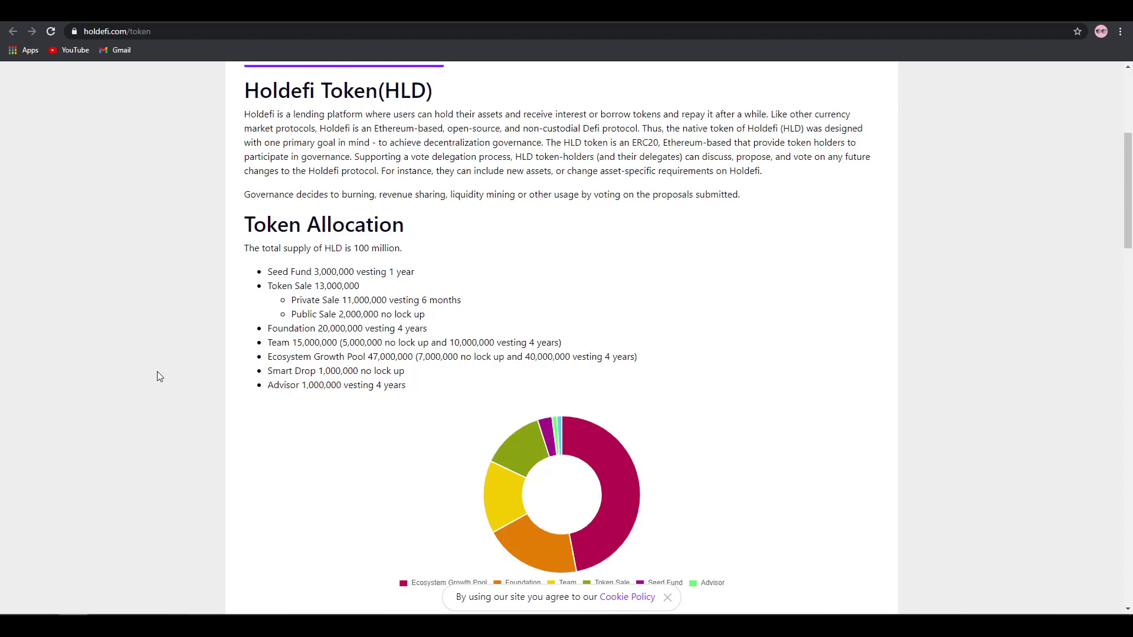
mouse_move(348, 328)
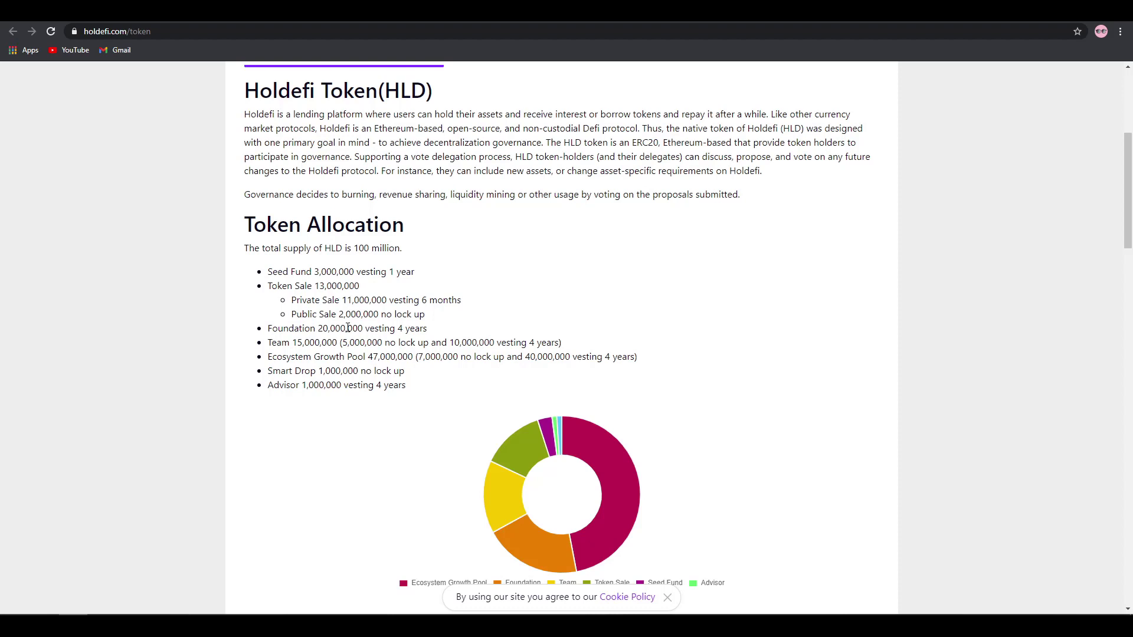
mouse_move(348, 324)
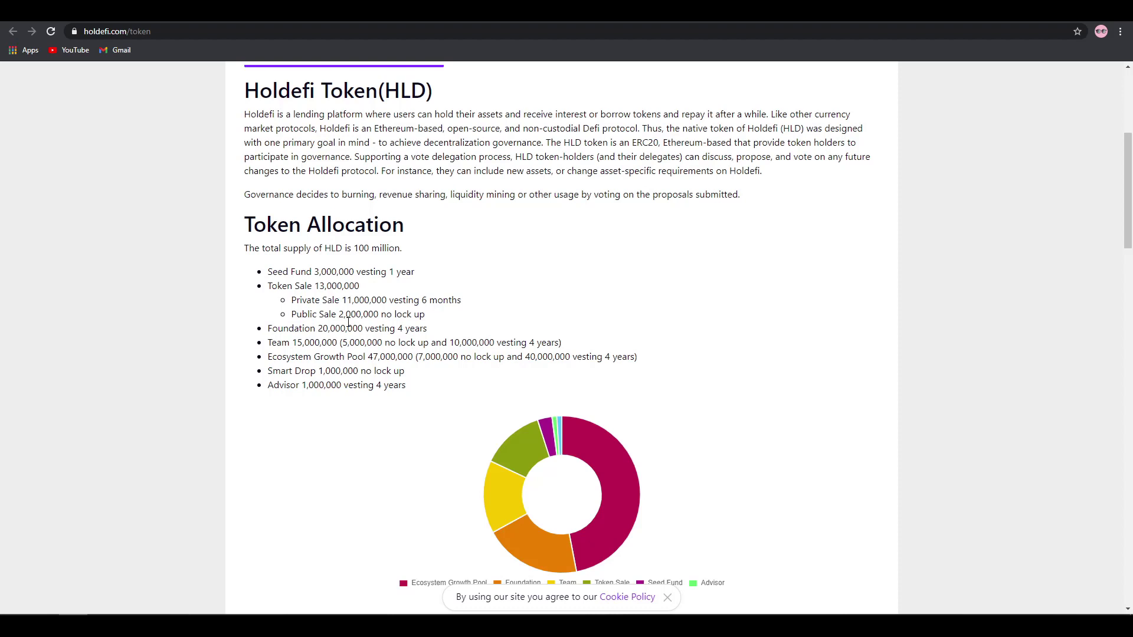
scroll(down, 3)
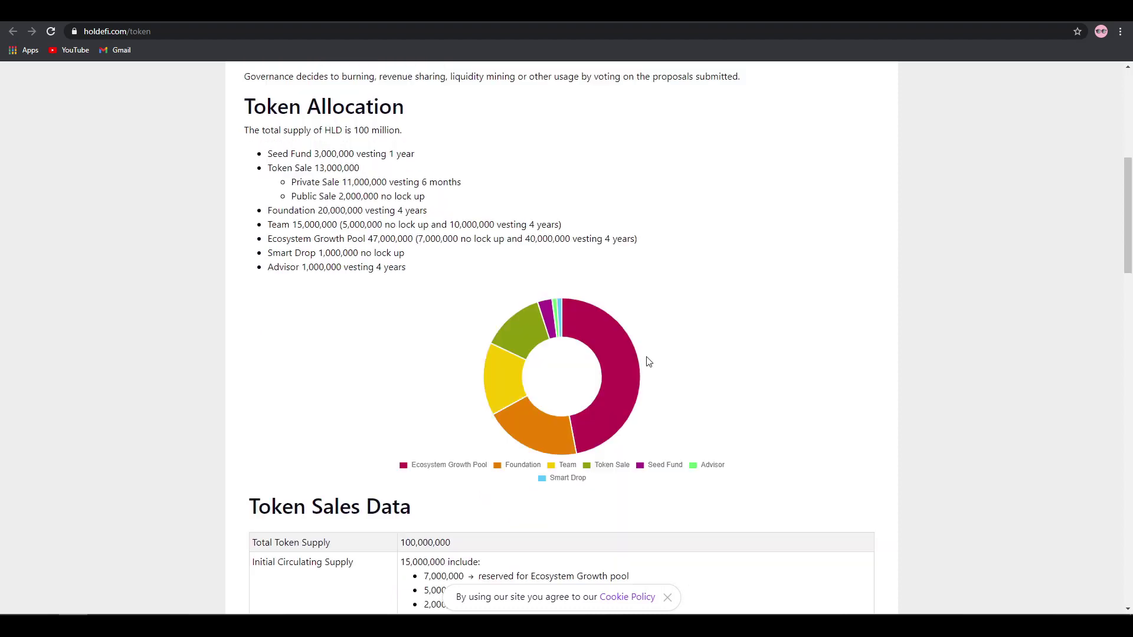
scroll(down, 3)
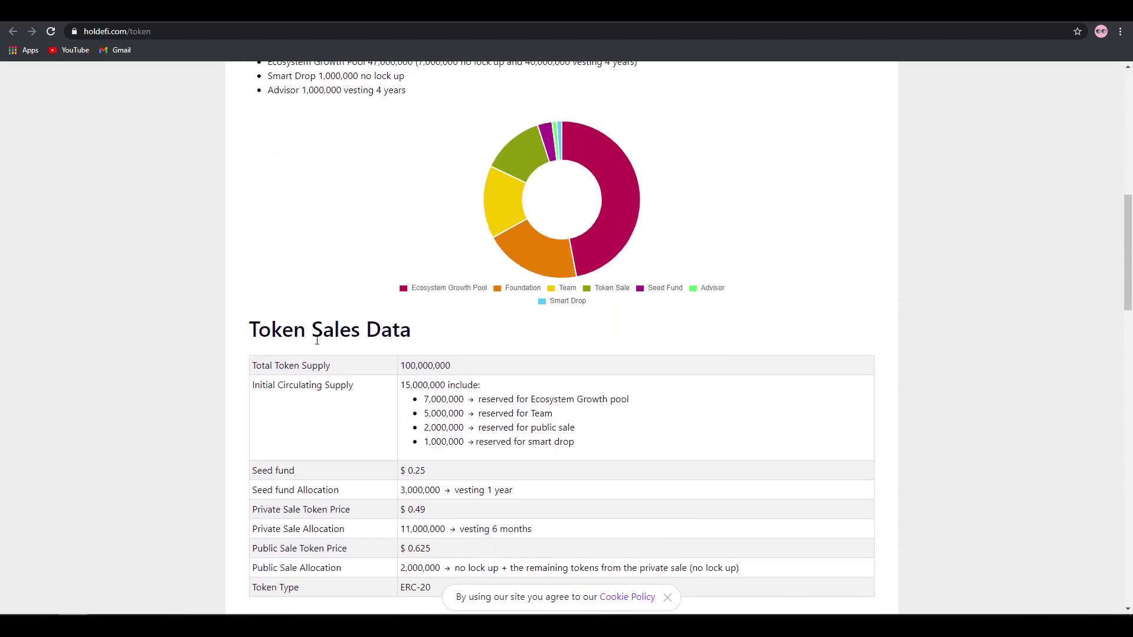
mouse_move(485, 390)
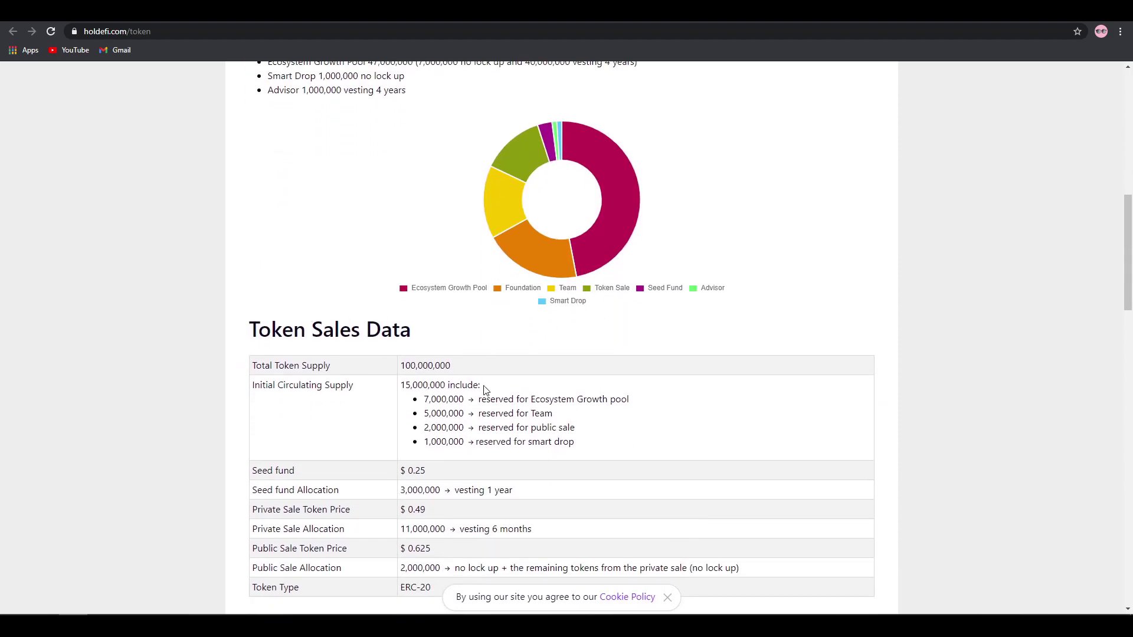
scroll(down, 3)
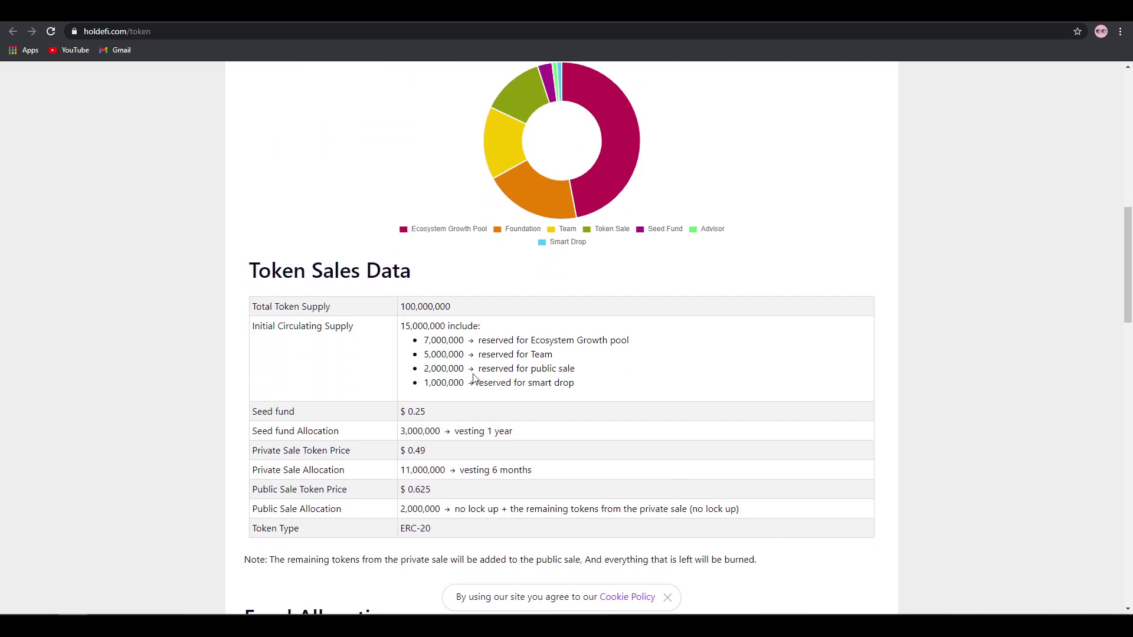
mouse_move(463, 427)
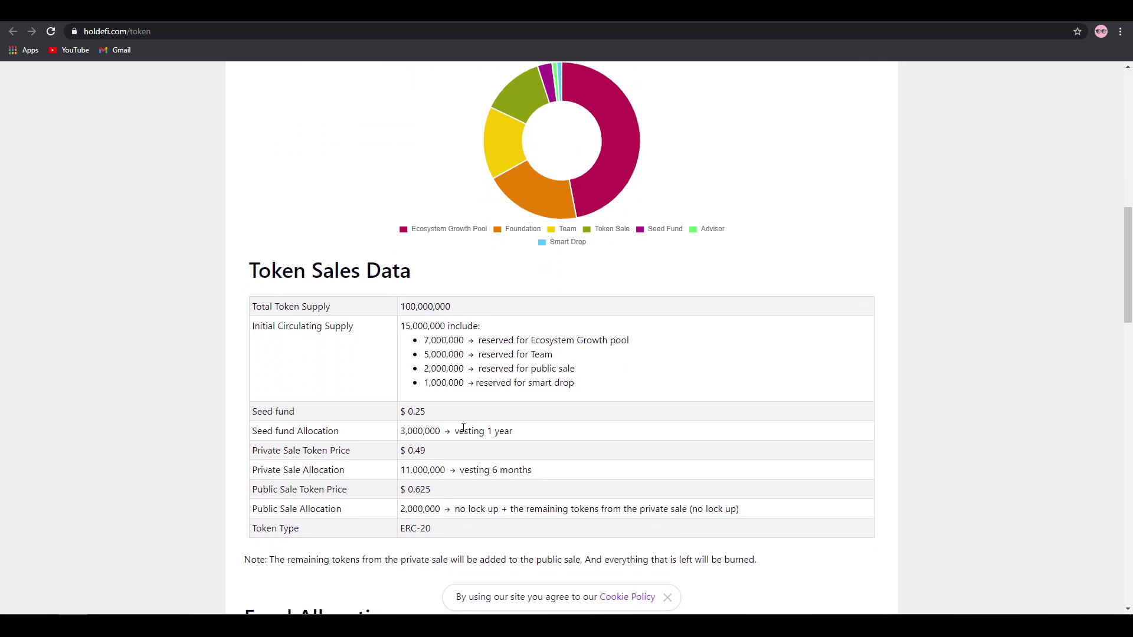
mouse_move(364, 438)
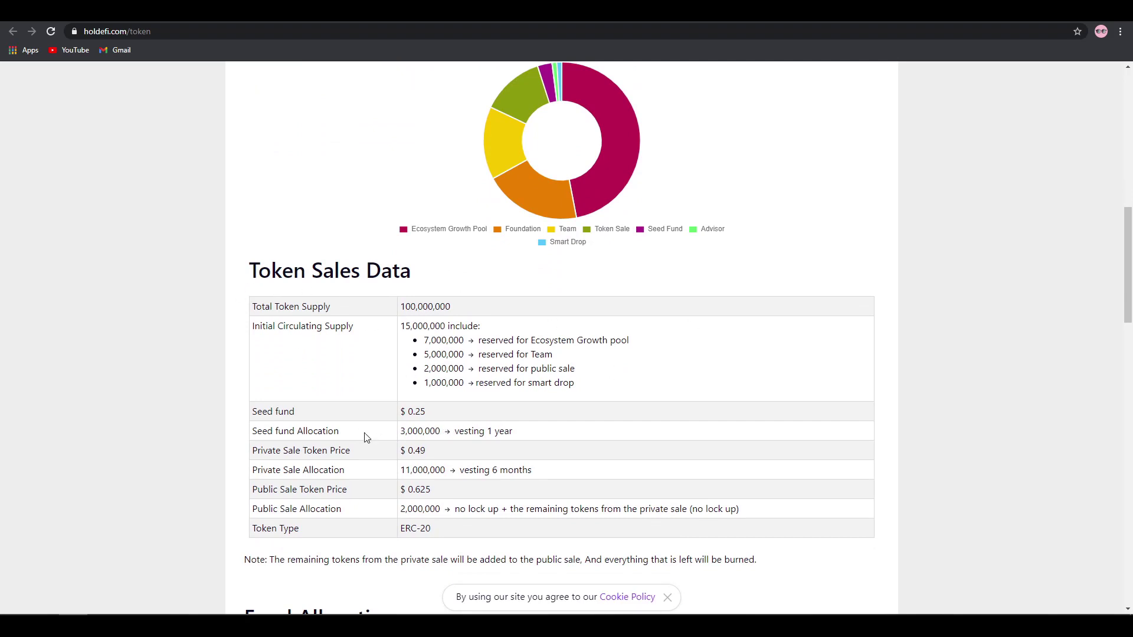
mouse_move(511, 432)
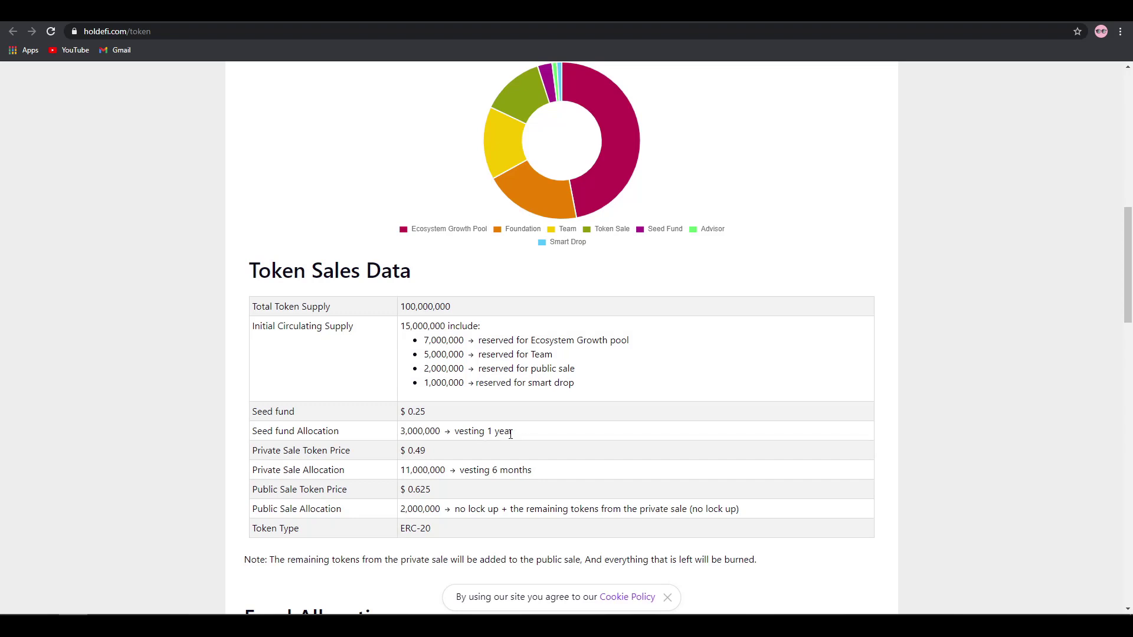
mouse_move(443, 457)
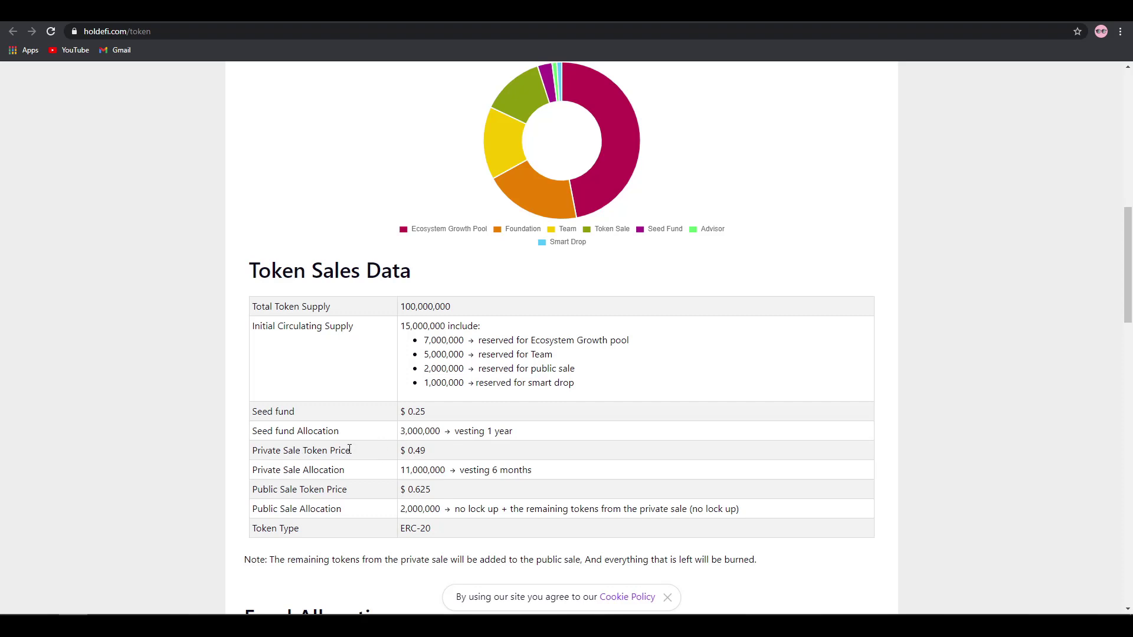
mouse_move(424, 452)
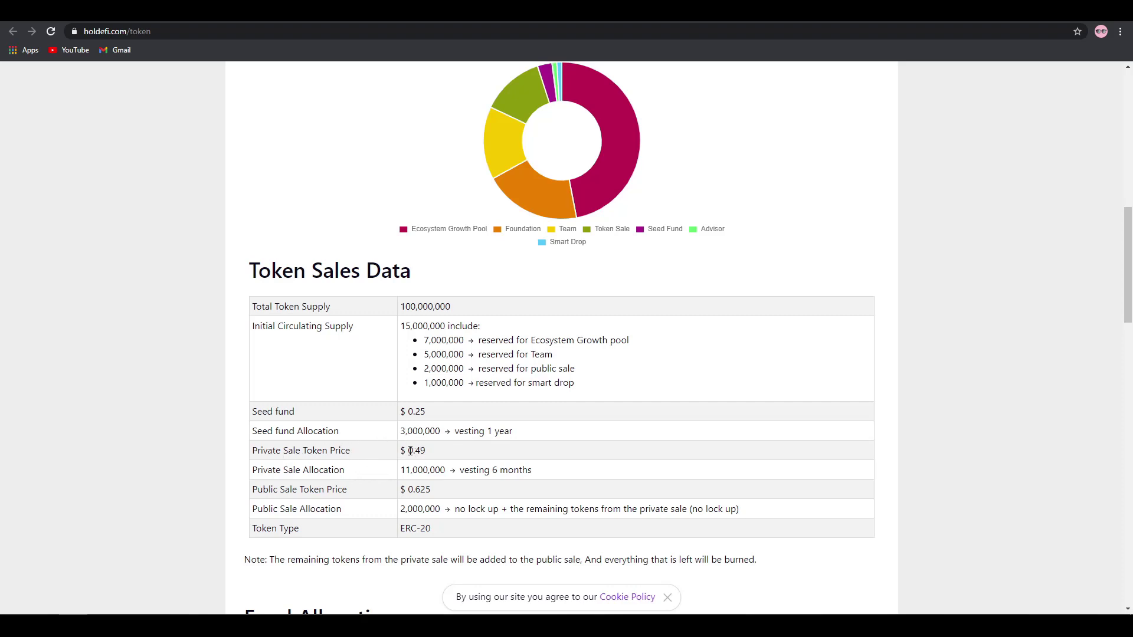
mouse_move(463, 463)
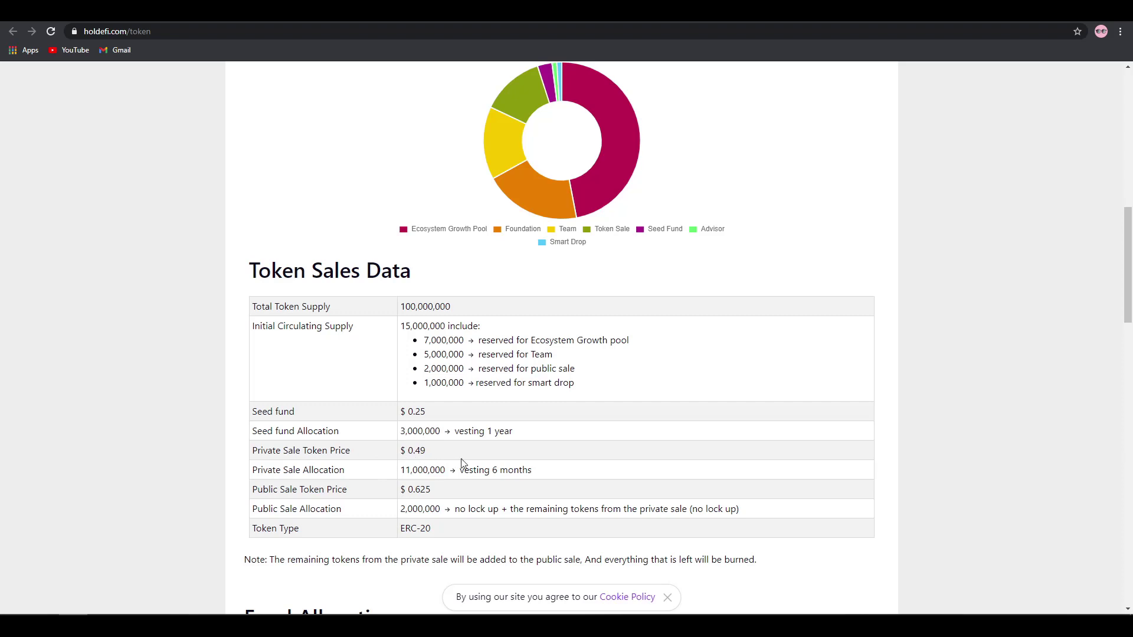
mouse_move(463, 464)
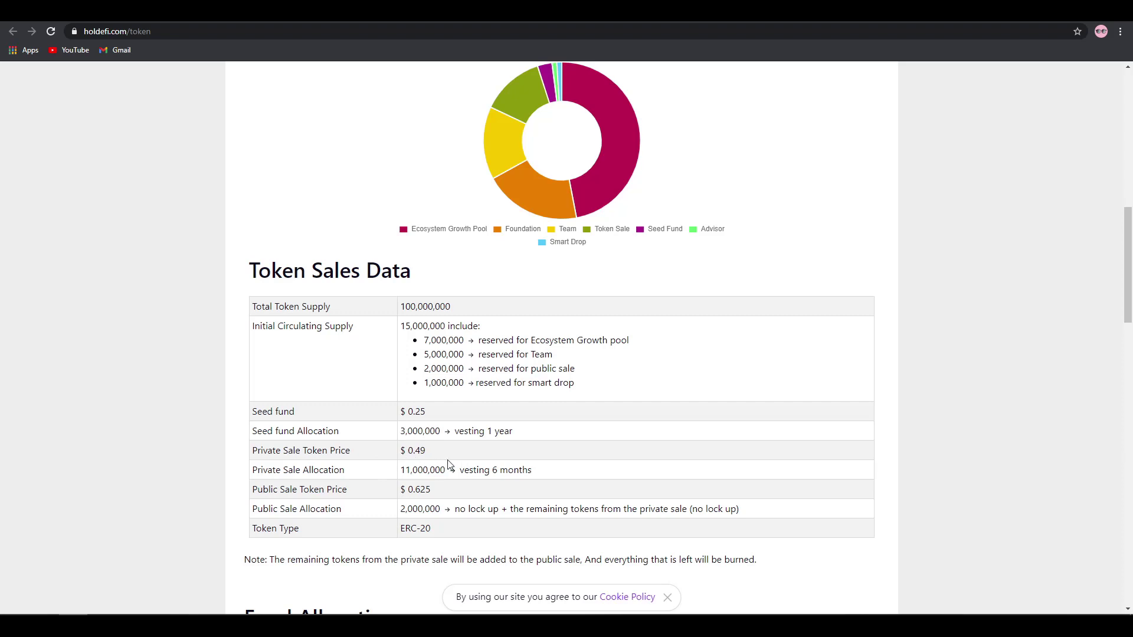
mouse_move(442, 466)
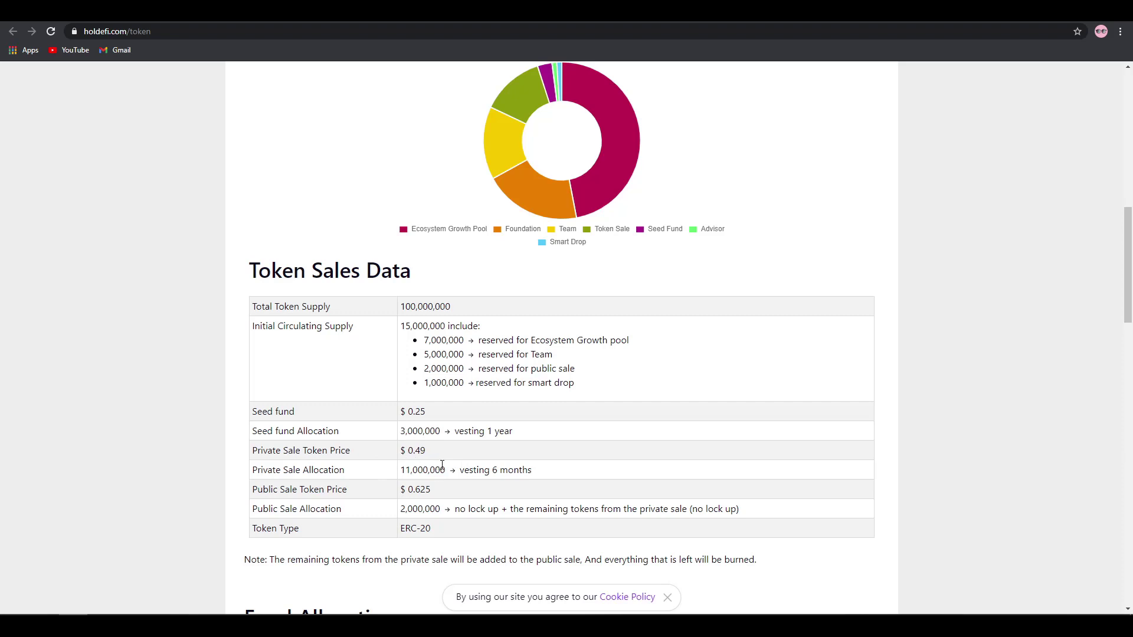
mouse_move(549, 173)
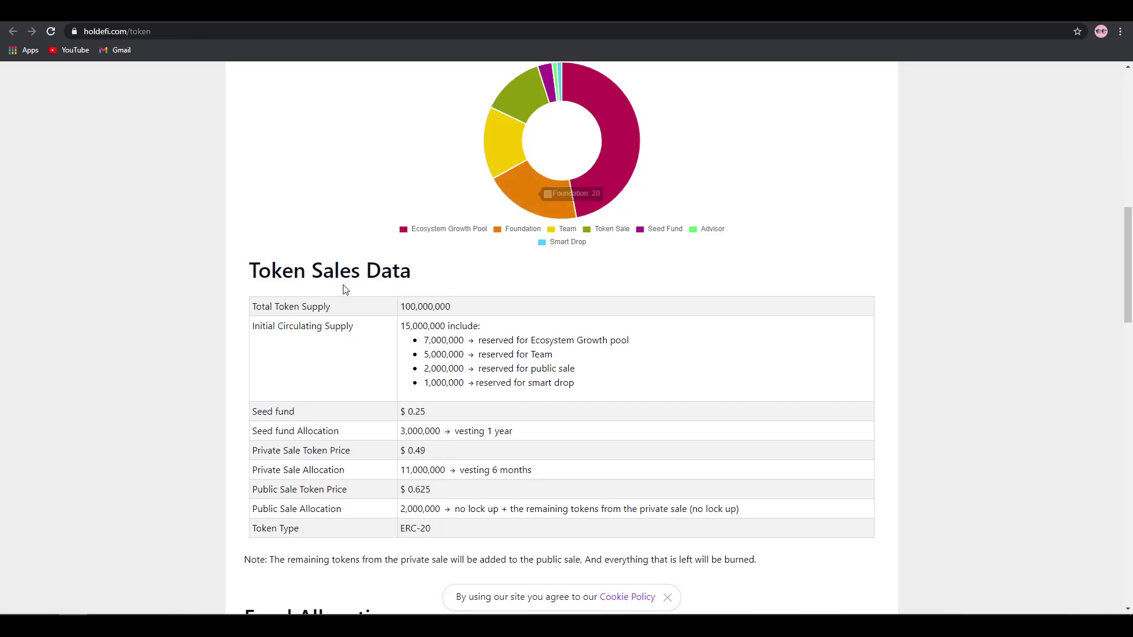
mouse_move(424, 504)
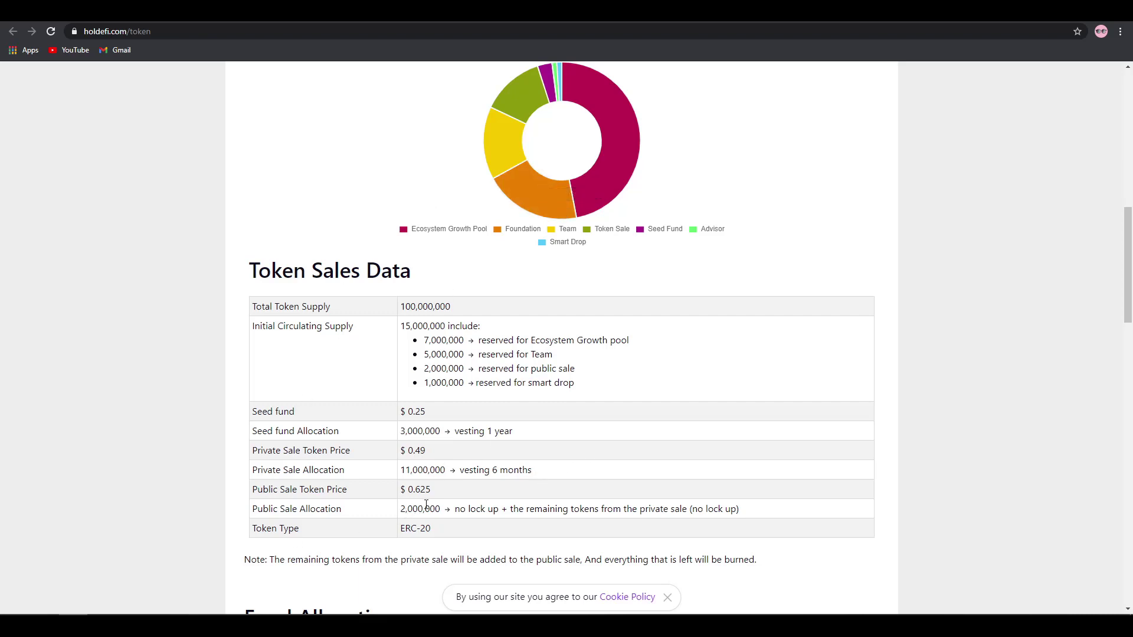
mouse_move(453, 514)
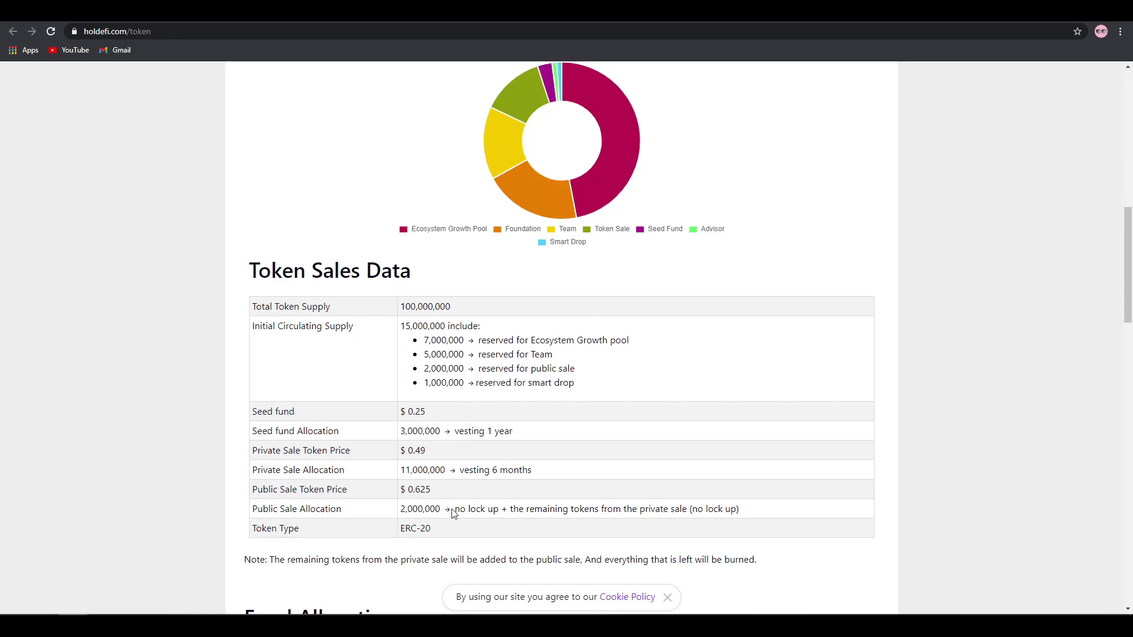
mouse_move(483, 510)
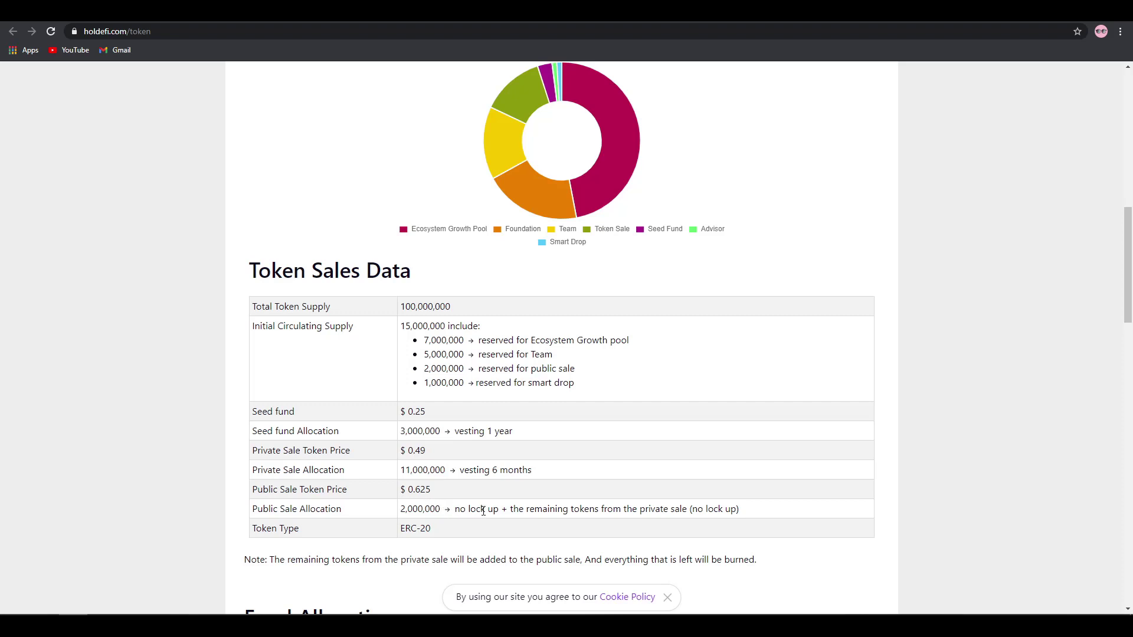
mouse_move(783, 514)
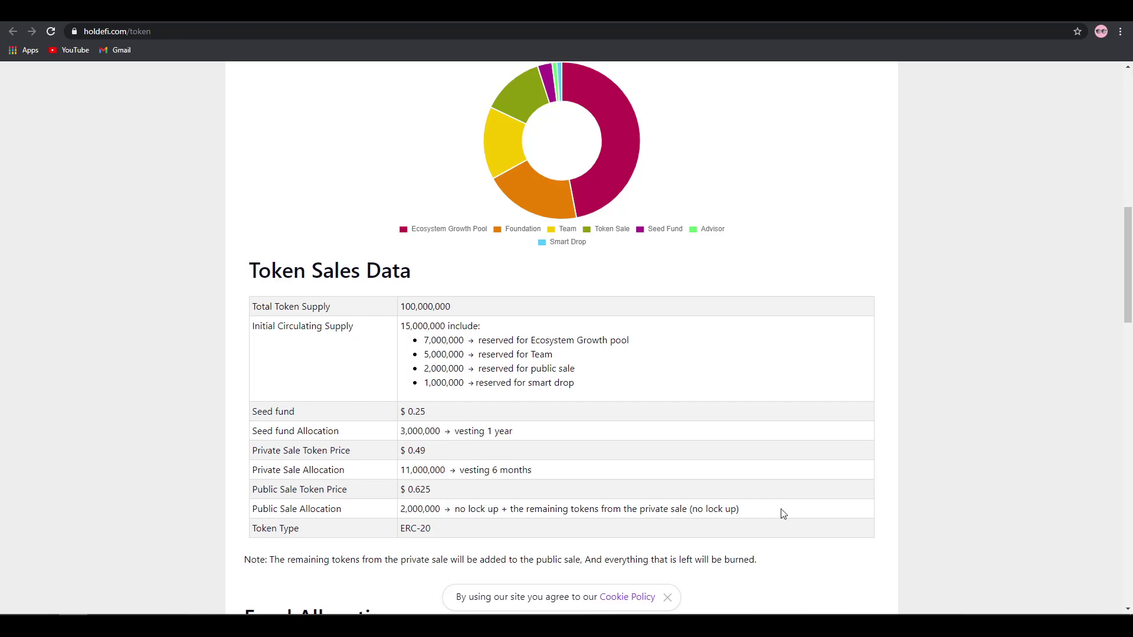
mouse_move(327, 504)
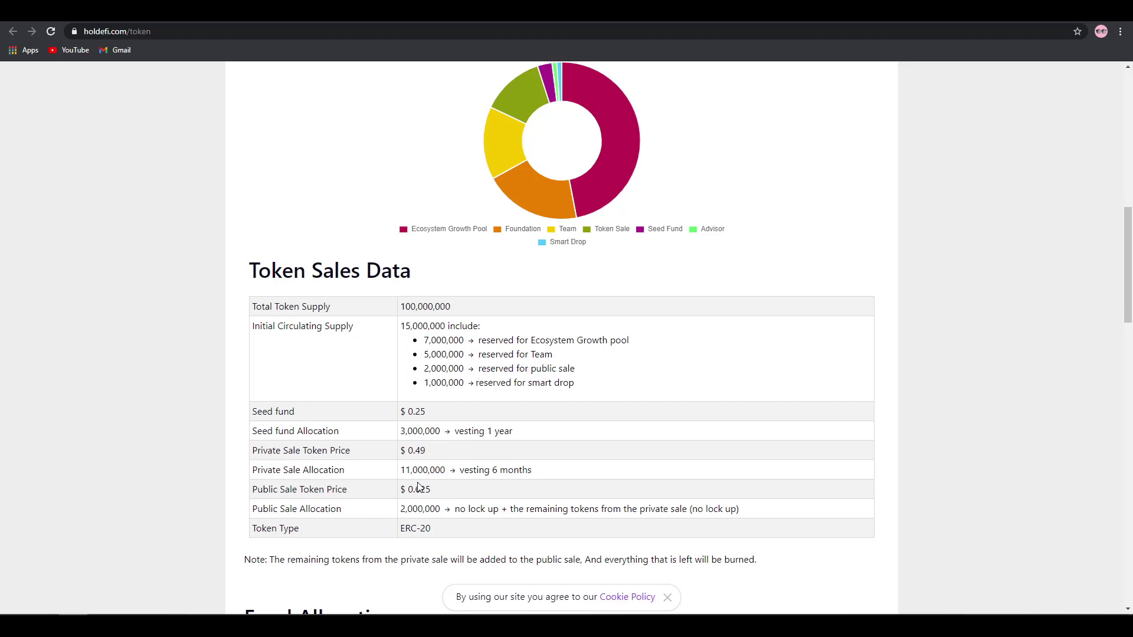
Step: Scroll through Fund Allocation, Token Release Schedule and Use Cases to the footer
scroll(down, 3)
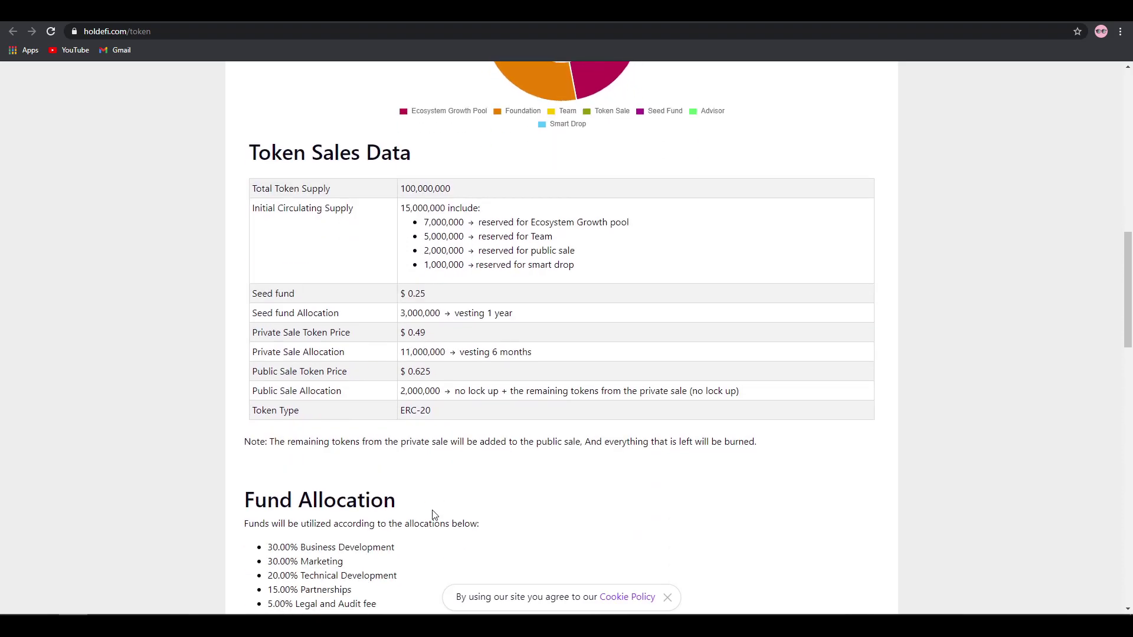
mouse_move(506, 437)
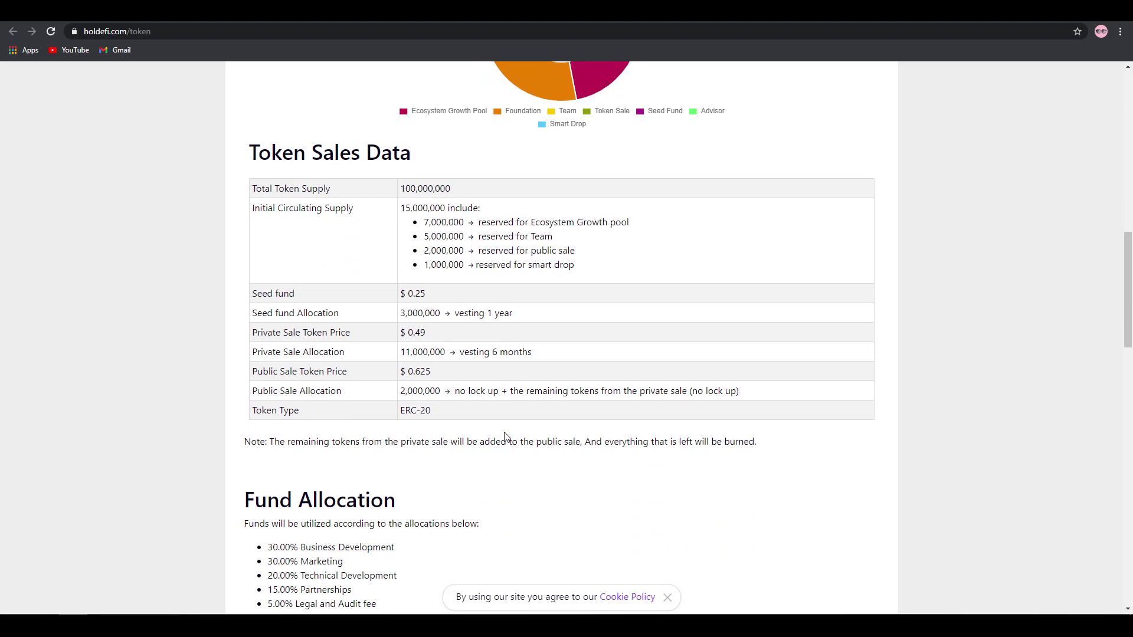
mouse_move(563, 417)
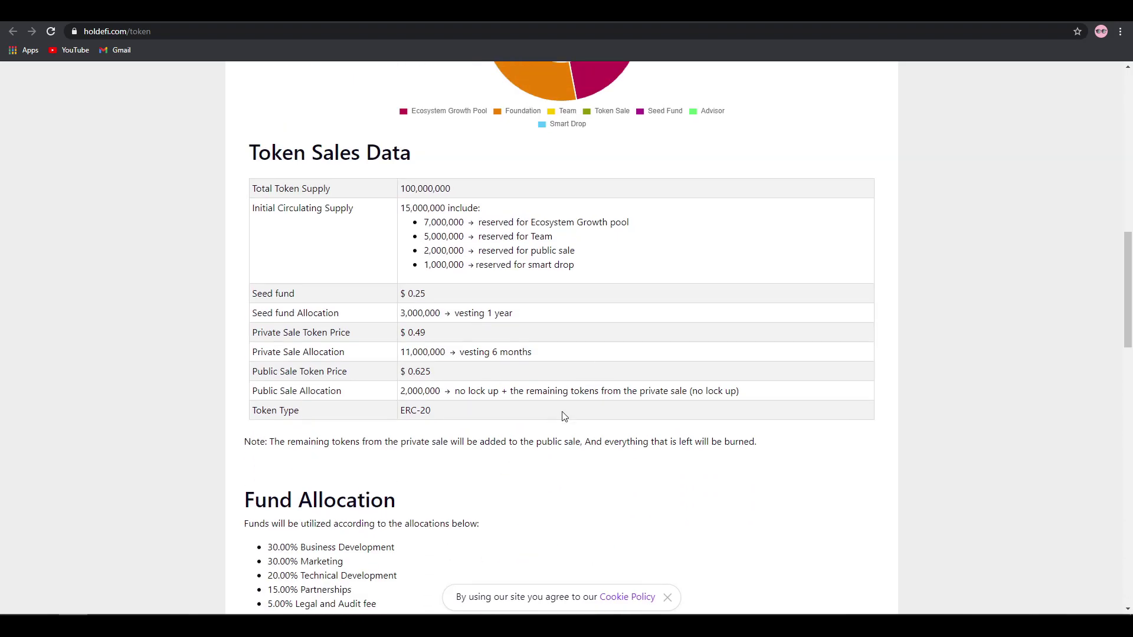
scroll(down, 3)
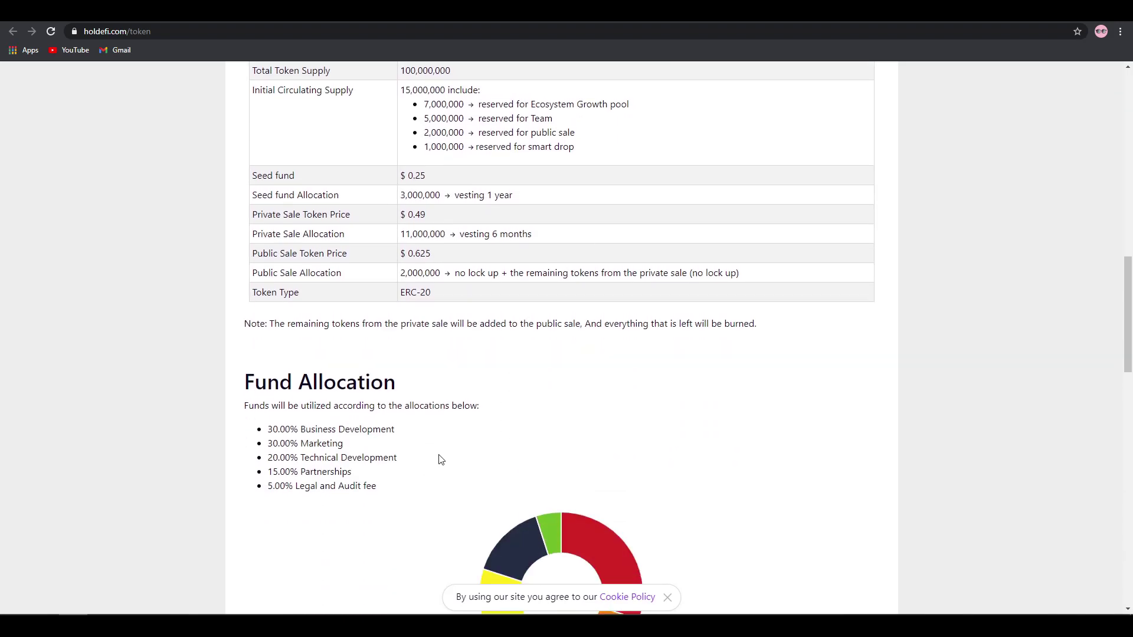
scroll(down, 3)
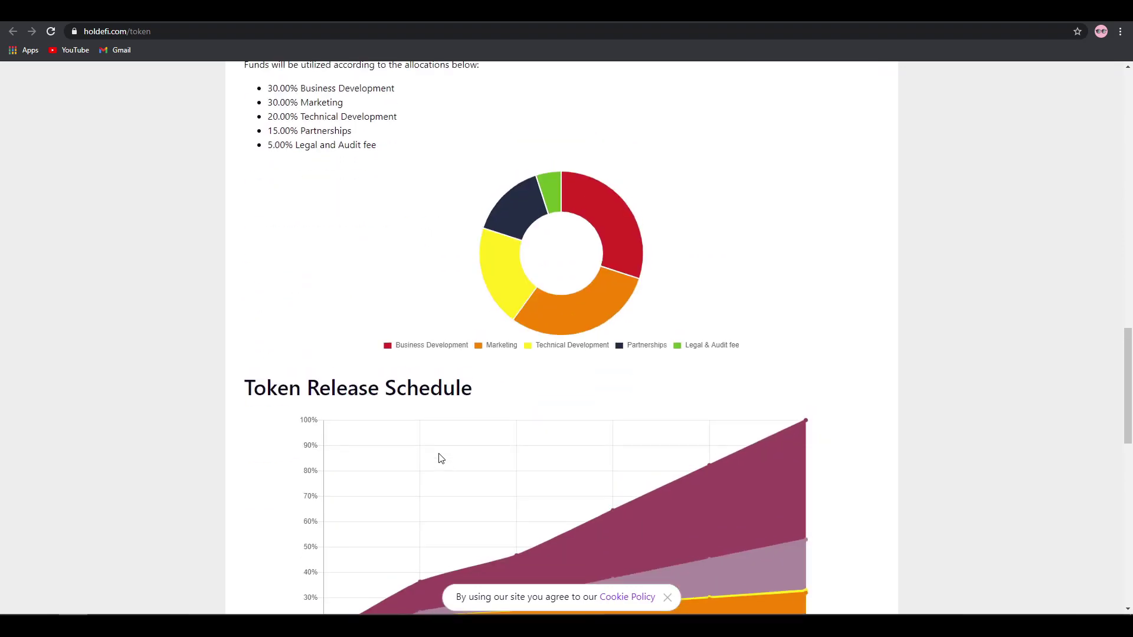
scroll(up, 3)
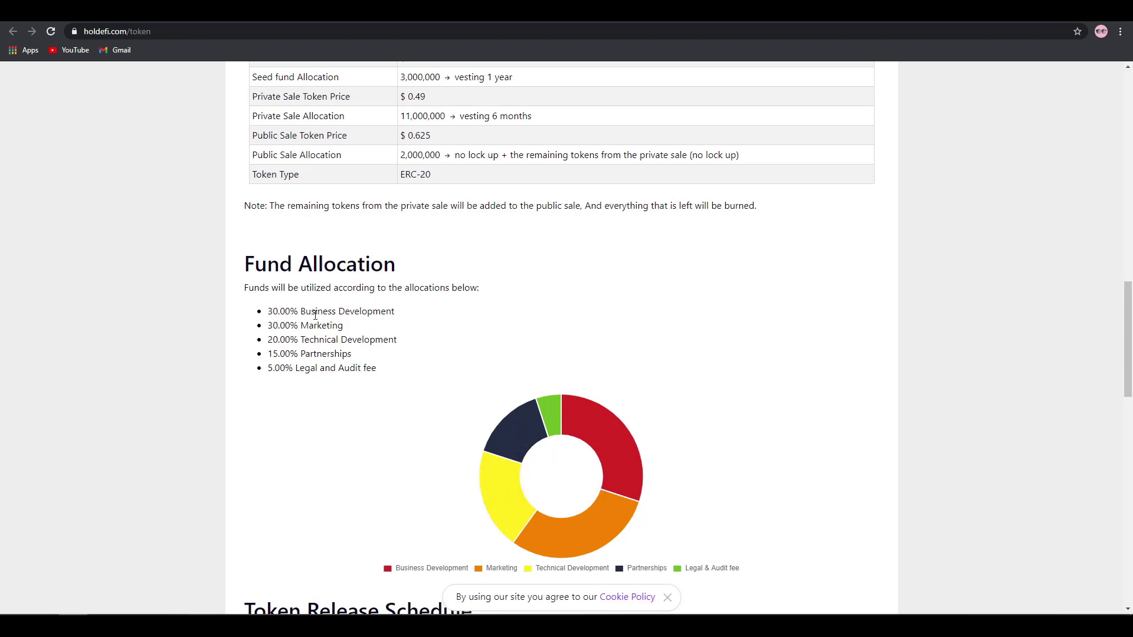
scroll(down, 3)
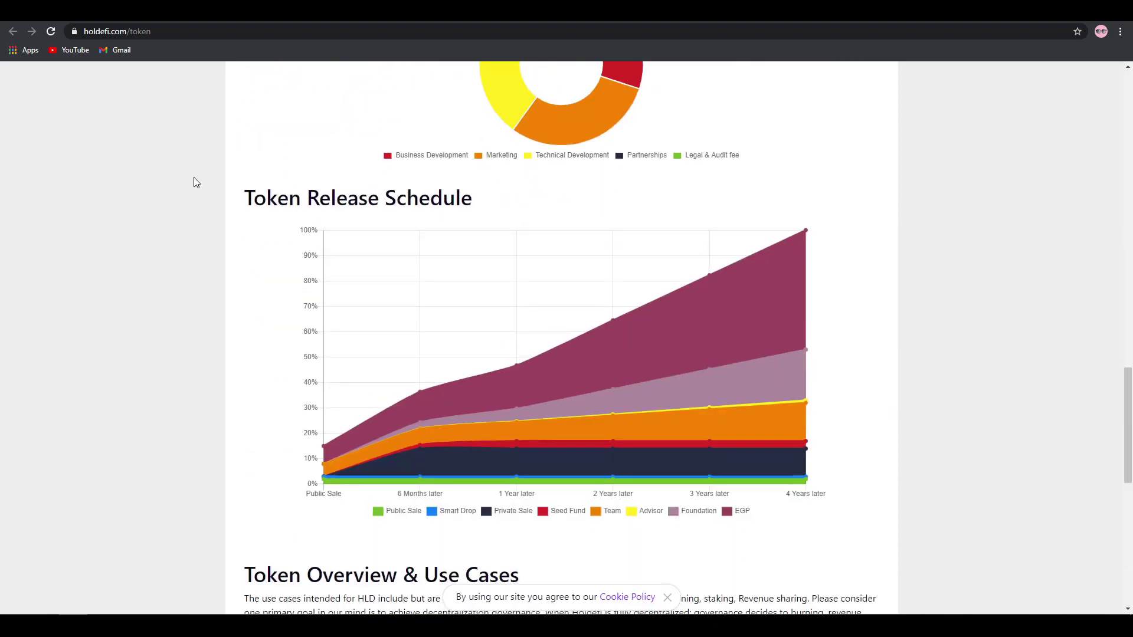
scroll(down, 3)
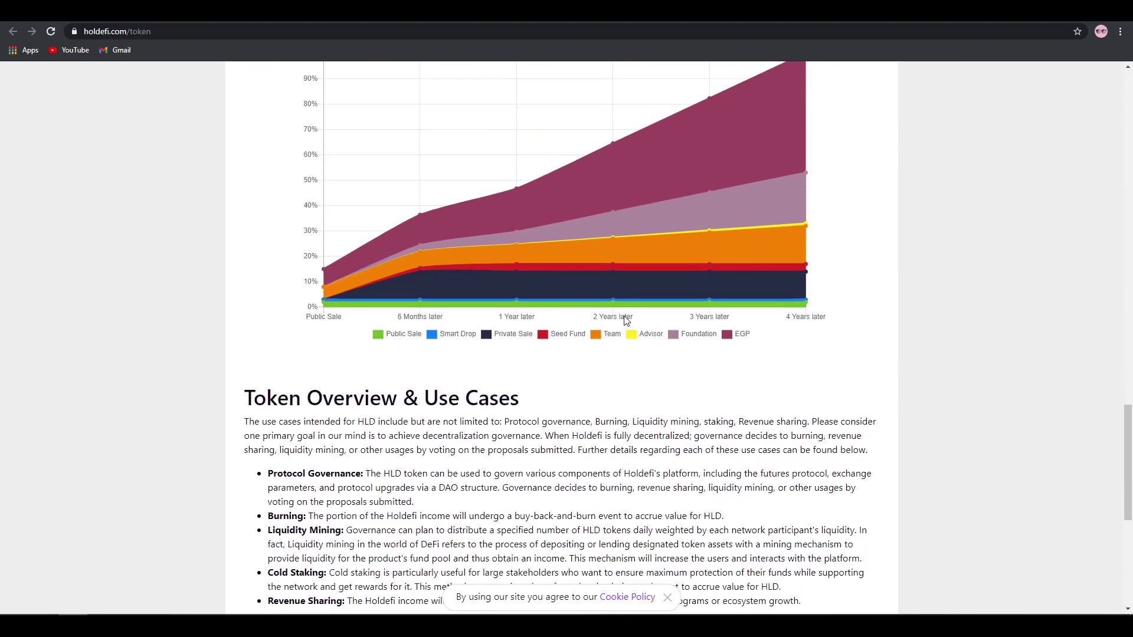
scroll(down, 3)
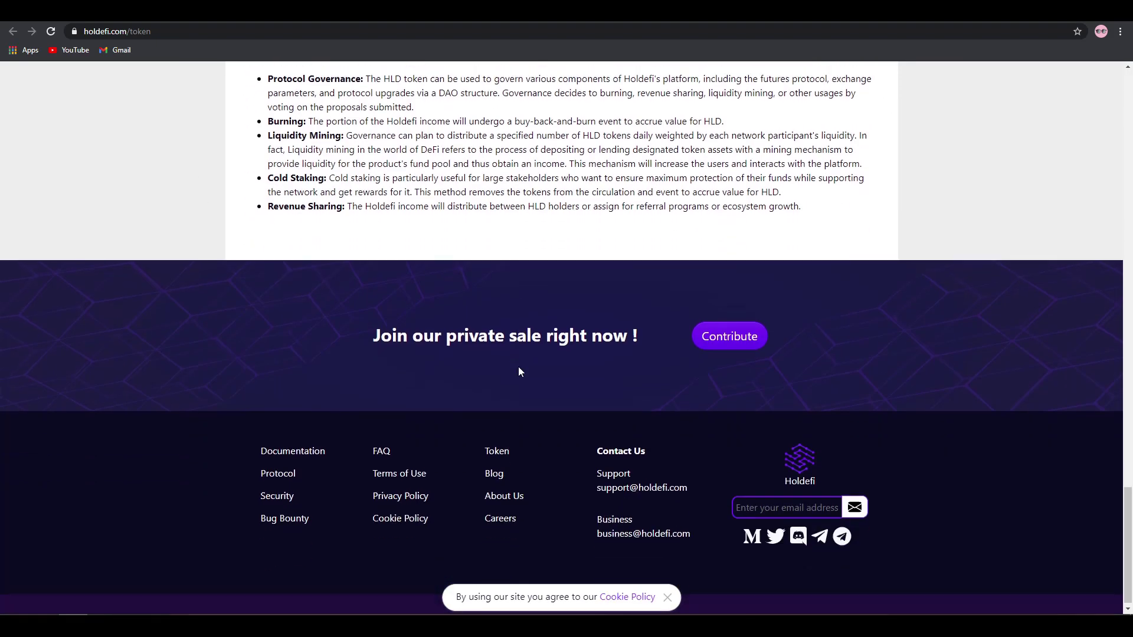
scroll(up, 3)
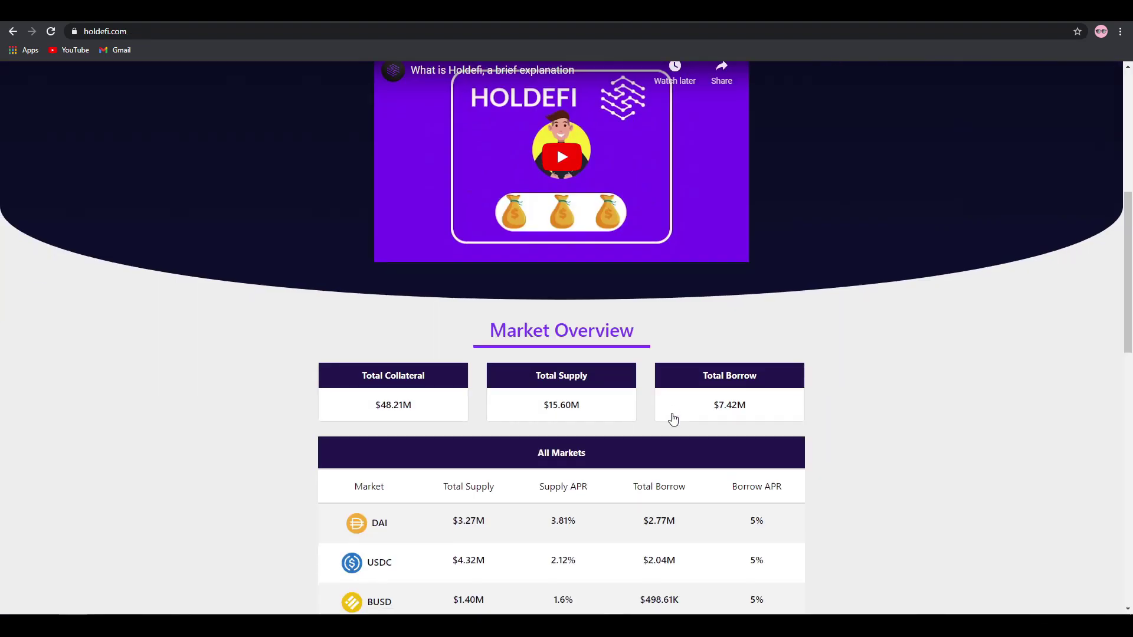
Step: Scroll to the top and reopen the Holdefi app on its Borrow page
scroll(up, 3)
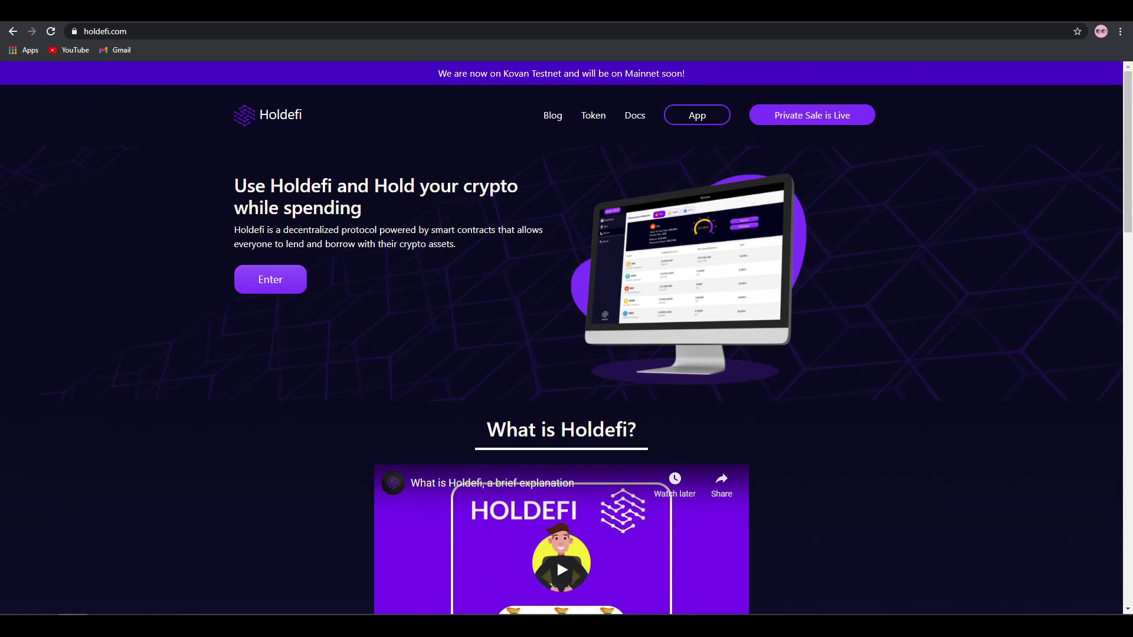
click(269, 279)
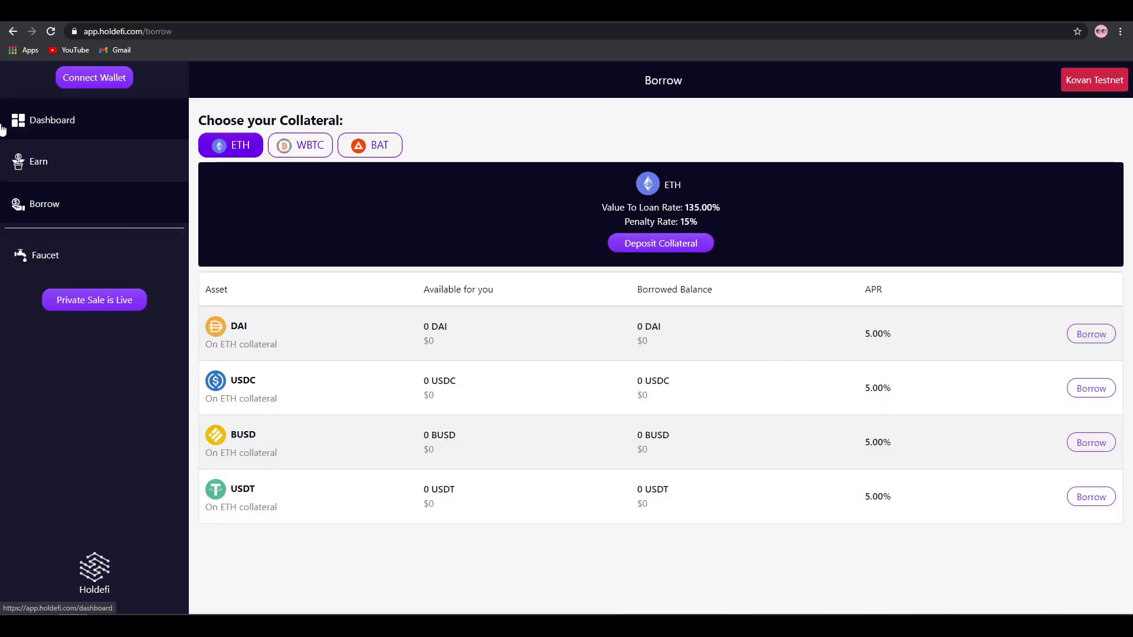
mouse_move(22, 223)
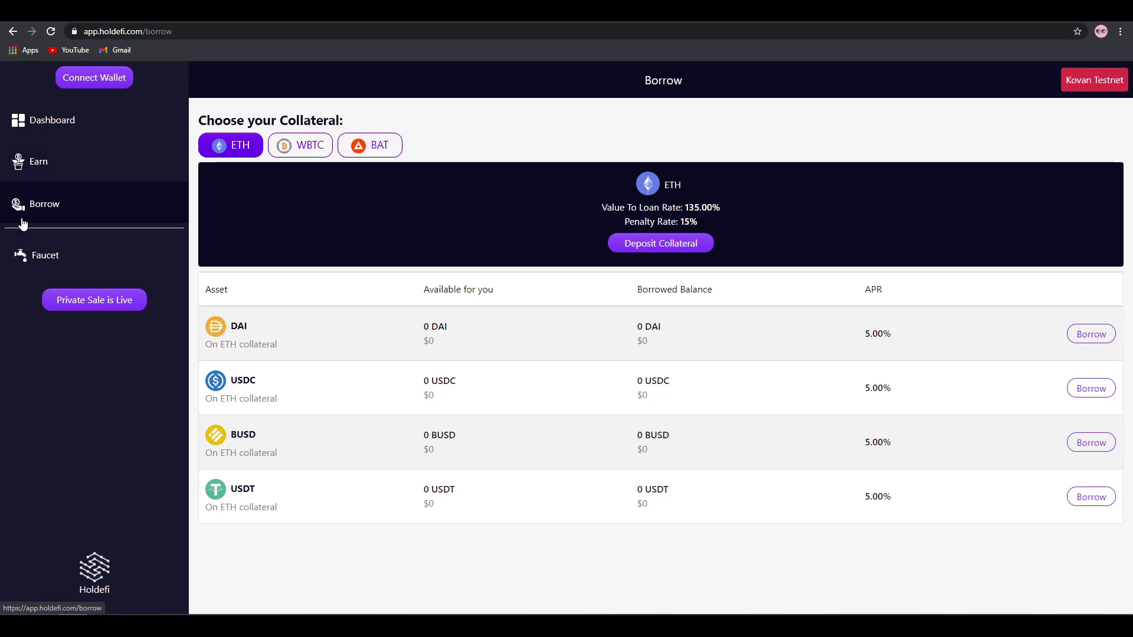
Step: Open Holdefi's Faucet page from the app sidebar to request test tokens
click(45, 255)
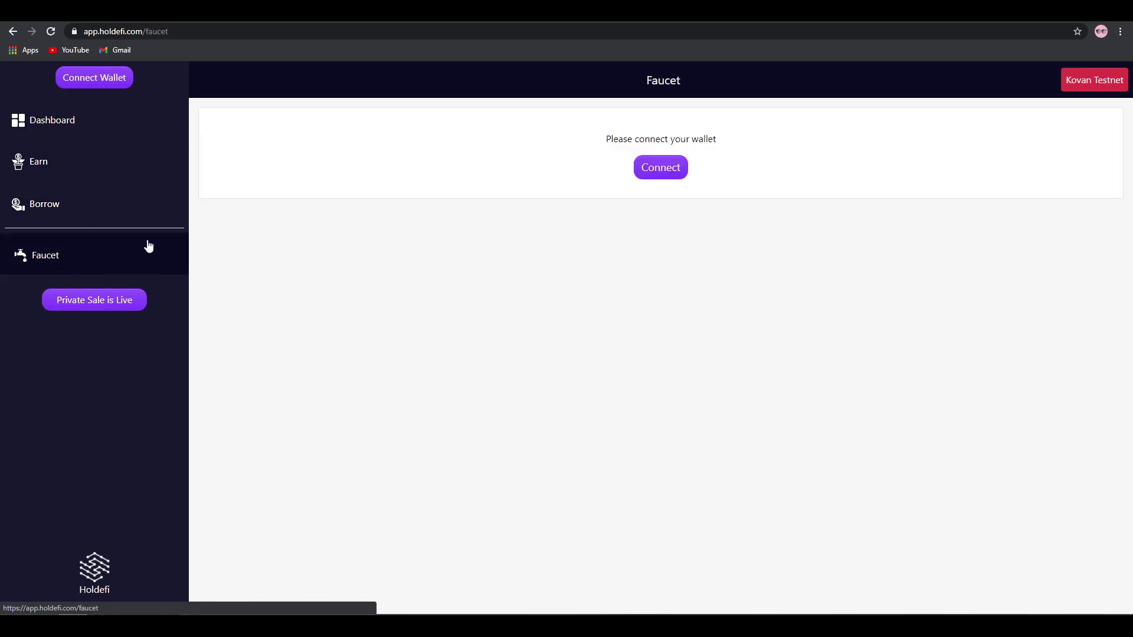
mouse_move(881, 369)
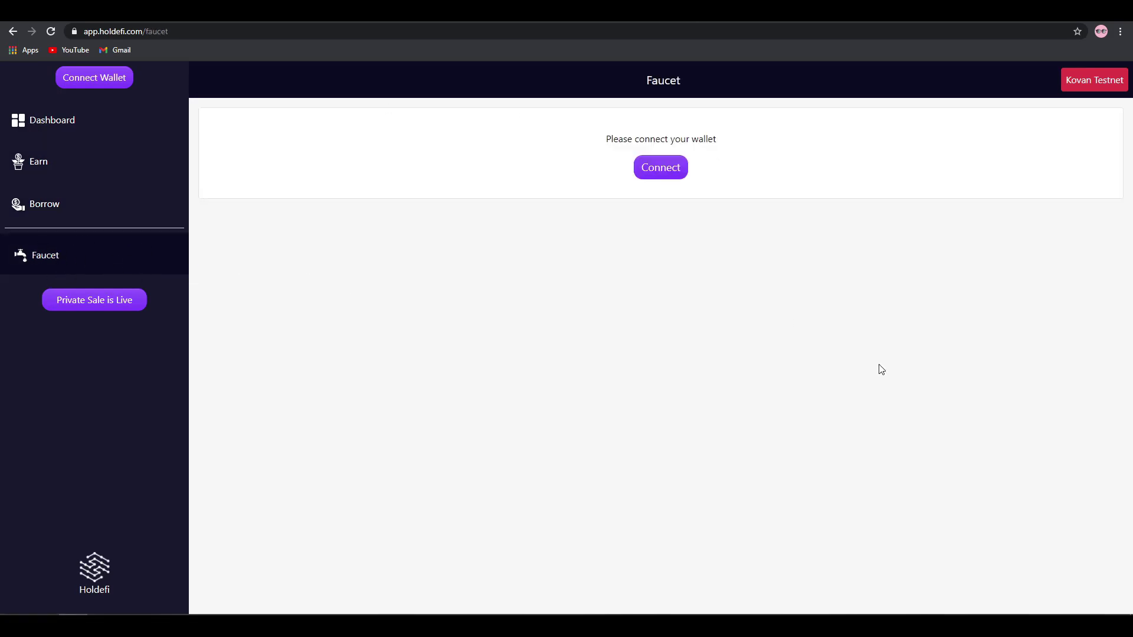
mouse_move(144, 128)
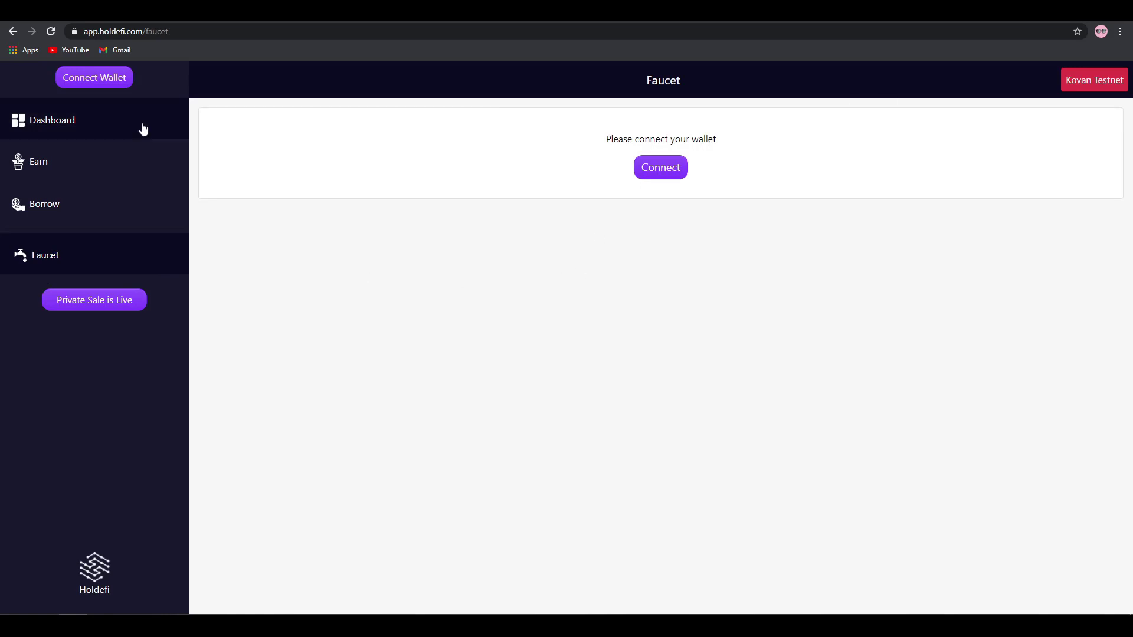
mouse_move(832, 172)
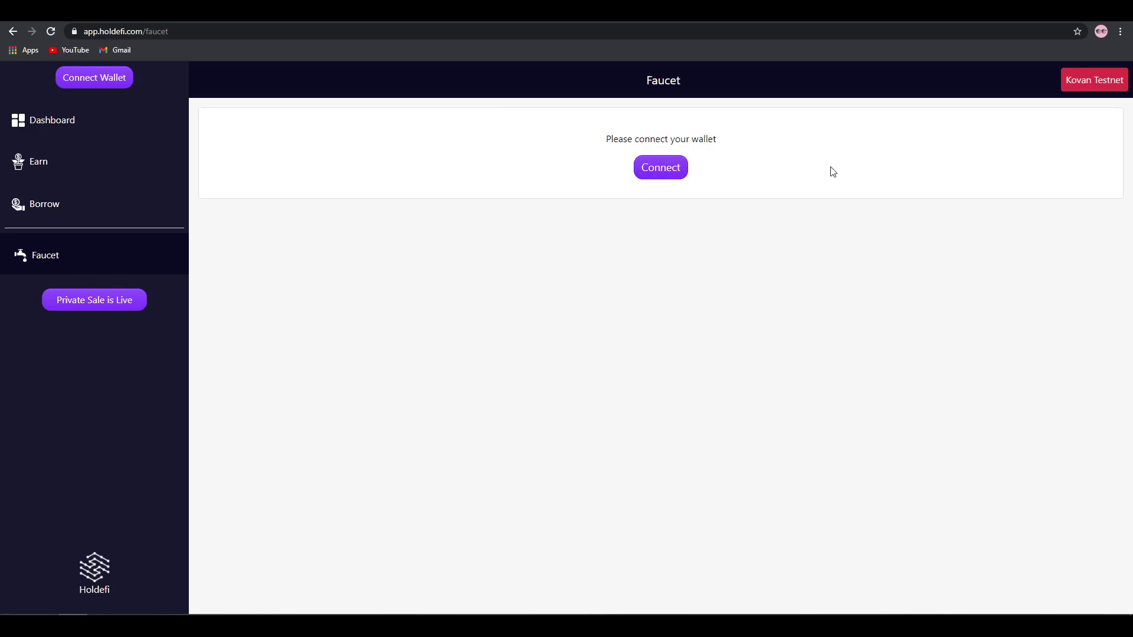
mouse_move(518, 210)
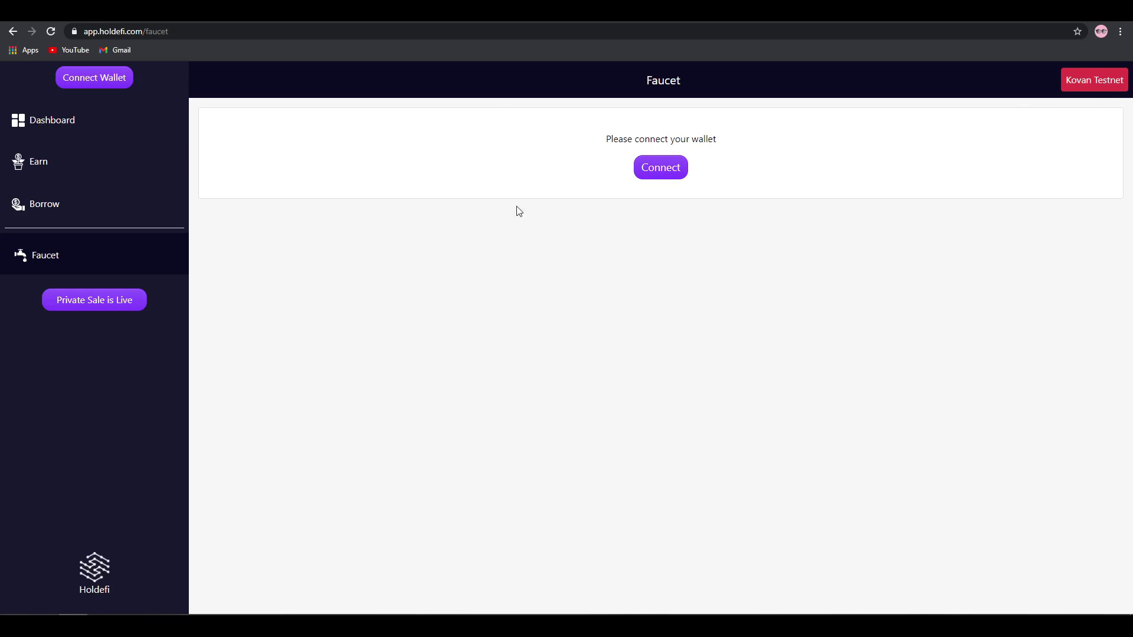
mouse_move(194, 304)
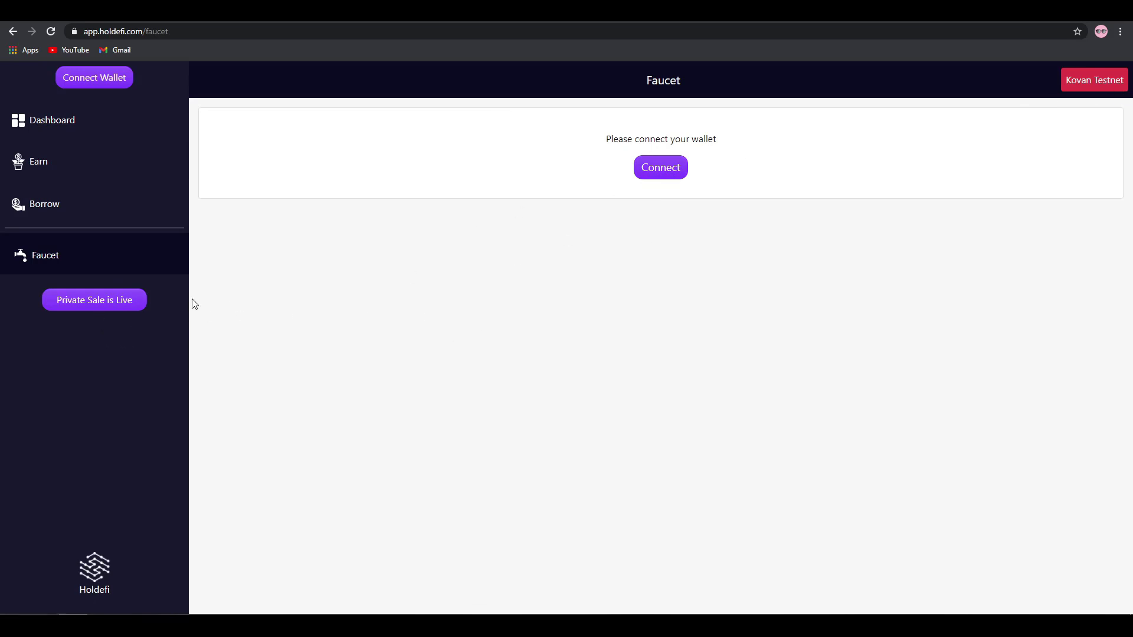
mouse_move(580, 270)
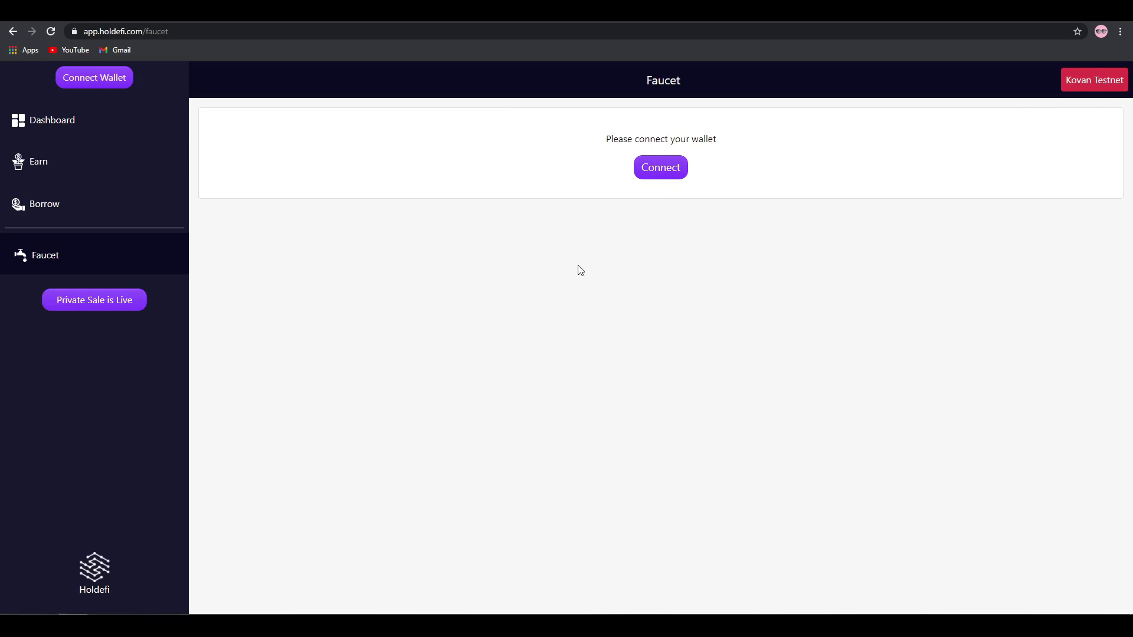
mouse_move(327, 142)
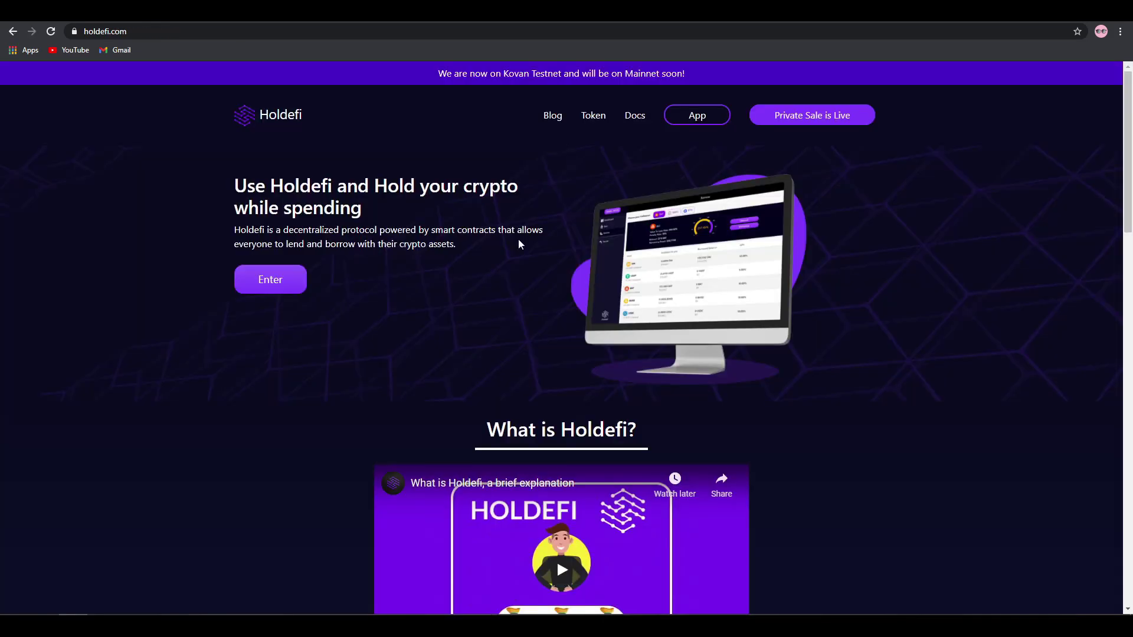
Step: Scroll down and back up the Holdefi homepage with its 'Hold your crypto while spending' intro
scroll(down, 3)
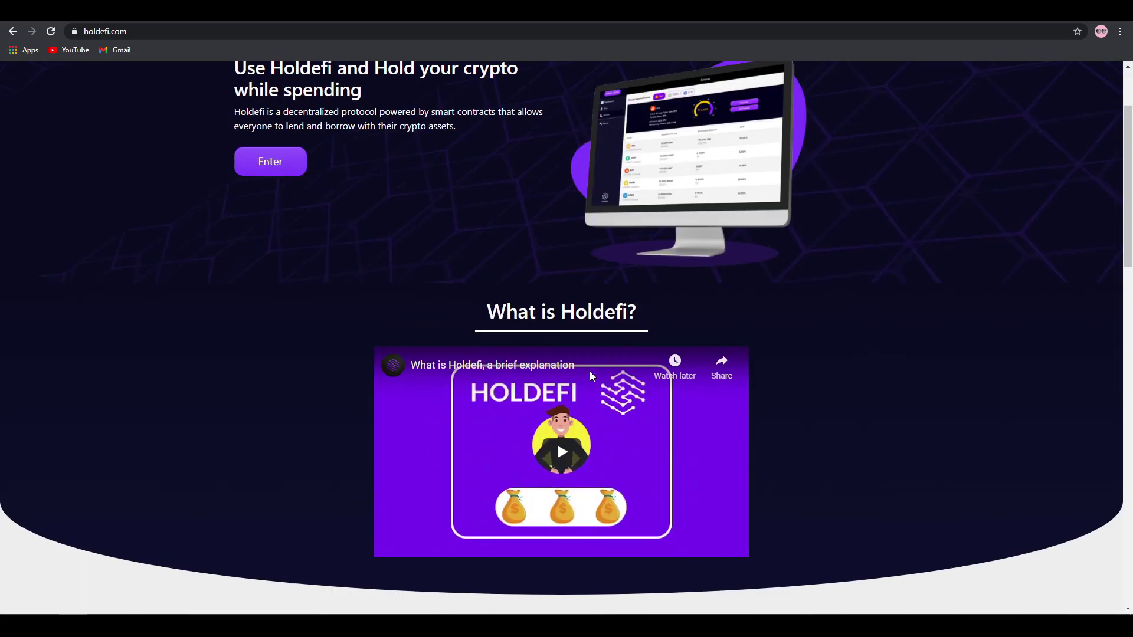
scroll(up, 3)
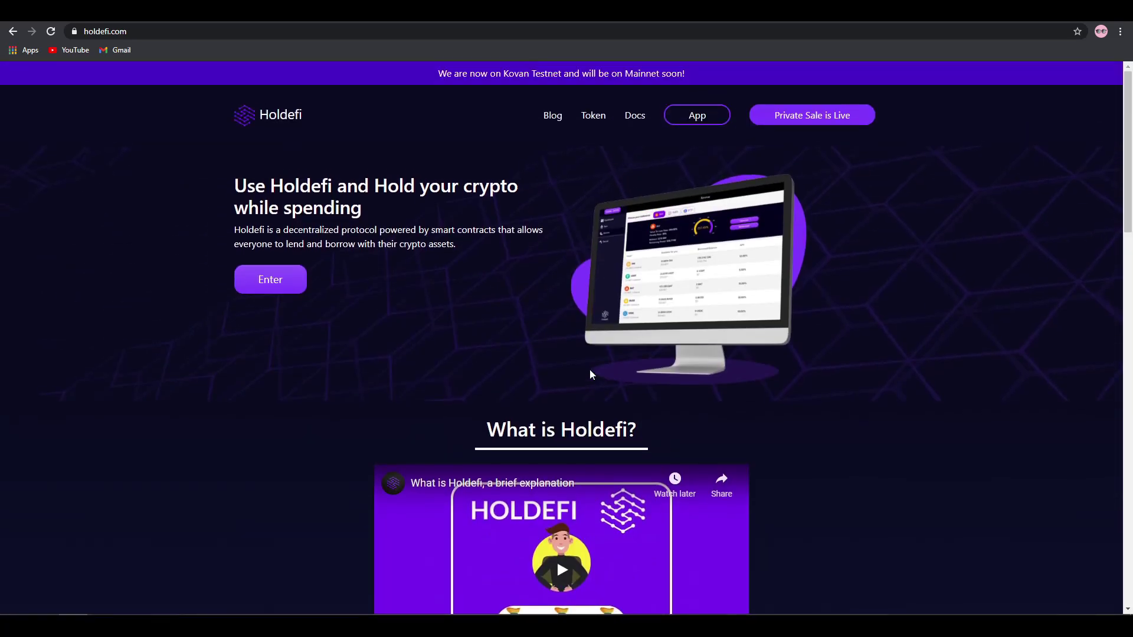